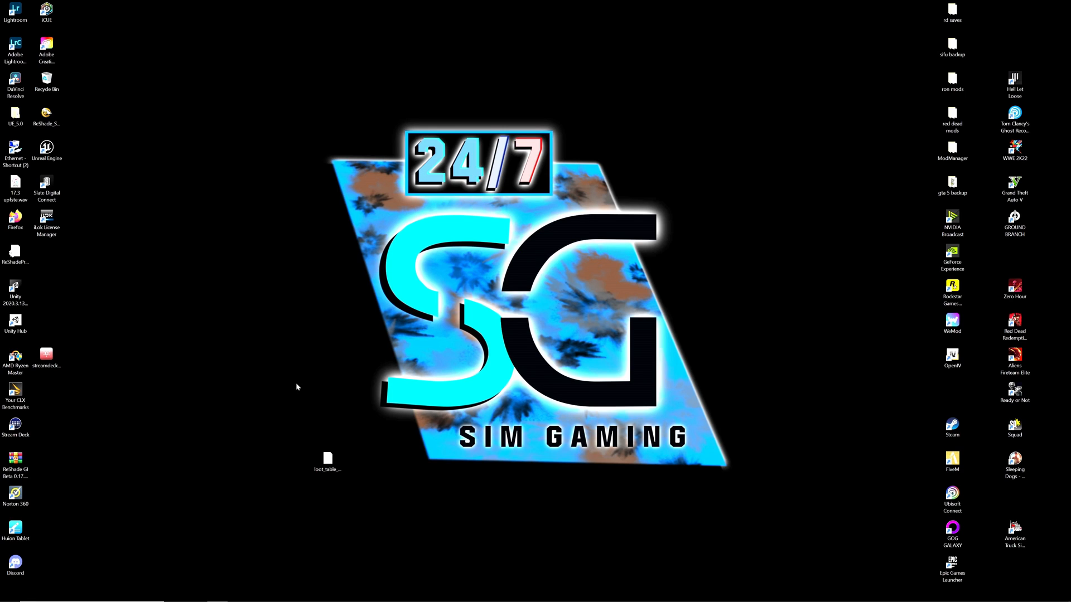
mouse_move(574, 387)
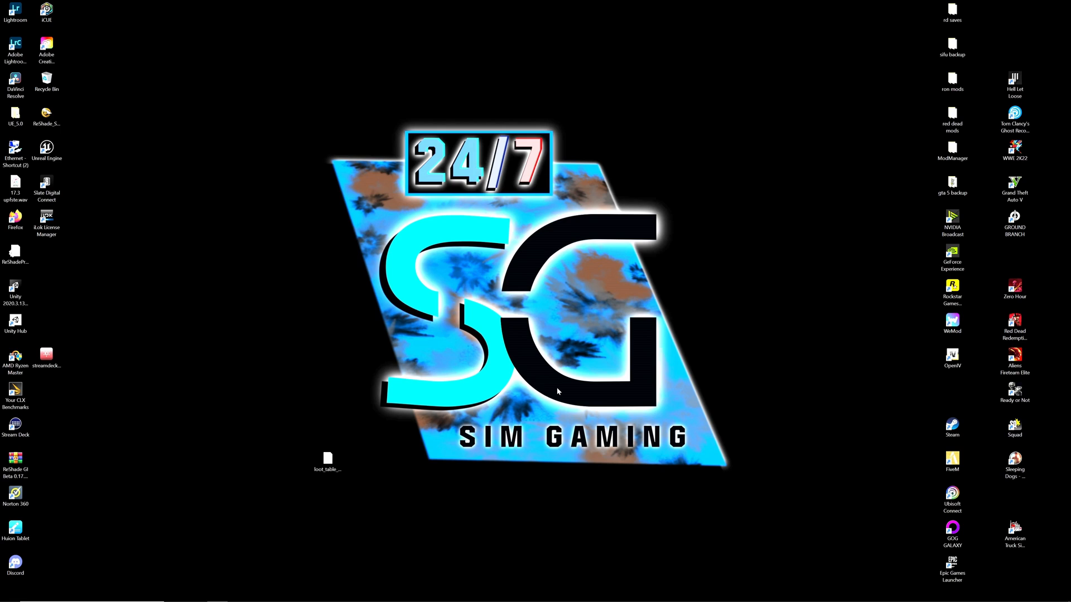
mouse_move(540, 389)
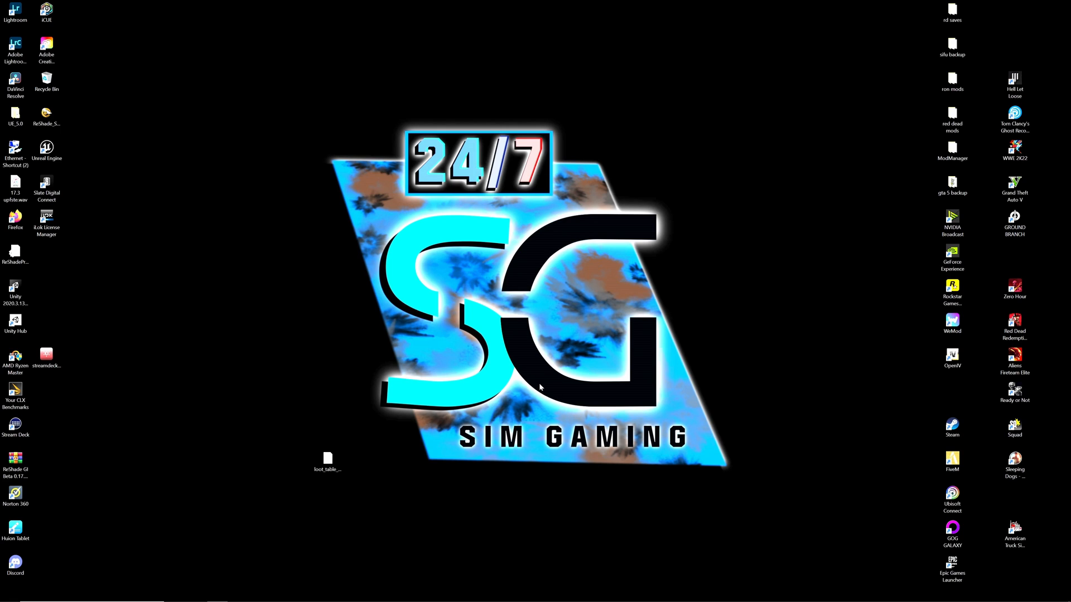
mouse_move(522, 349)
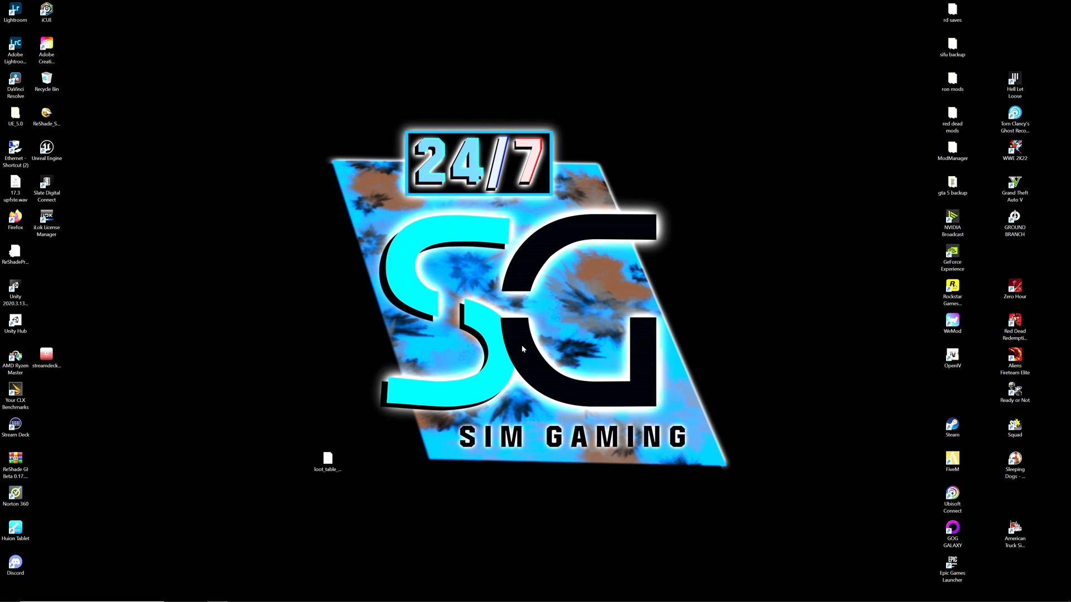
mouse_move(500, 332)
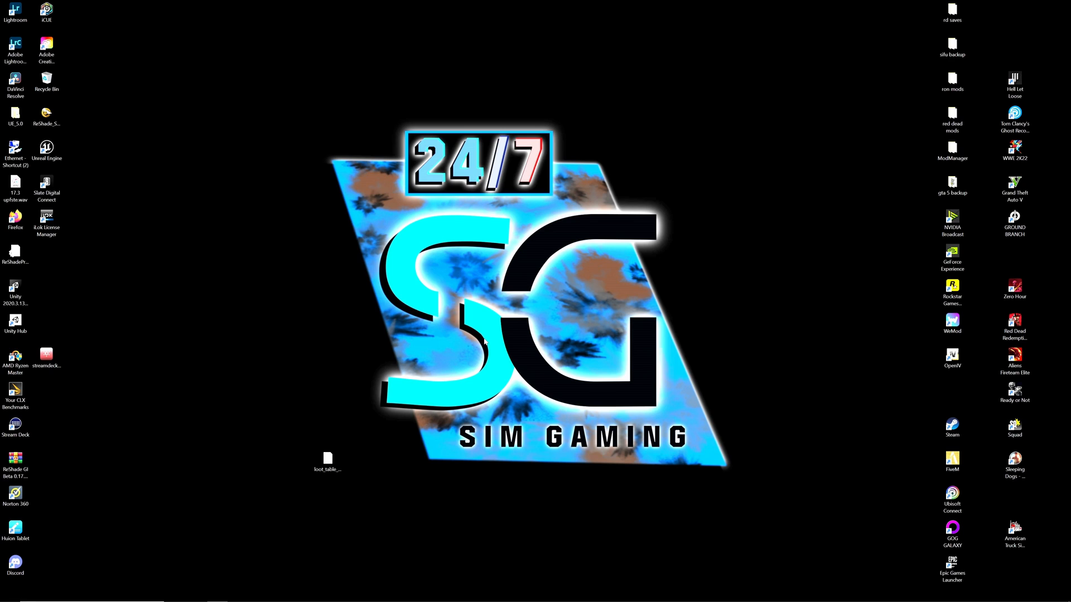
mouse_move(936, 350)
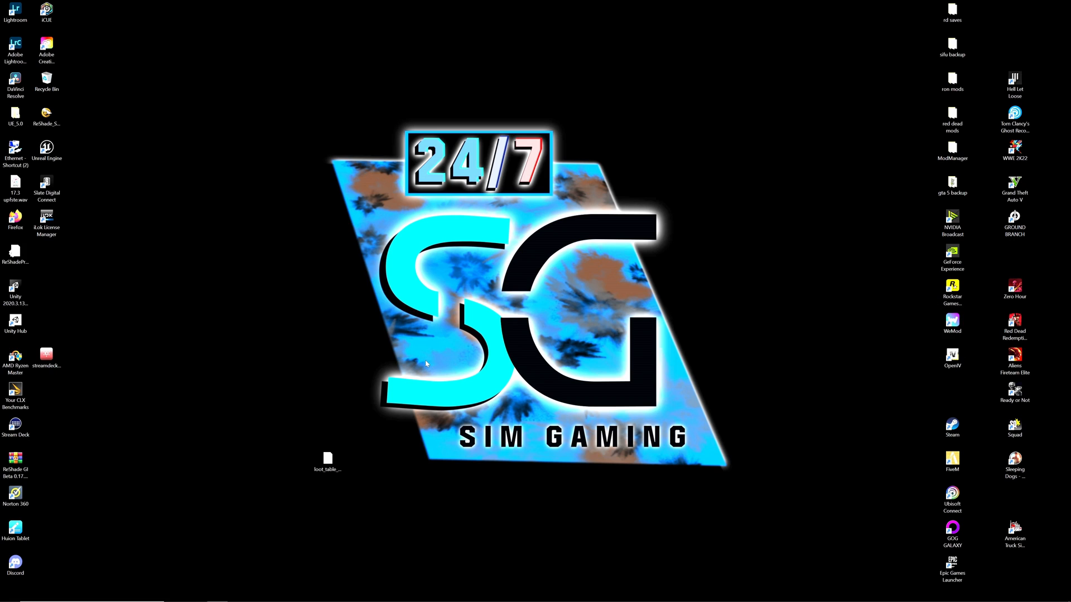
- Bring up Steam Settings at the In-Game overlay page
left_click(9, 593)
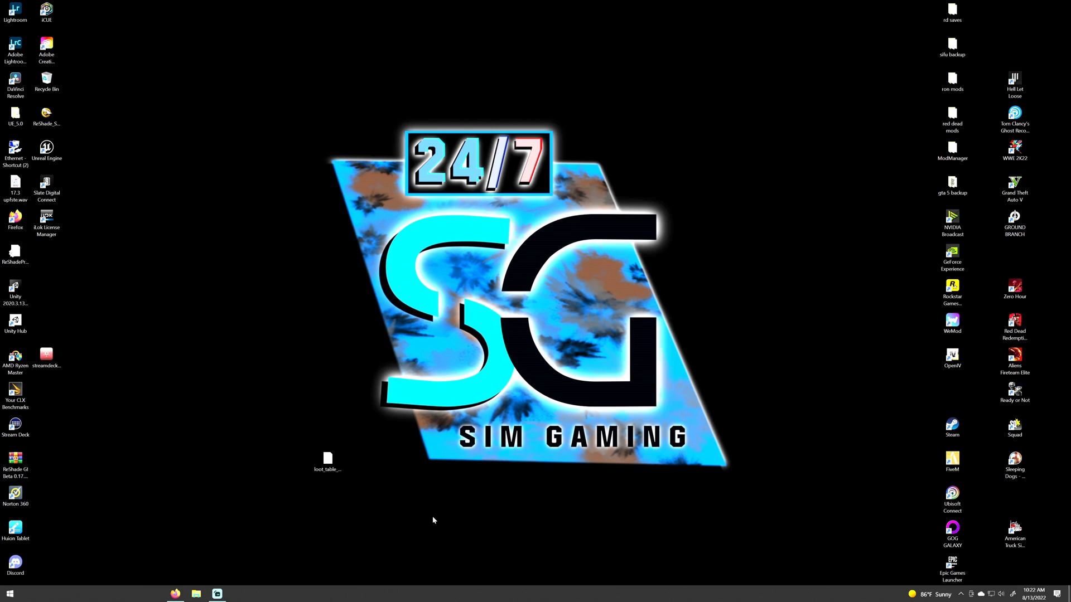
mouse_move(328, 512)
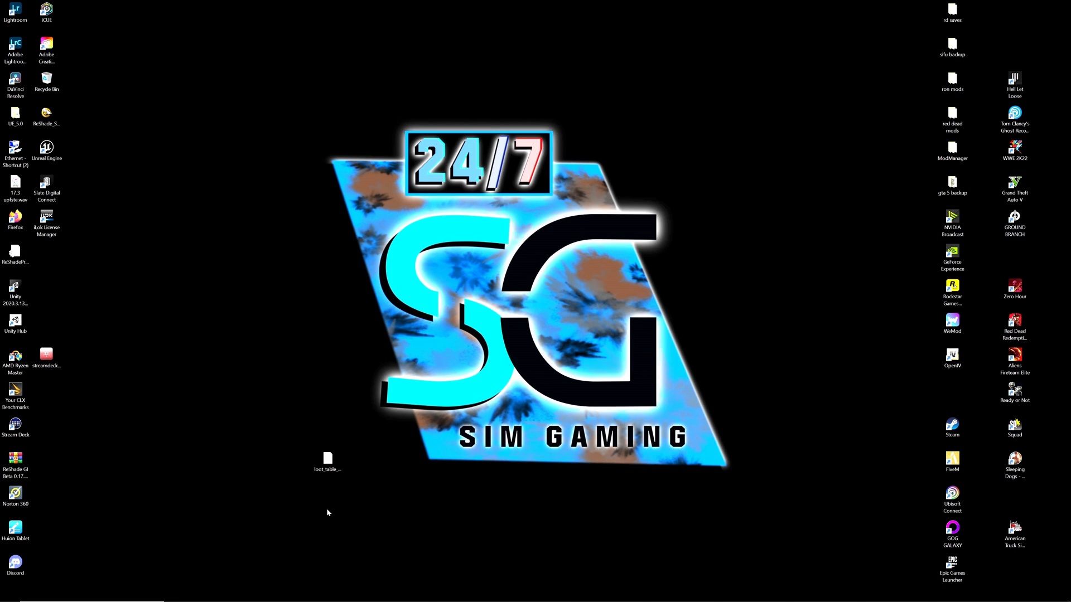
mouse_move(270, 506)
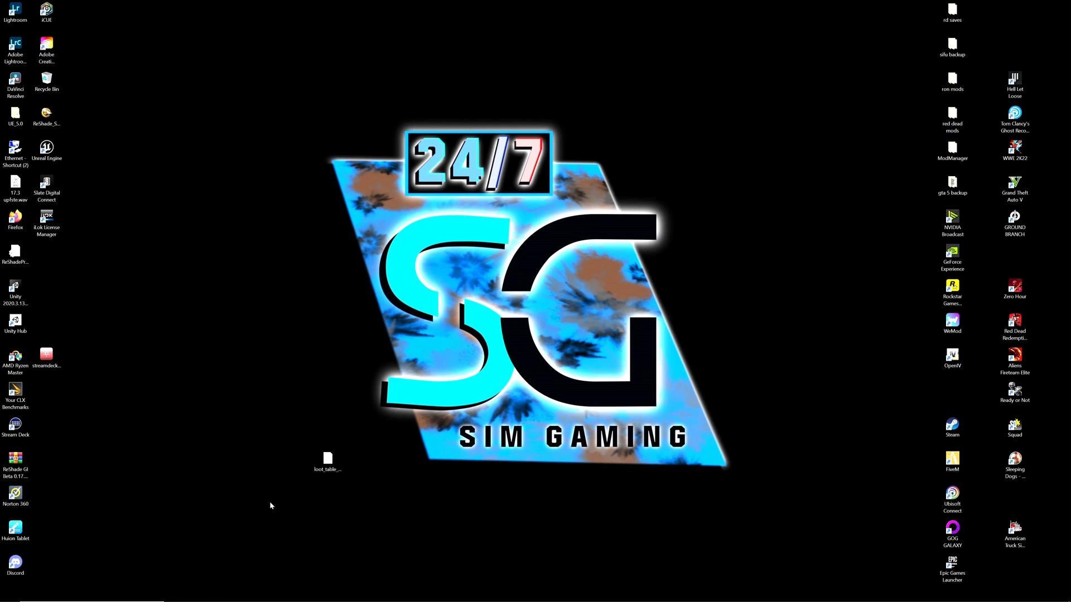
mouse_move(272, 550)
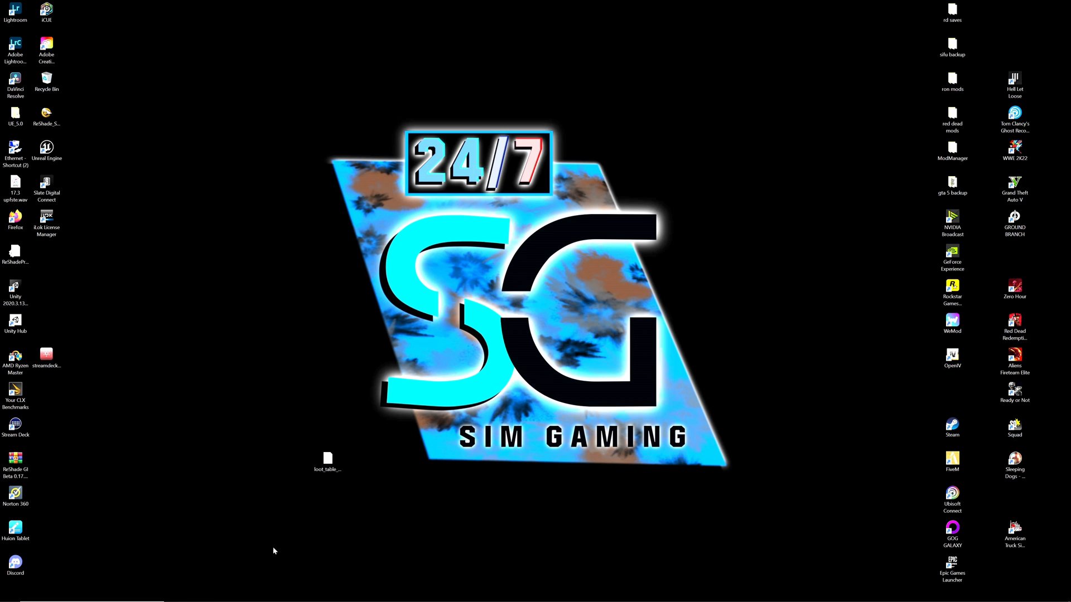
mouse_move(443, 560)
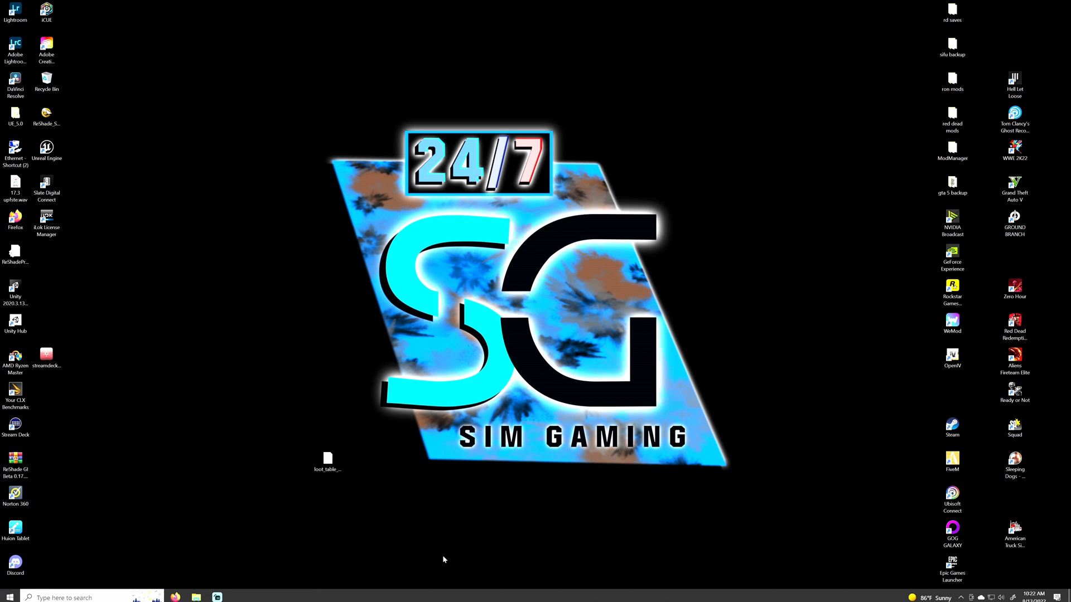
mouse_move(878, 421)
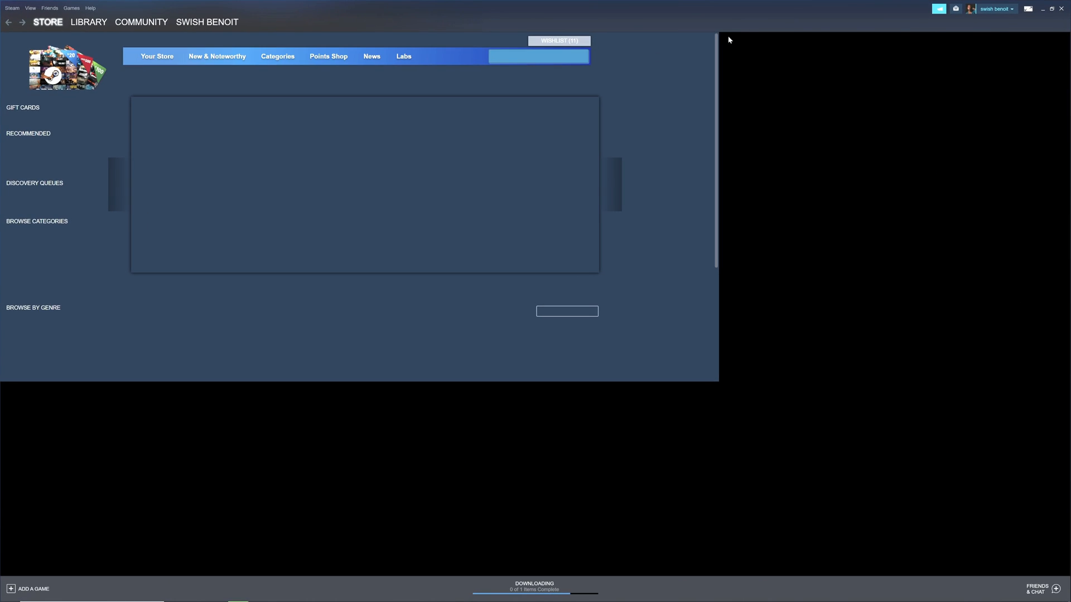
left_click(12, 8)
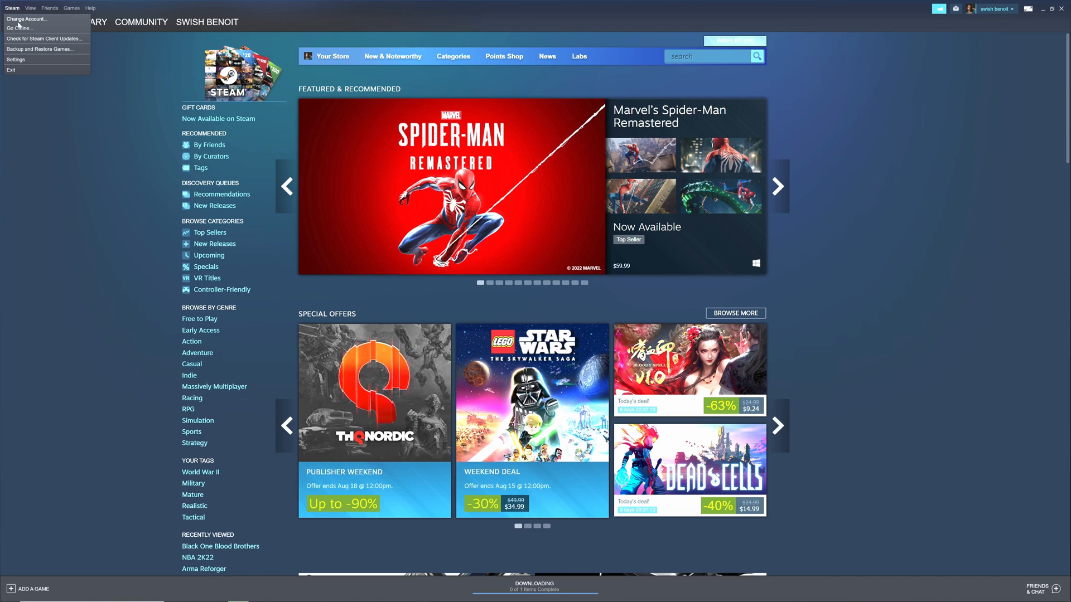
left_click(14, 59)
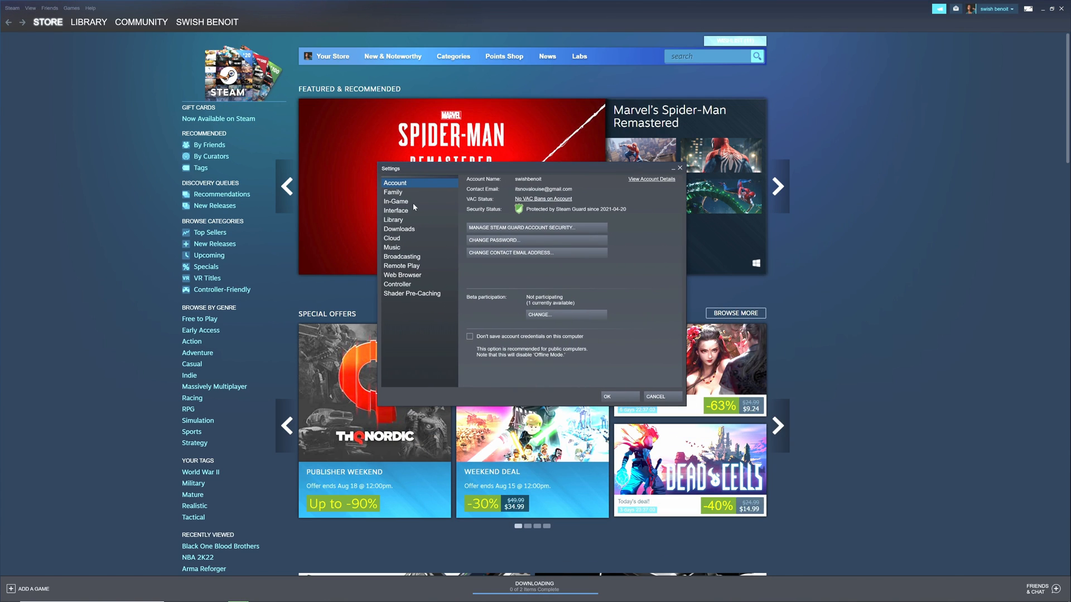
left_click(396, 201)
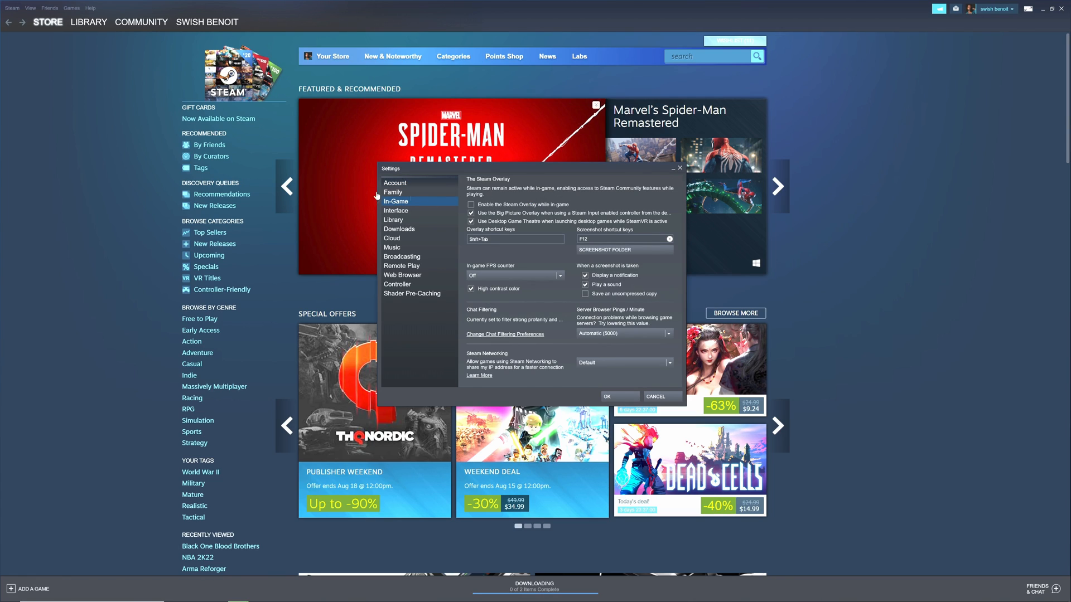
- Toggle the in-game overlay checkbox and close the Settings window
left_click(471, 214)
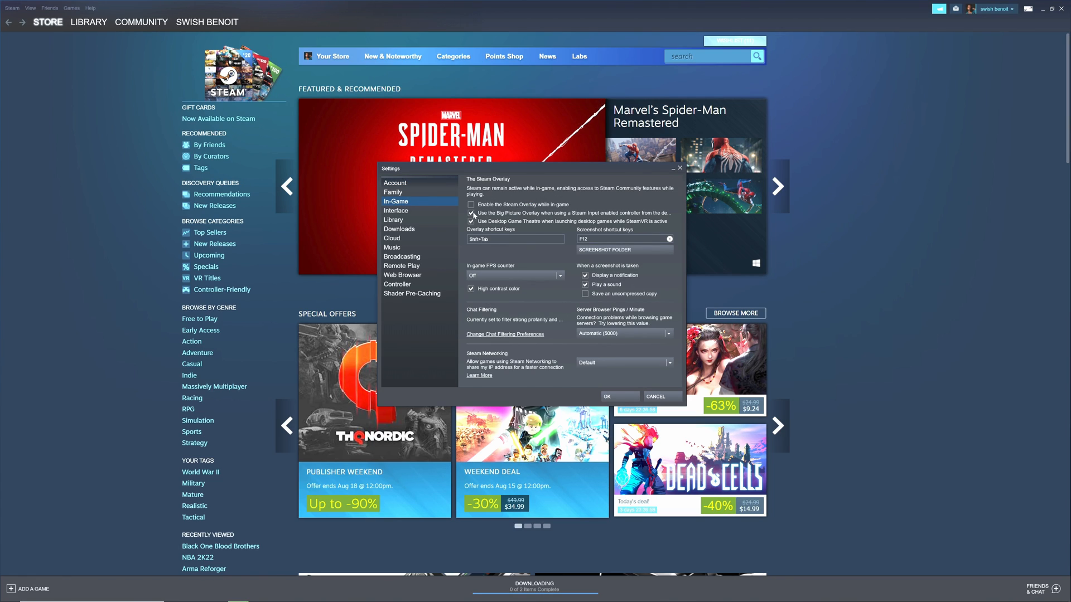
left_click(470, 213)
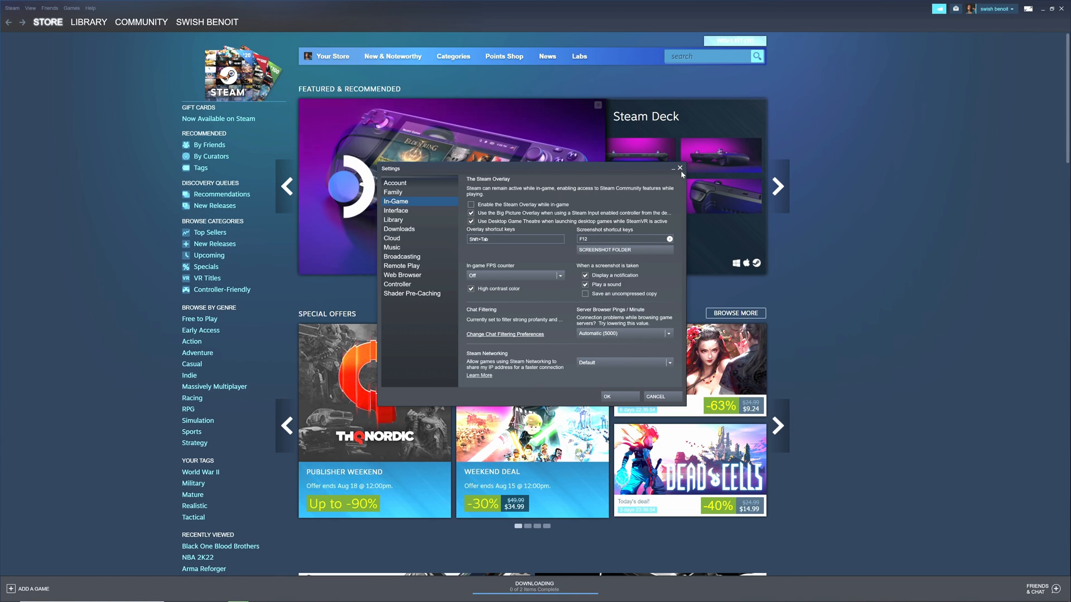
left_click(679, 169)
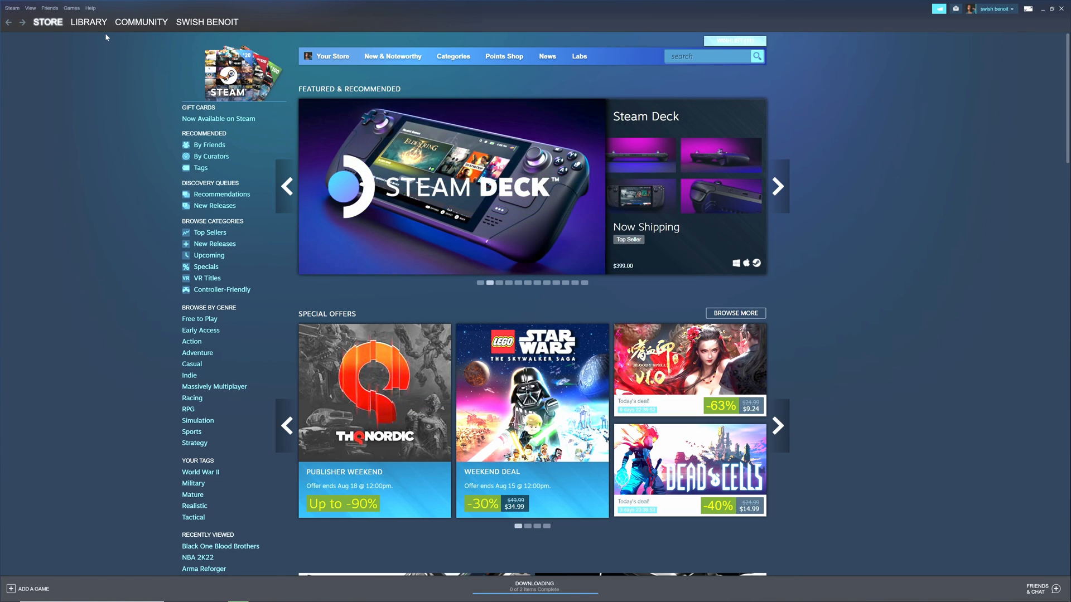
- Select Grand Theft Auto V in the Library, start Play and cancel the launch dialog
left_click(88, 22)
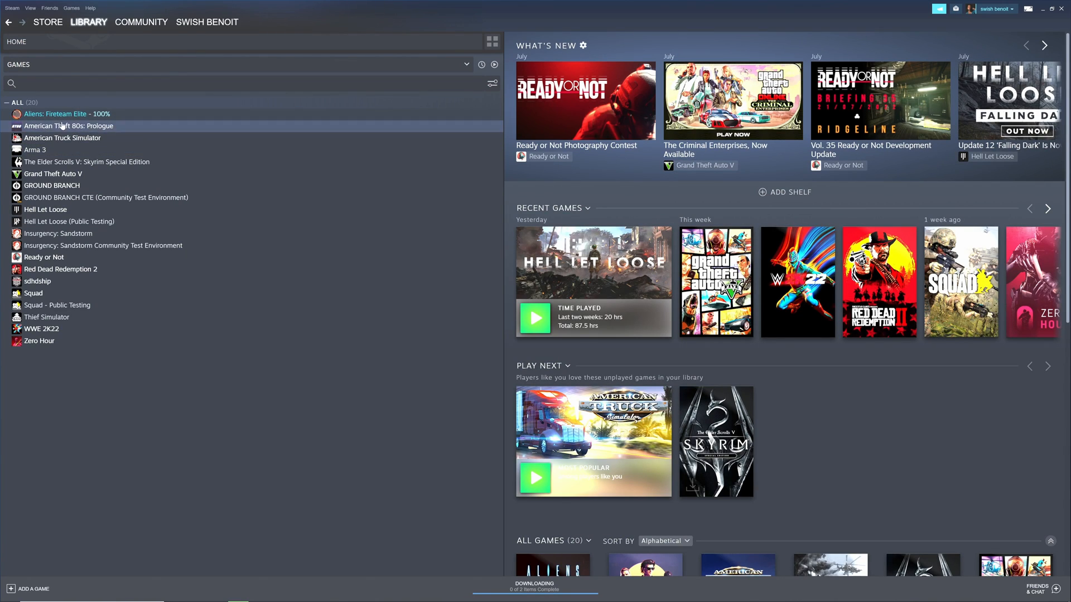
left_click(53, 174)
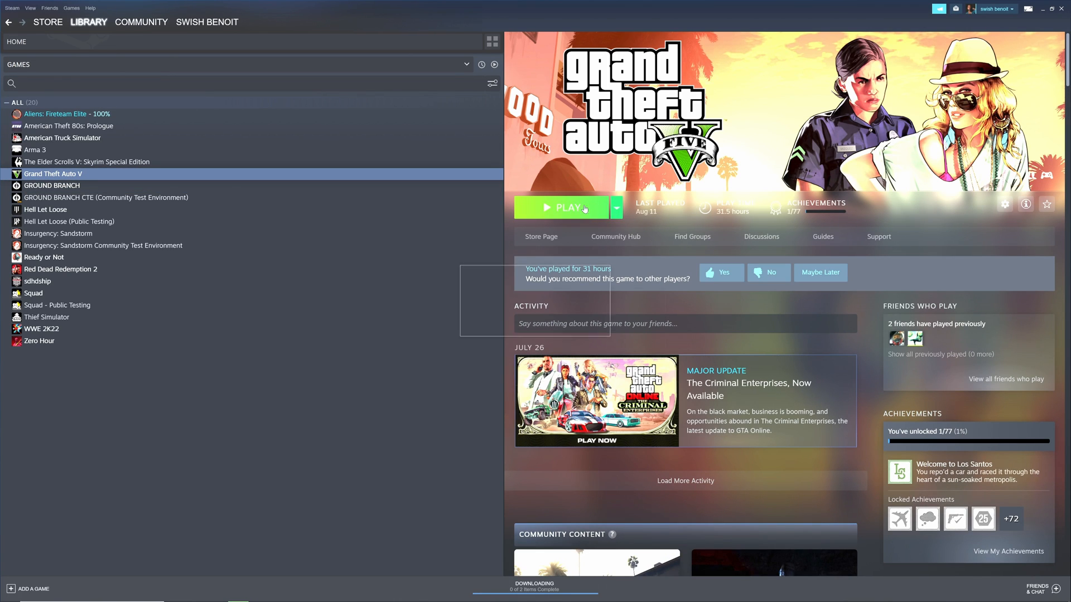
left_click(564, 208)
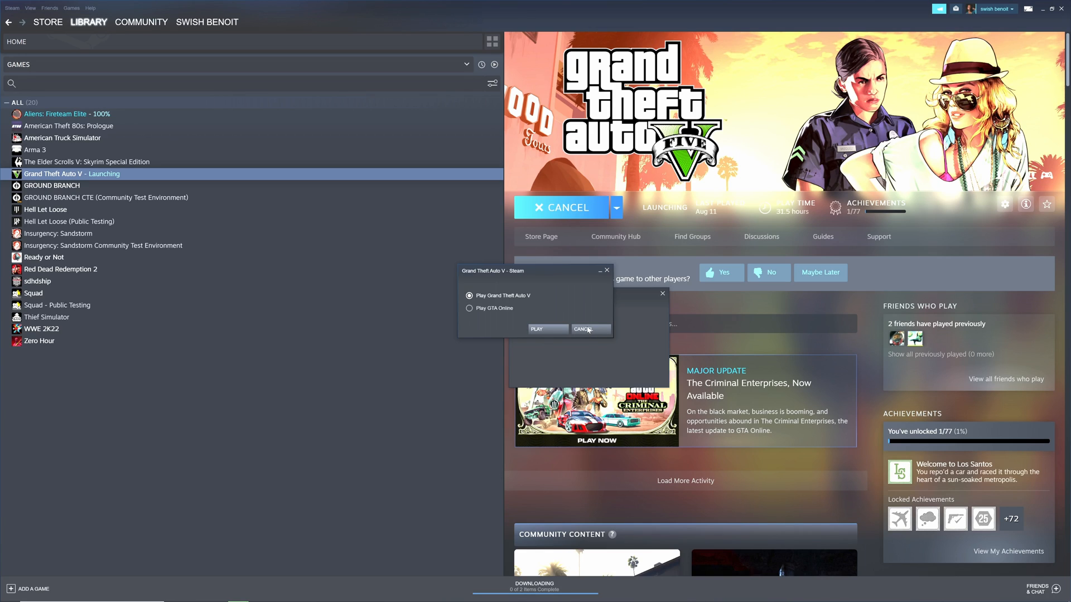
mouse_move(586, 331)
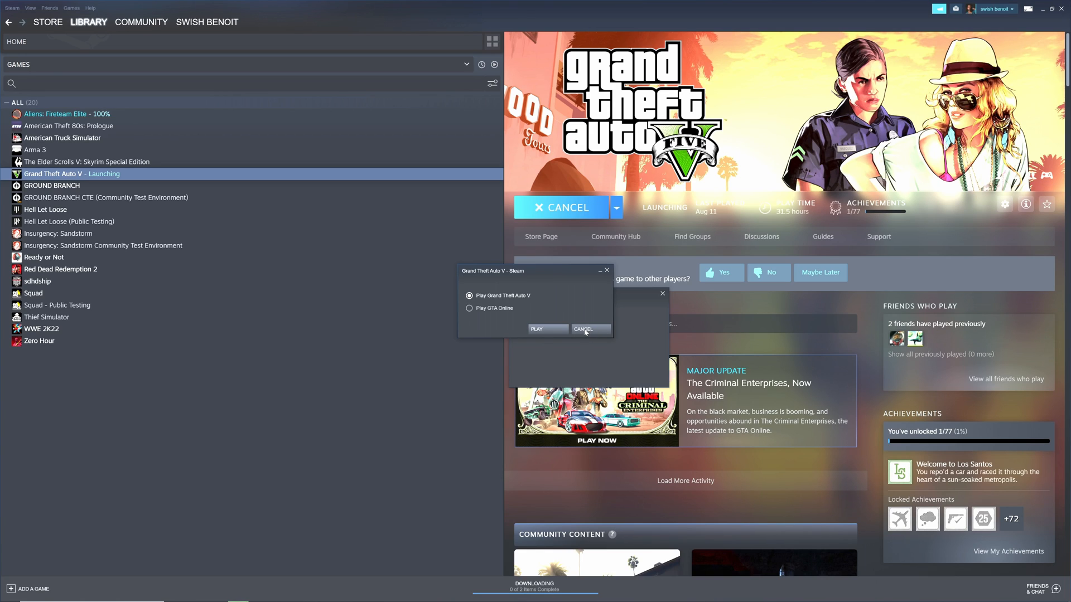
left_click(582, 329)
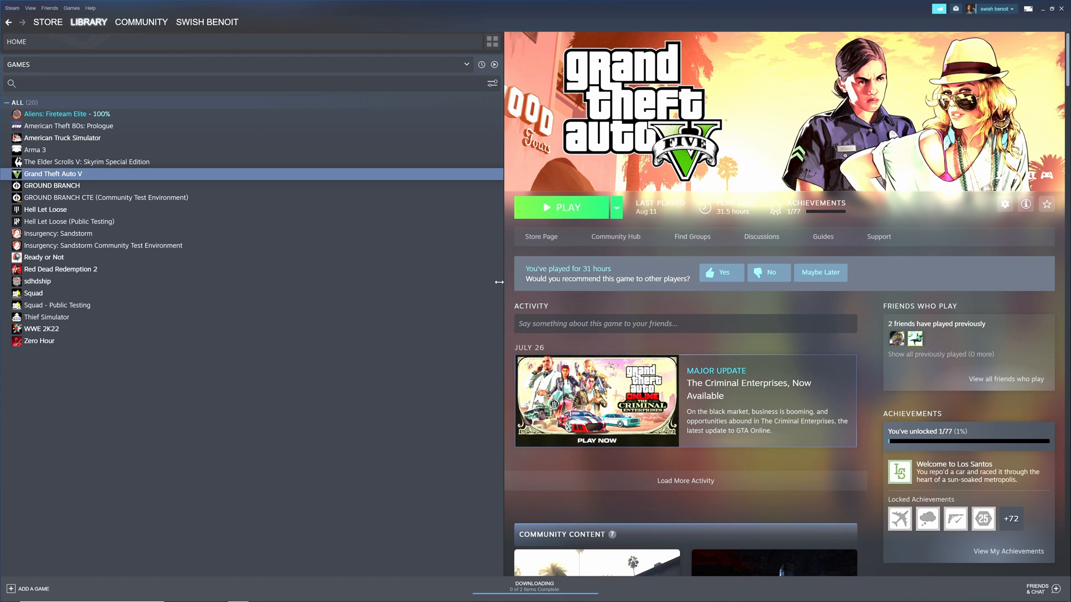
mouse_move(1039, 12)
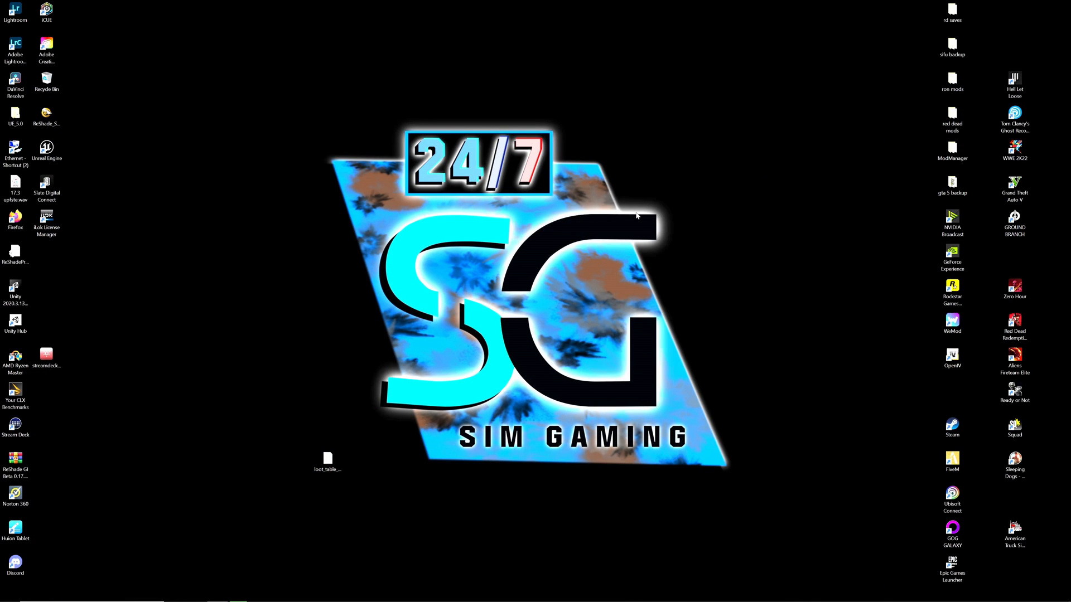
- Launch Windows Settings from the Start menu to reach Windows Update
left_click(9, 594)
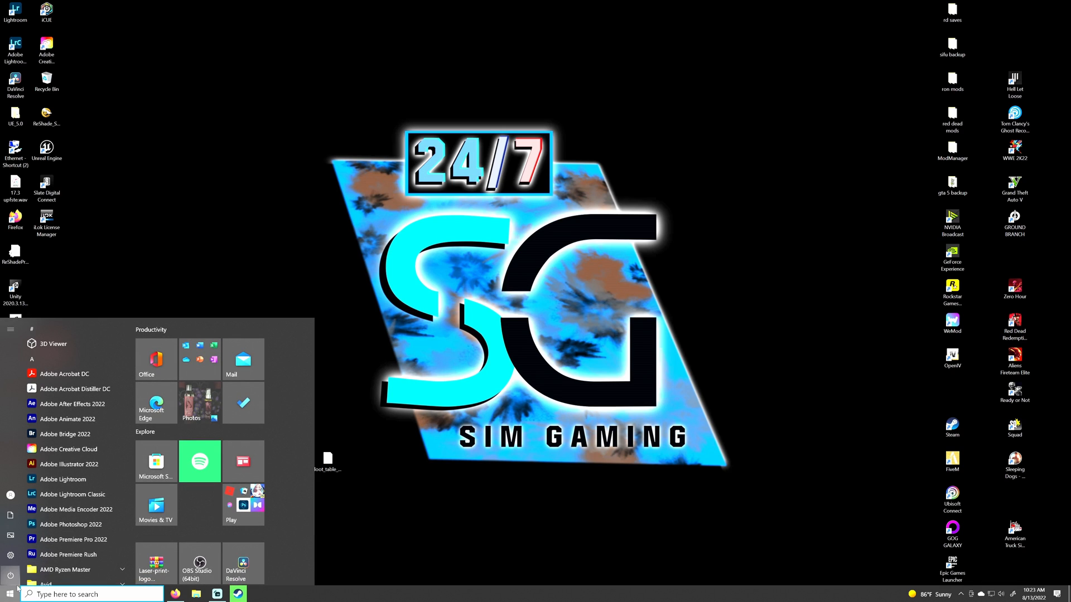
left_click(10, 330)
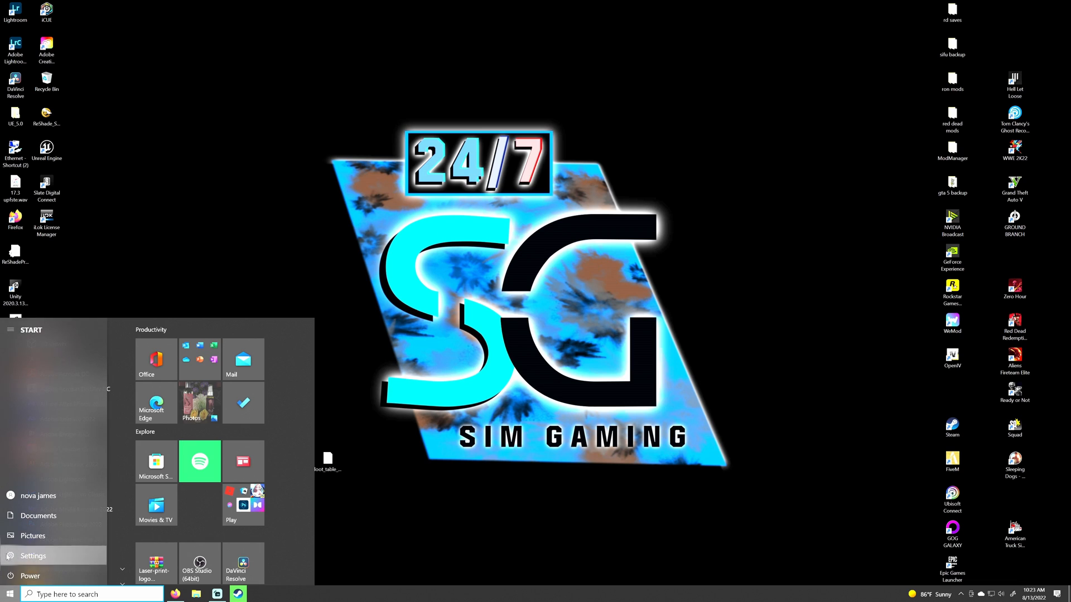
left_click(32, 556)
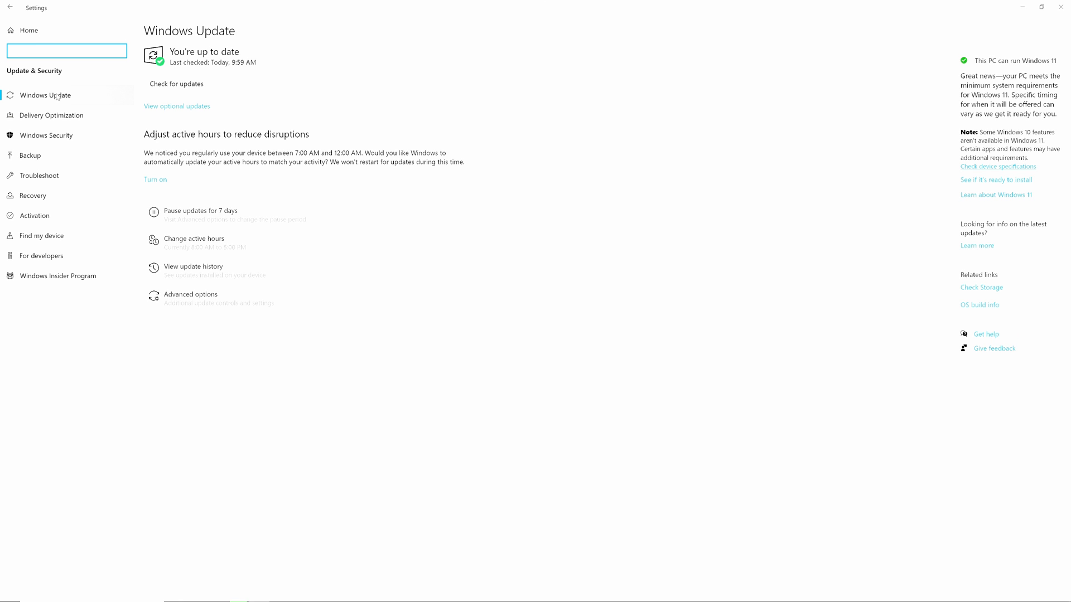
mouse_move(194, 111)
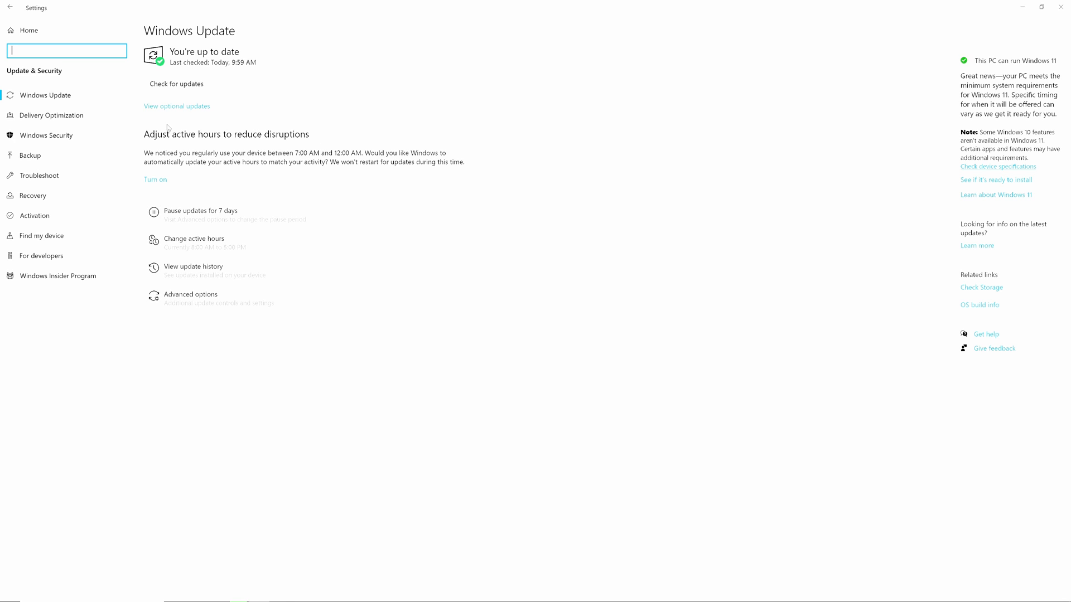
mouse_move(68, 135)
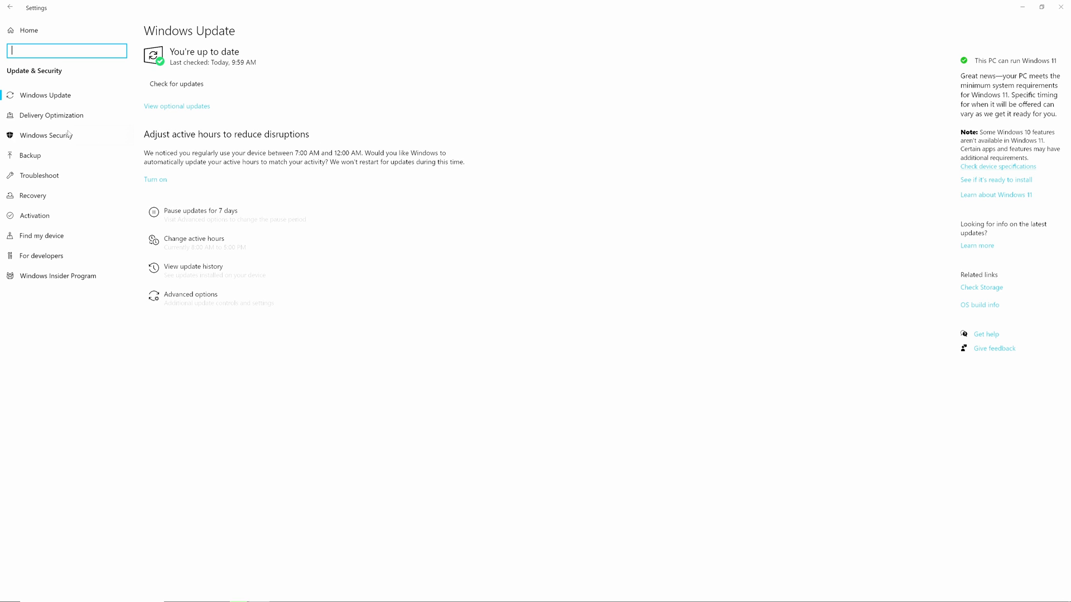
- View Virus & threat protection, then reopen Windows Security on its Security at a glance page
left_click(46, 135)
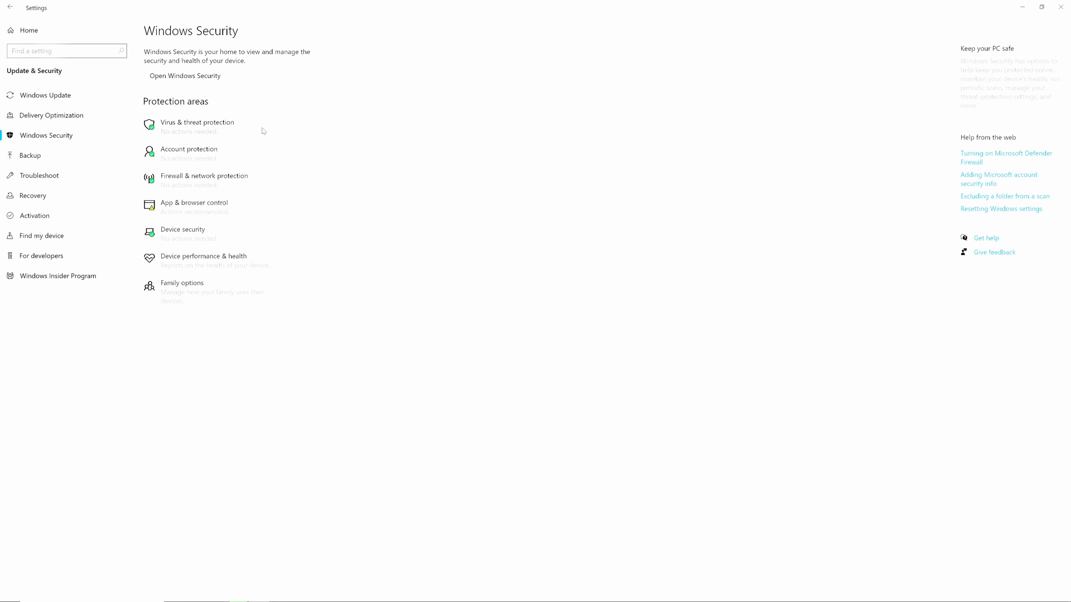
mouse_move(205, 147)
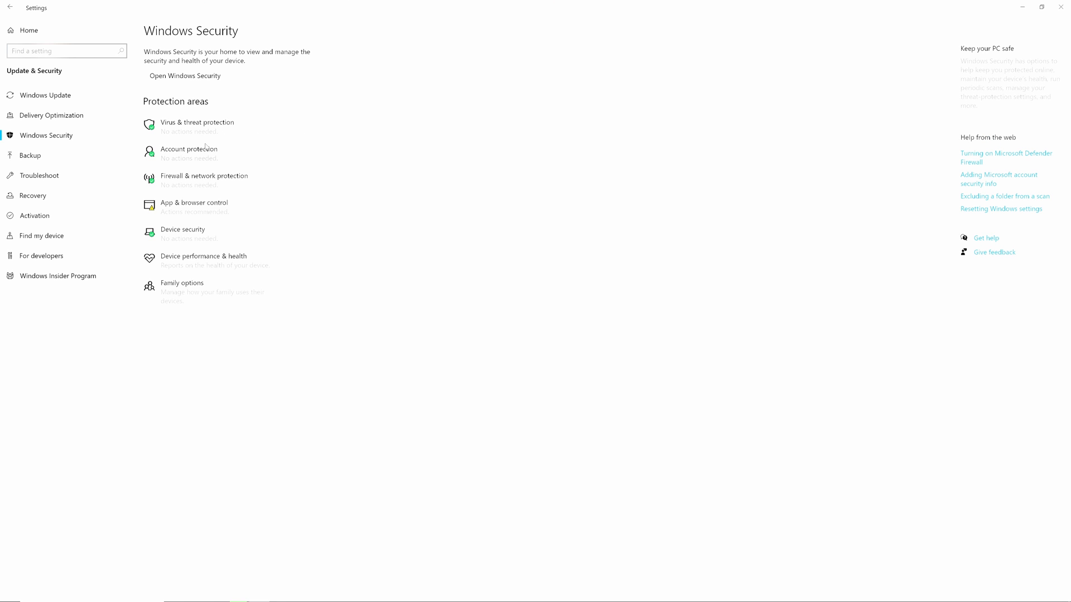
mouse_move(205, 146)
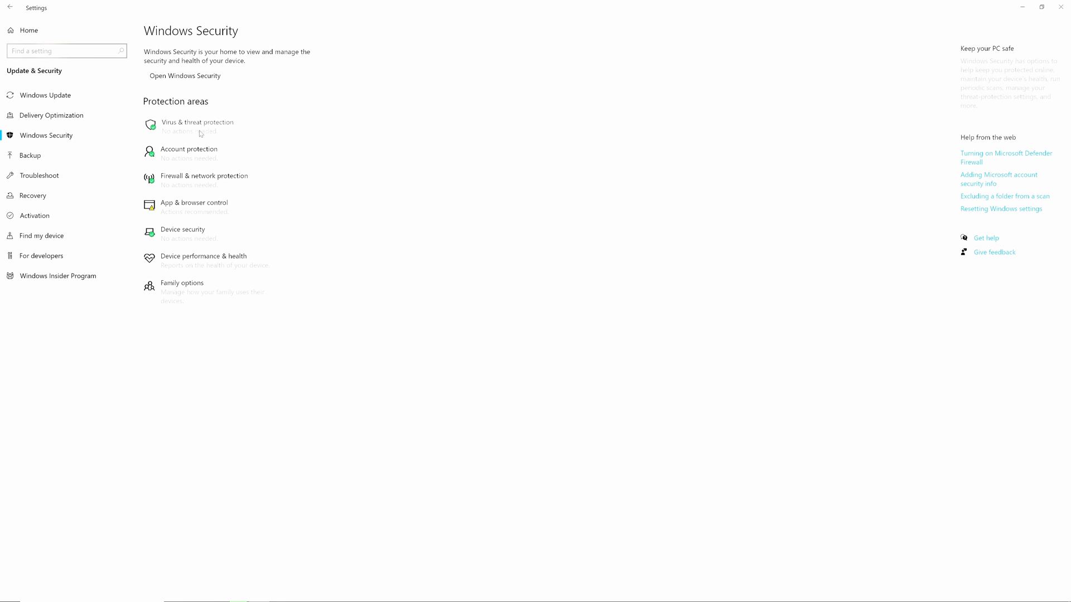
left_click(185, 75)
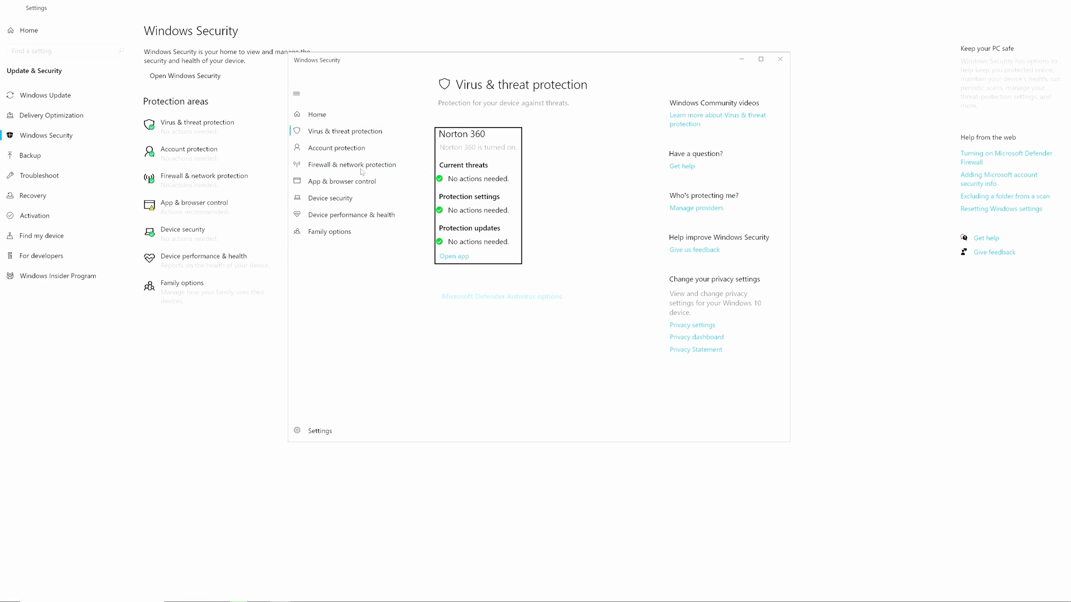
mouse_move(355, 135)
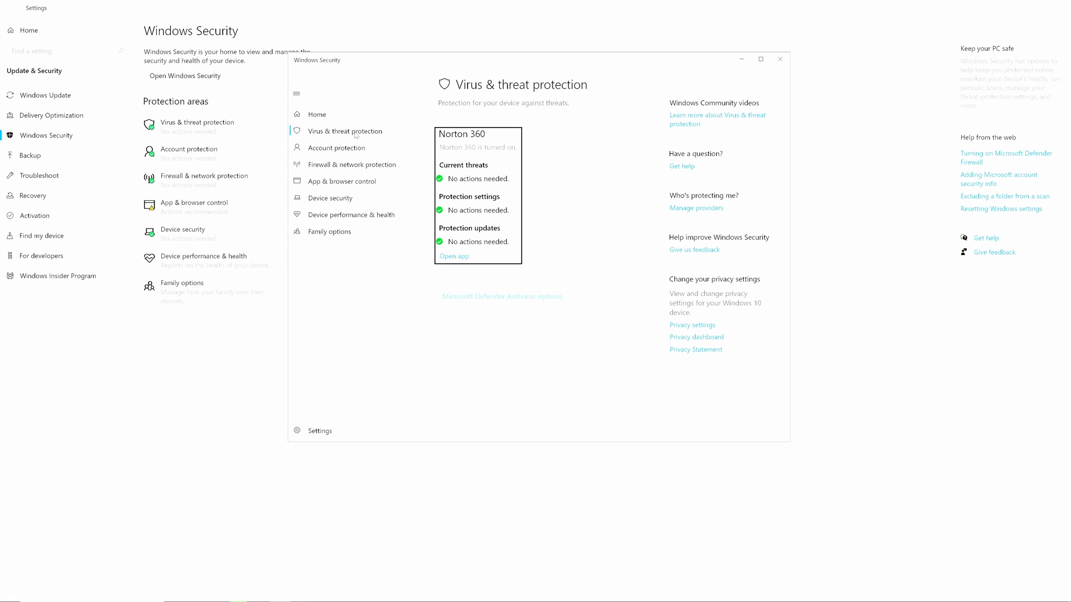
mouse_move(531, 183)
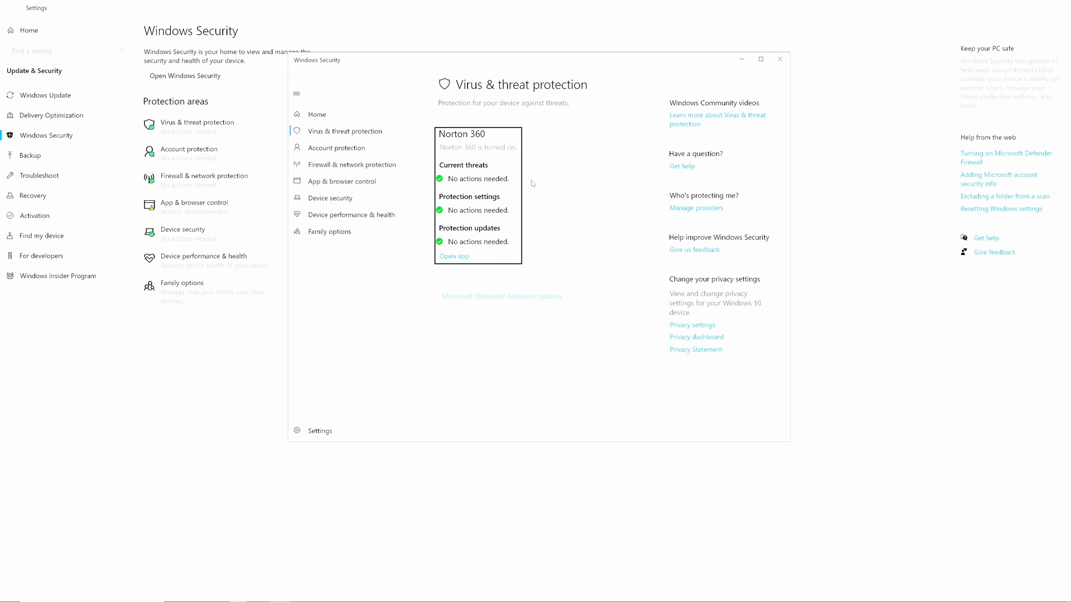
mouse_move(441, 267)
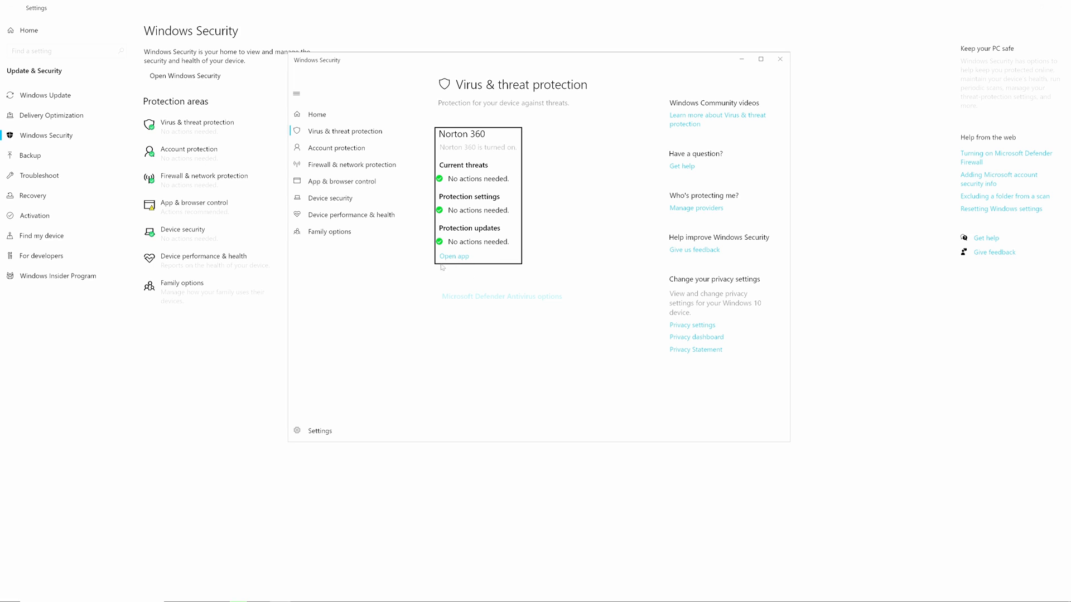
mouse_move(369, 150)
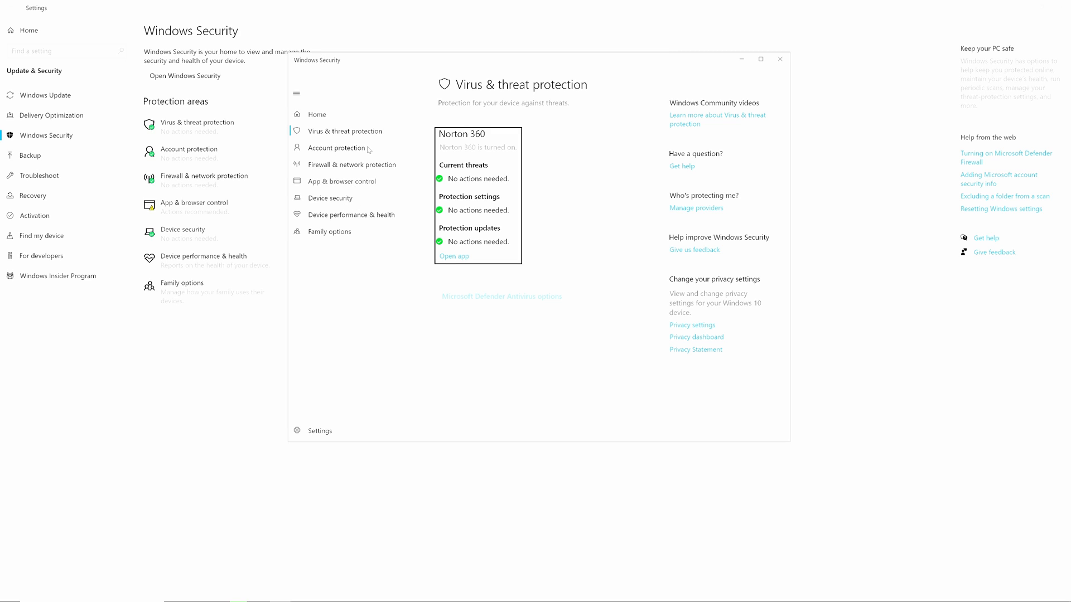
left_click(780, 59)
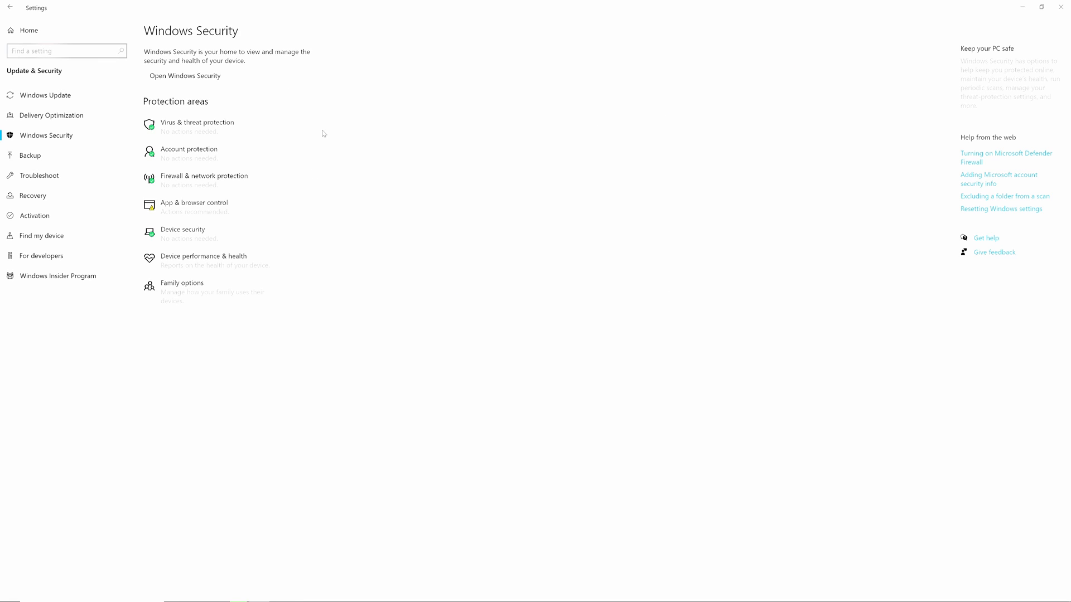
left_click(184, 75)
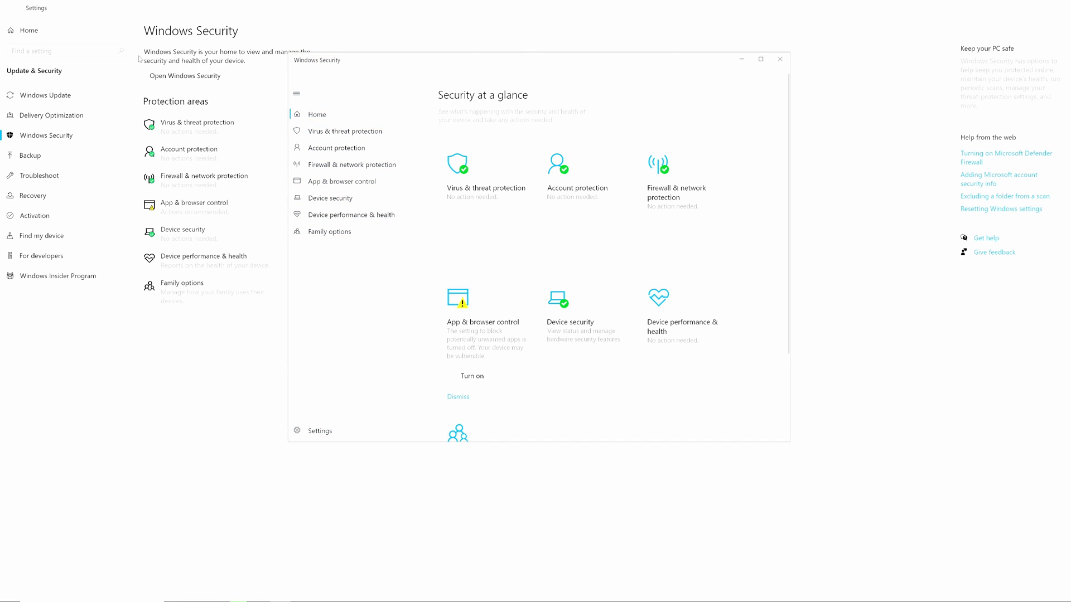
mouse_move(760, 94)
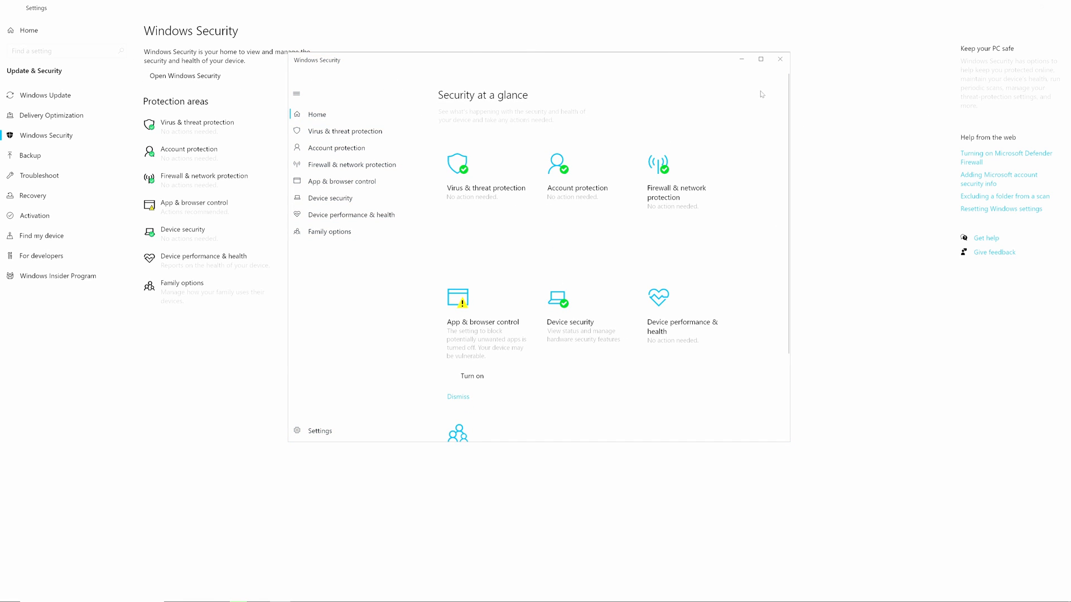
mouse_move(445, 180)
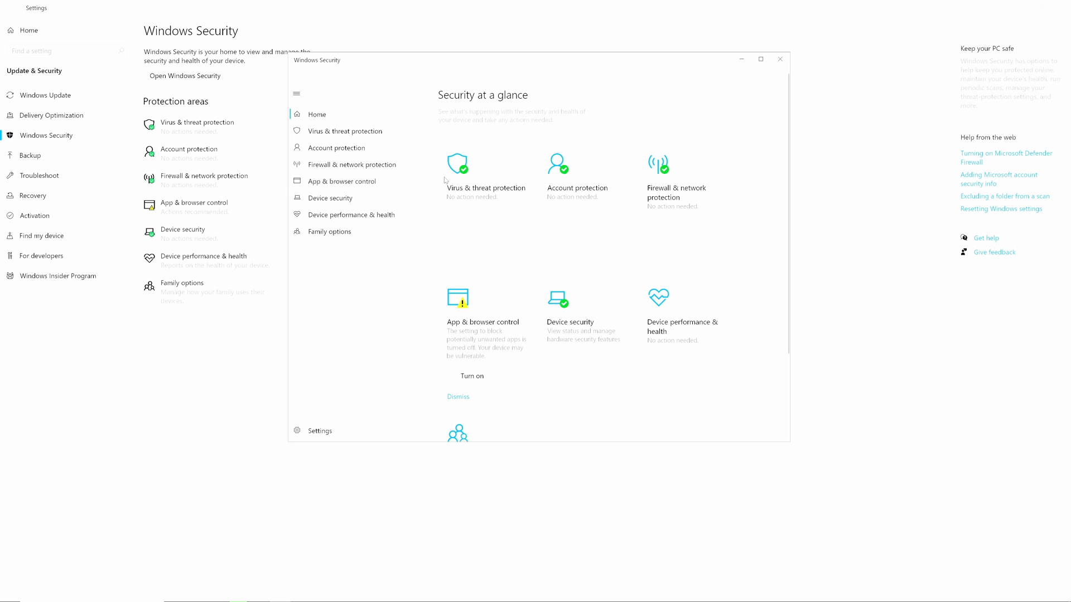
mouse_move(801, 62)
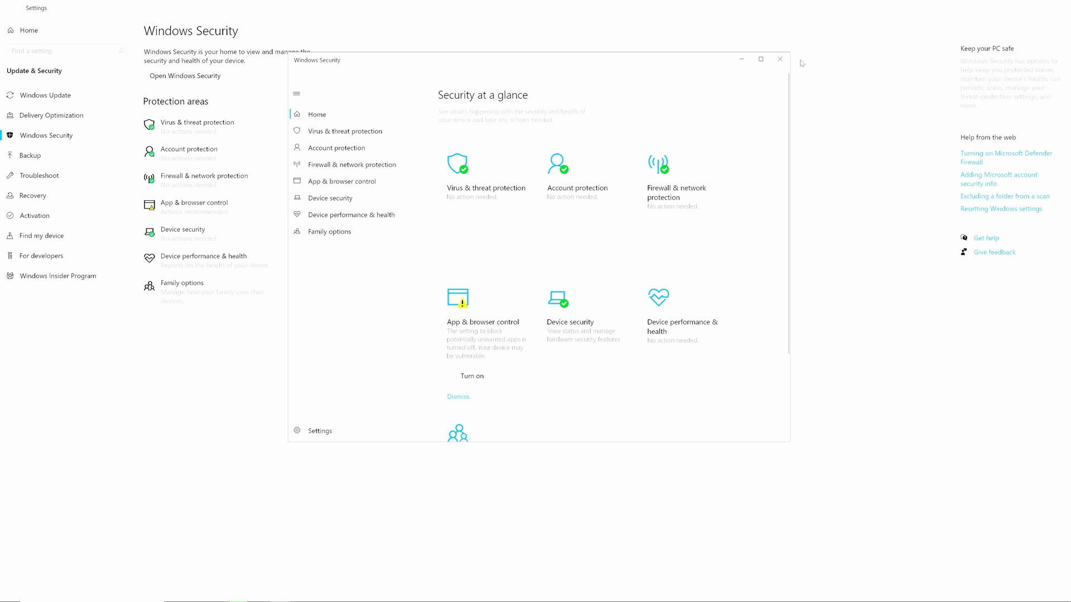
- Close Windows Security and show the Gaming > Game Mode settings
left_click(780, 59)
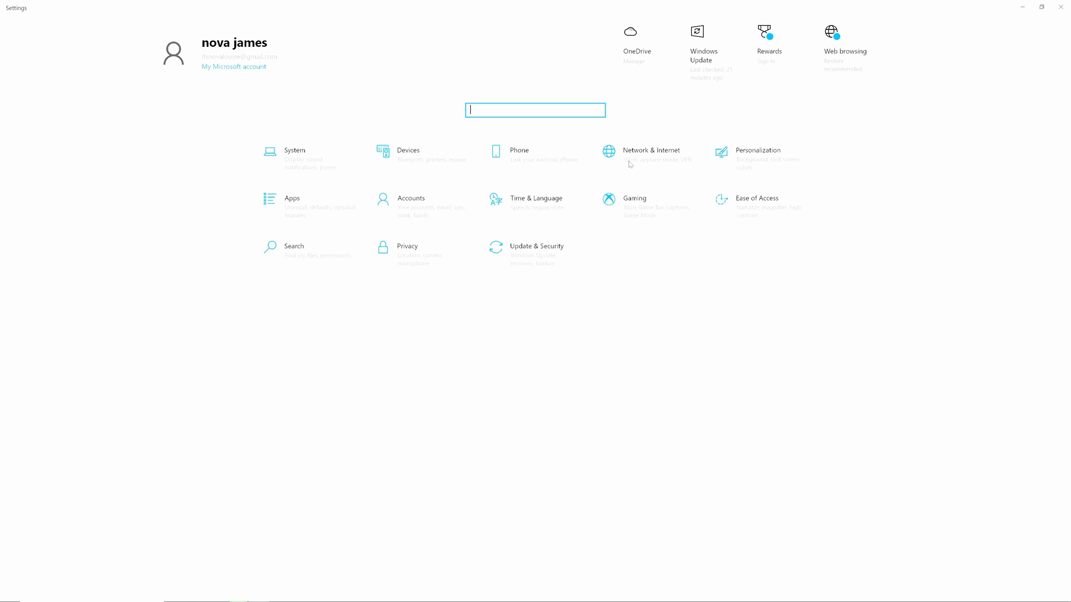
left_click(633, 199)
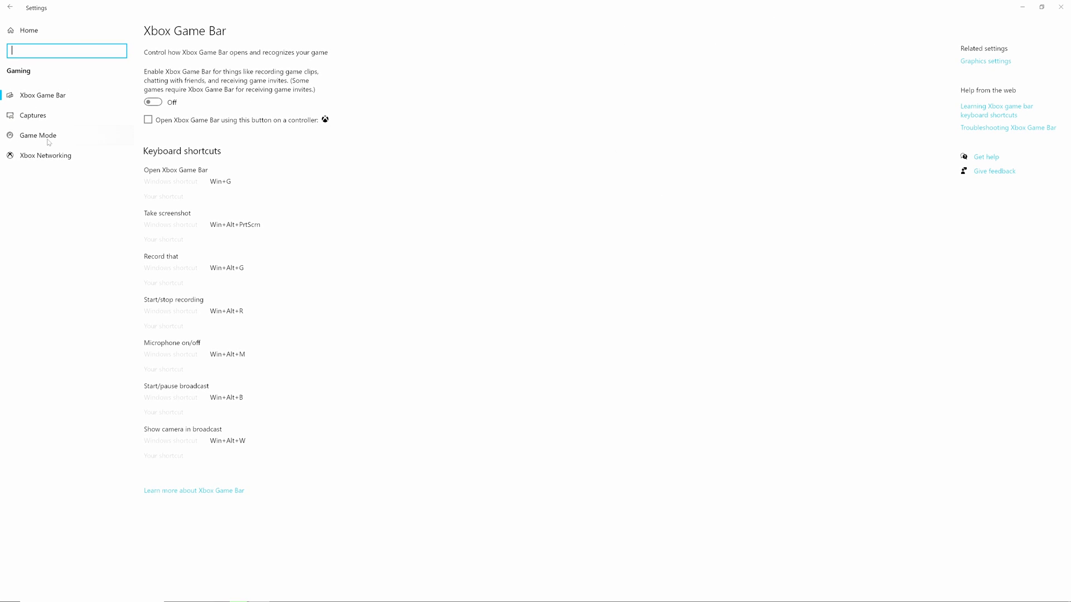
left_click(38, 135)
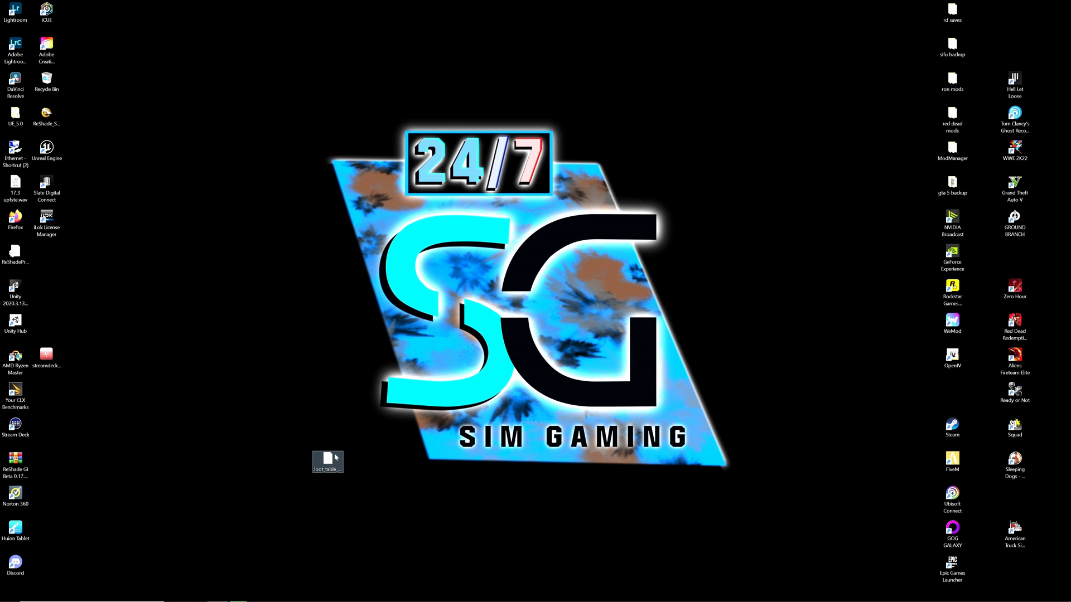
- Launch Firefox from its desktop shortcut
left_click(9, 593)
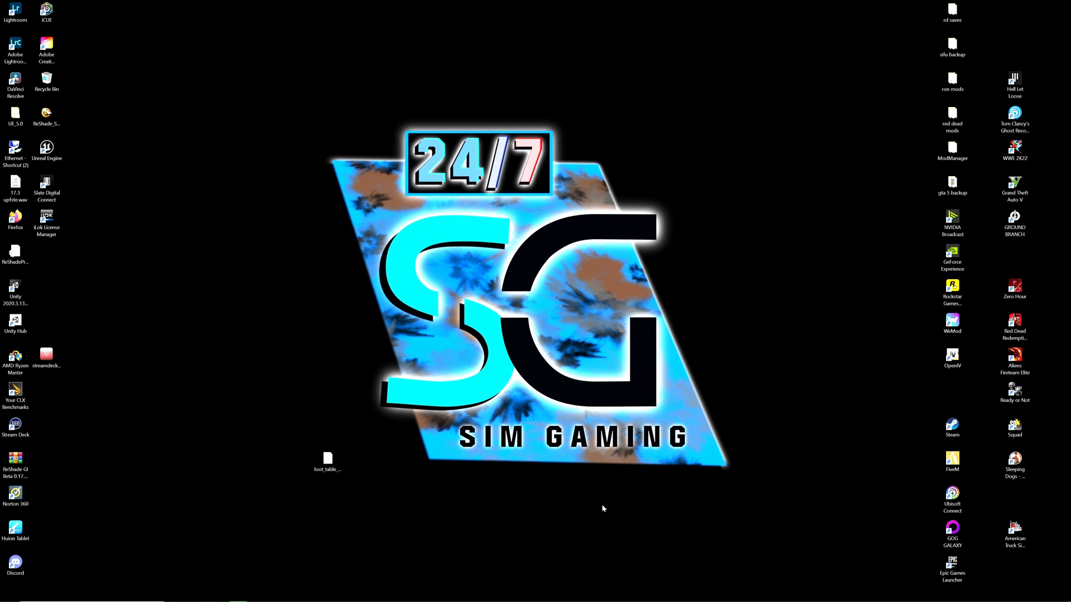
mouse_move(597, 494)
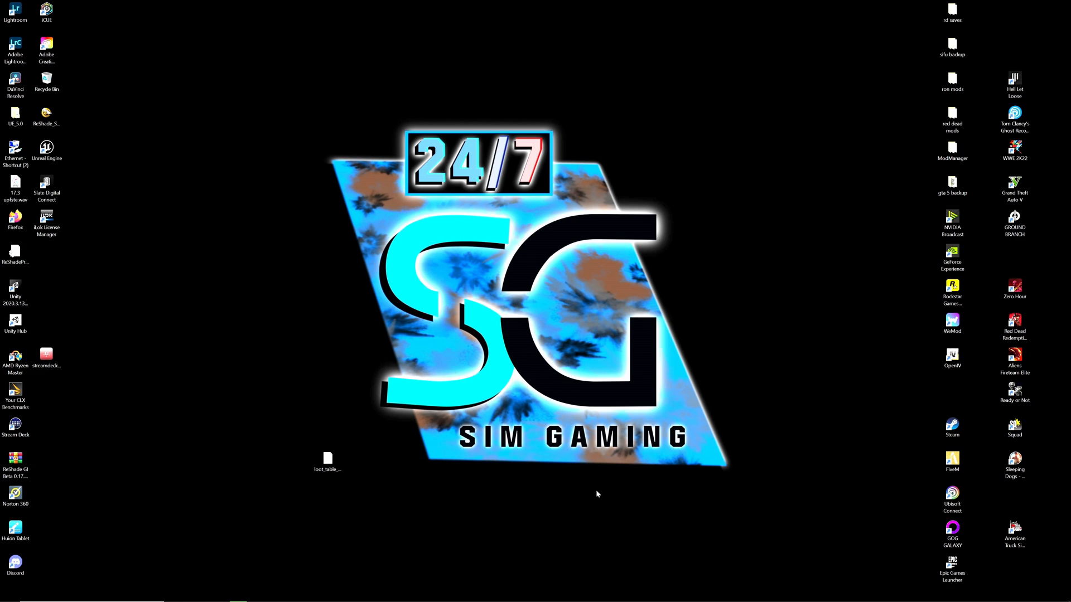
mouse_move(438, 494)
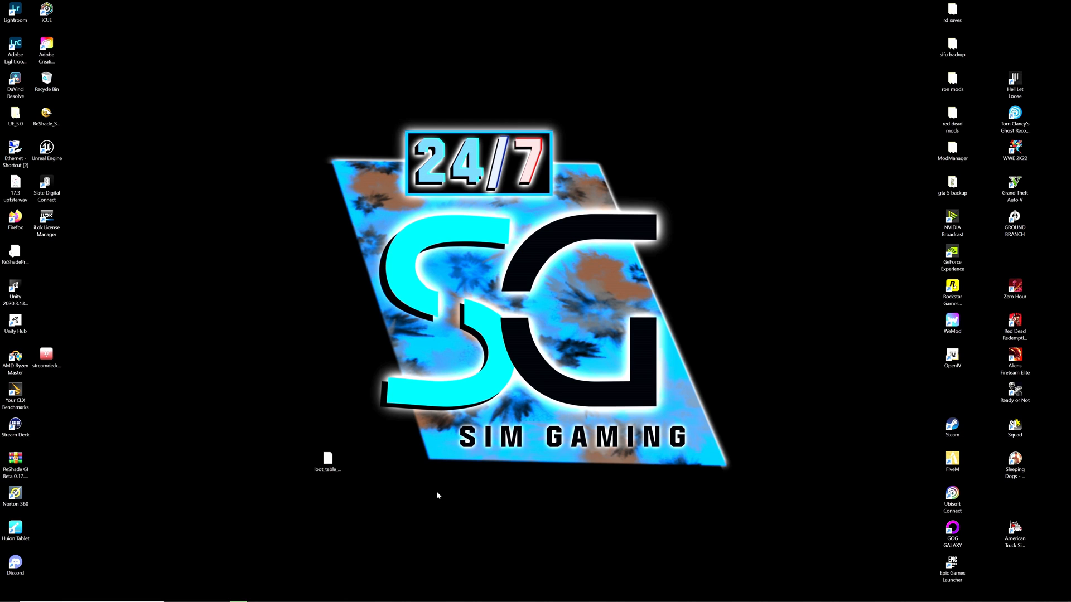
left_click(9, 593)
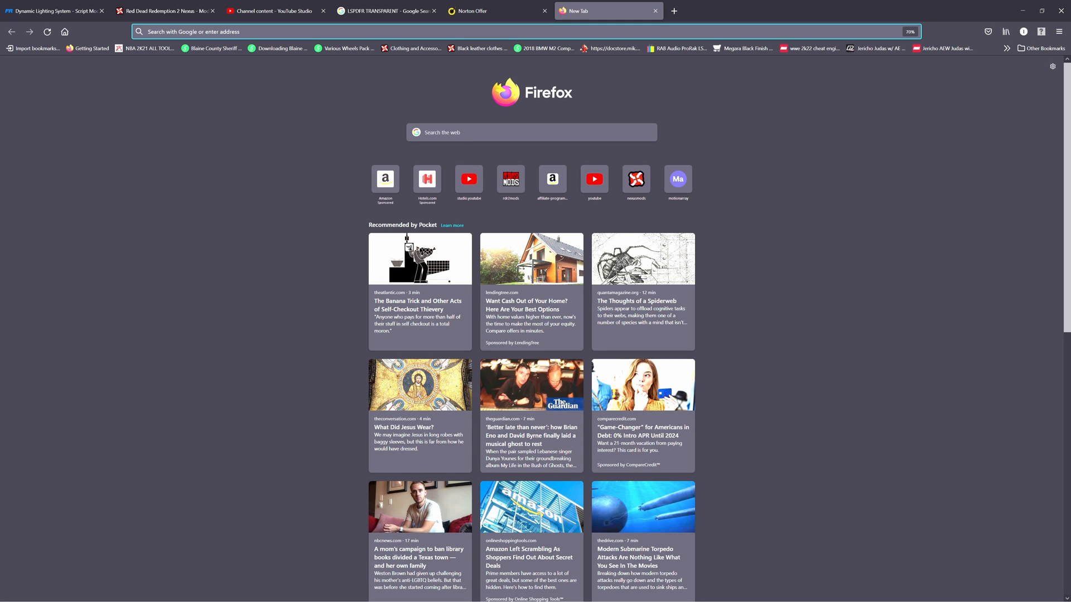
- Navigate Firefox to the lcpdfr.com website
type("lcpdfr")
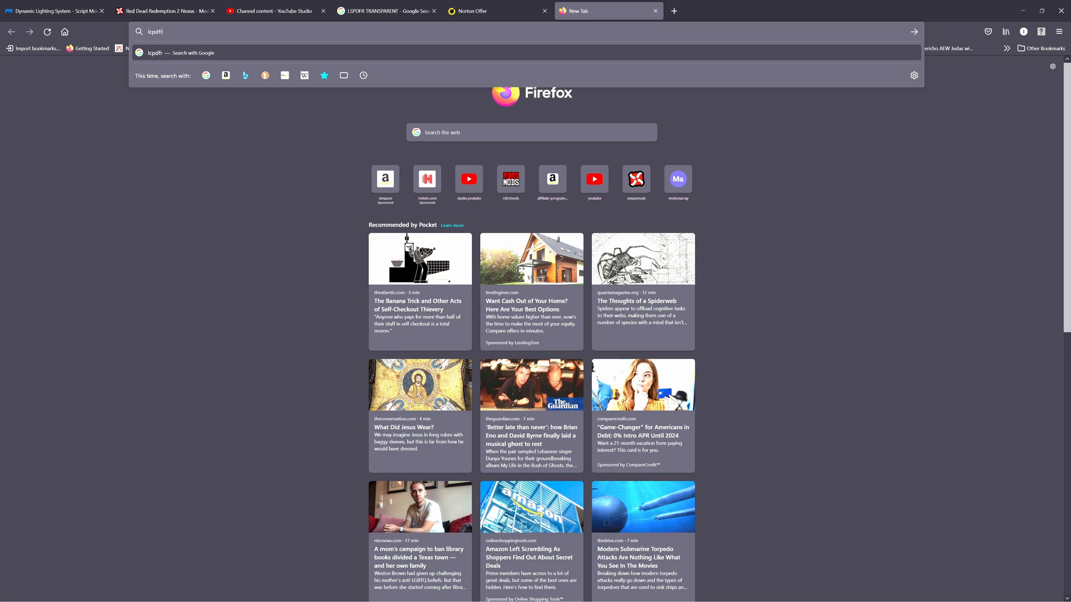
type(".col")
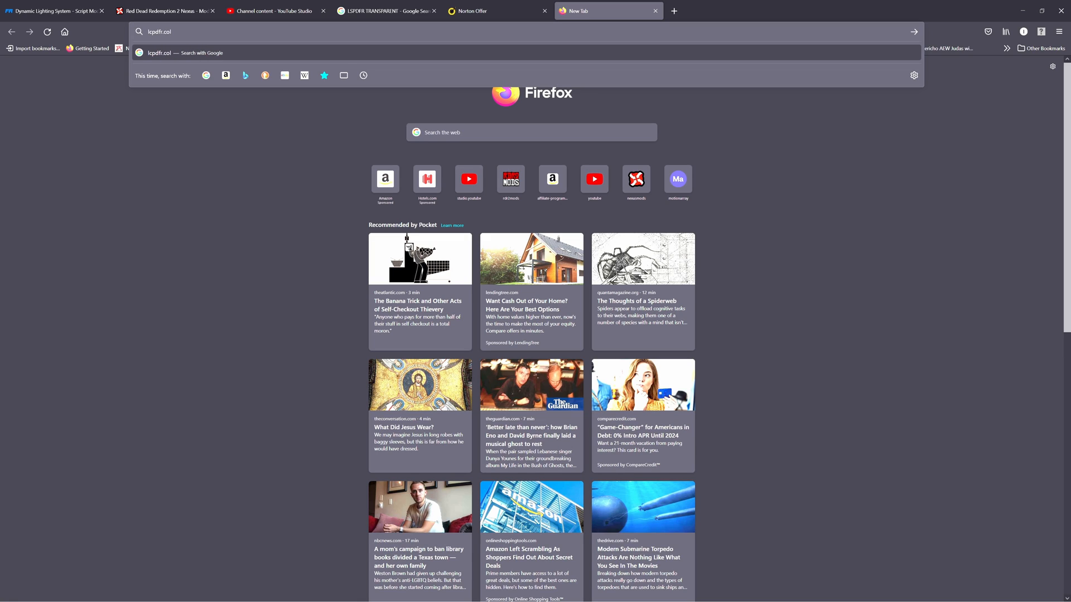
key("Return")
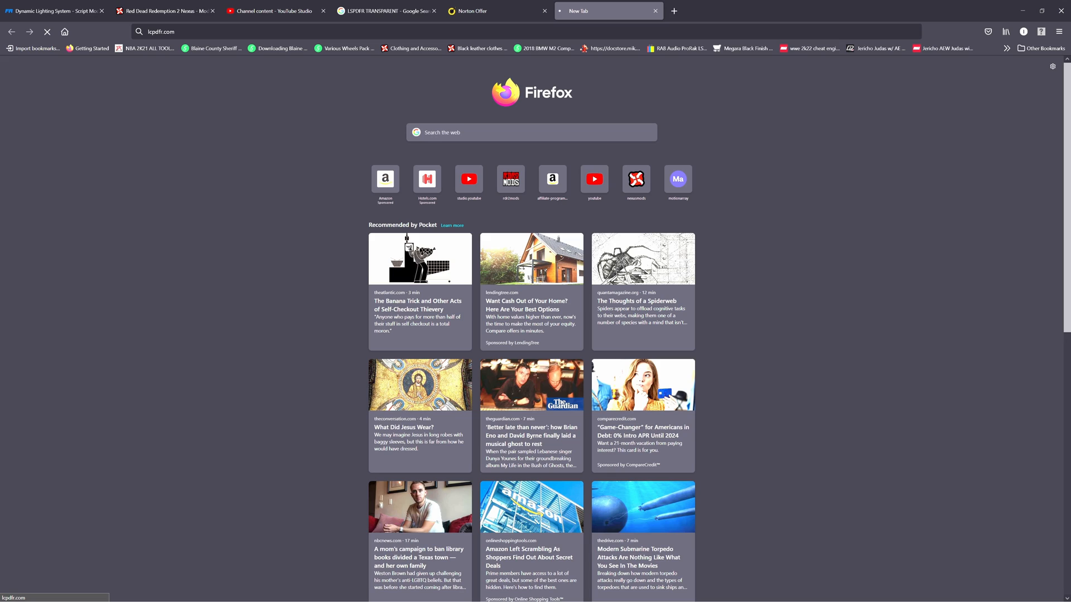
mouse_move(263, 123)
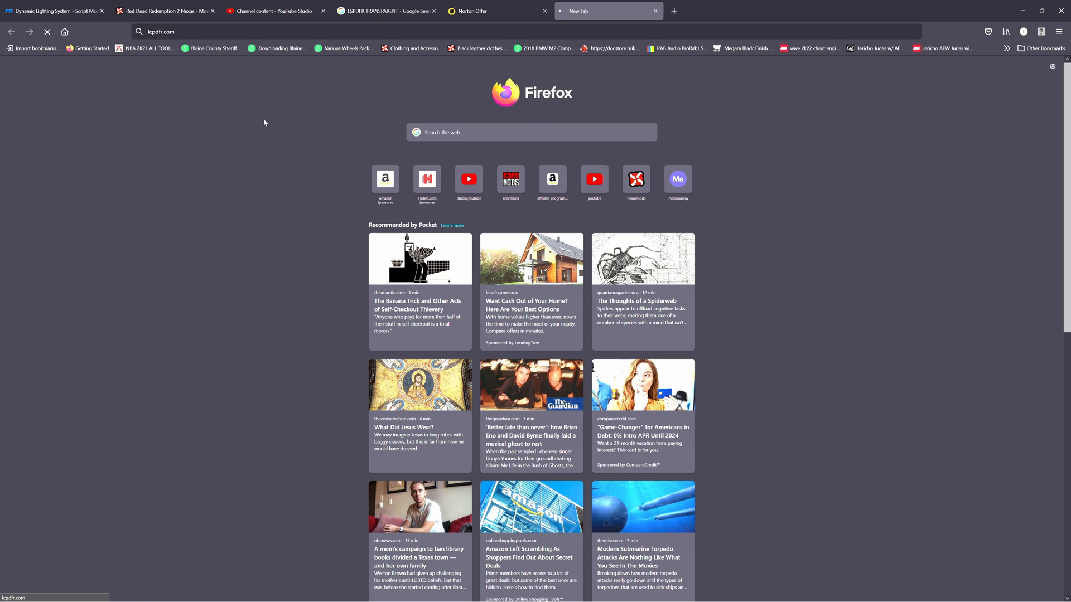
mouse_move(178, 61)
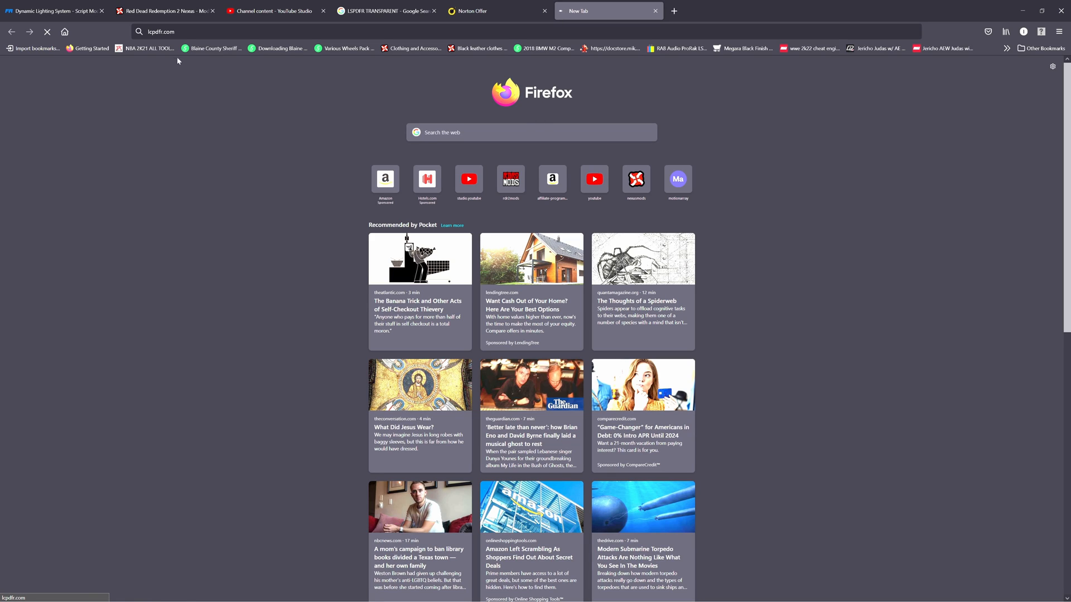
key("Return")
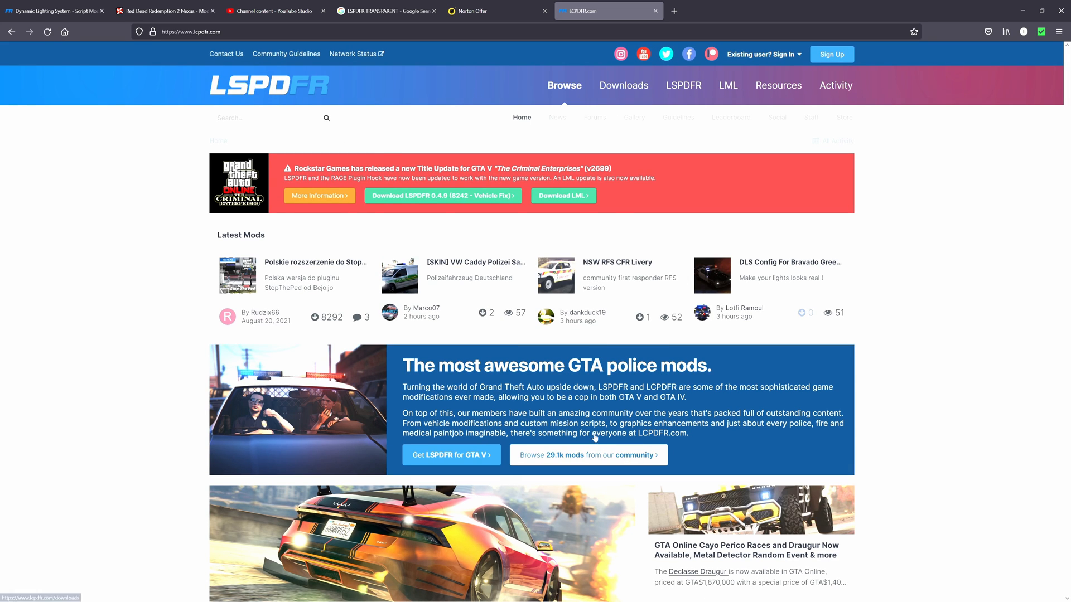
mouse_move(165, 306)
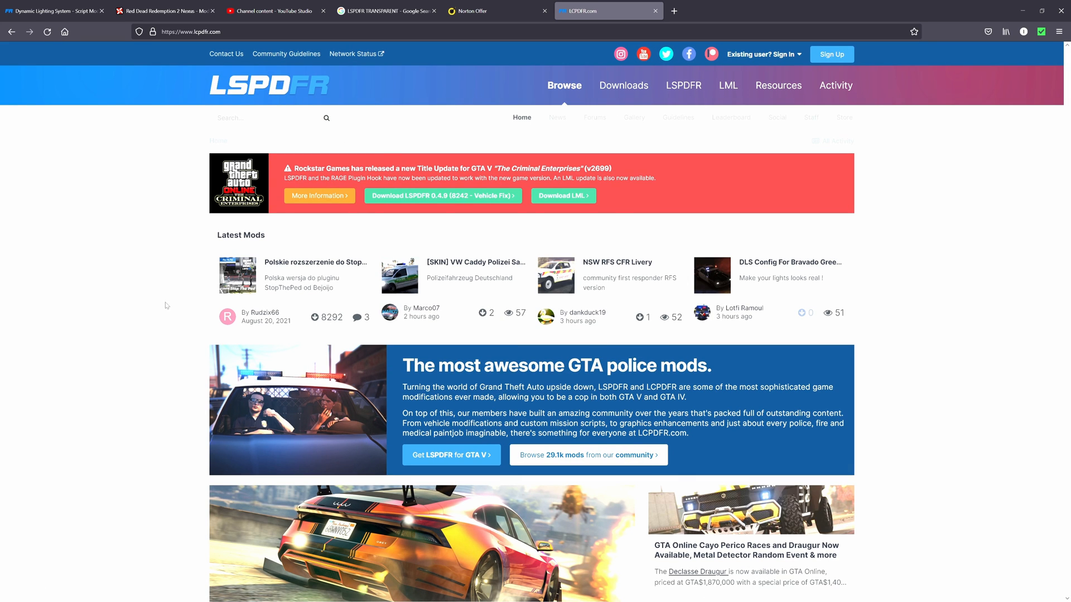
- Follow the 'Get LSPDFR for GTA V' link to the 0.4.9 download page
scroll("down", 3)
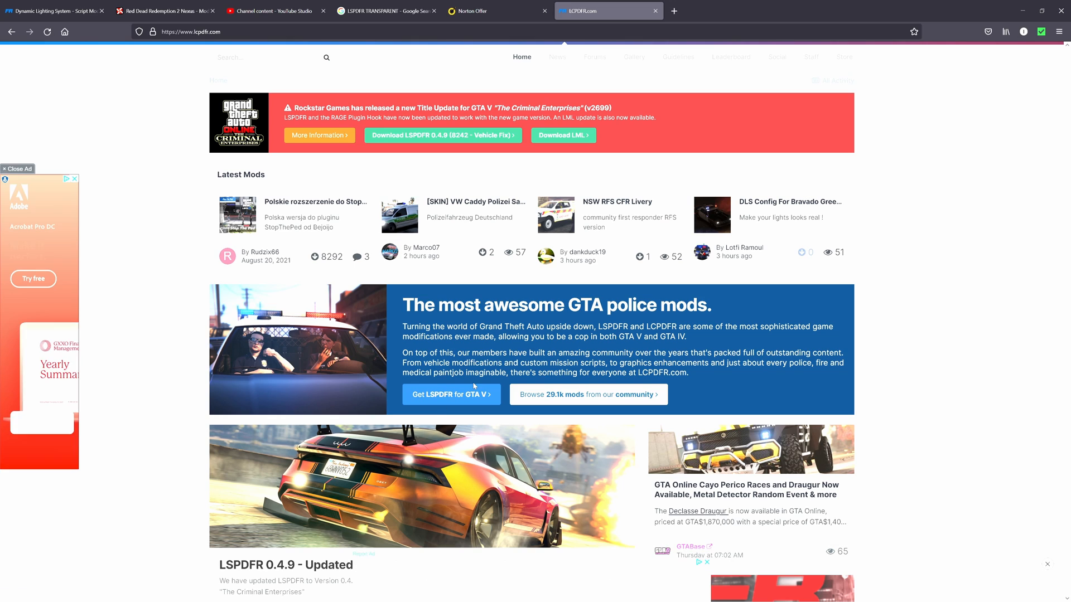
left_click(451, 395)
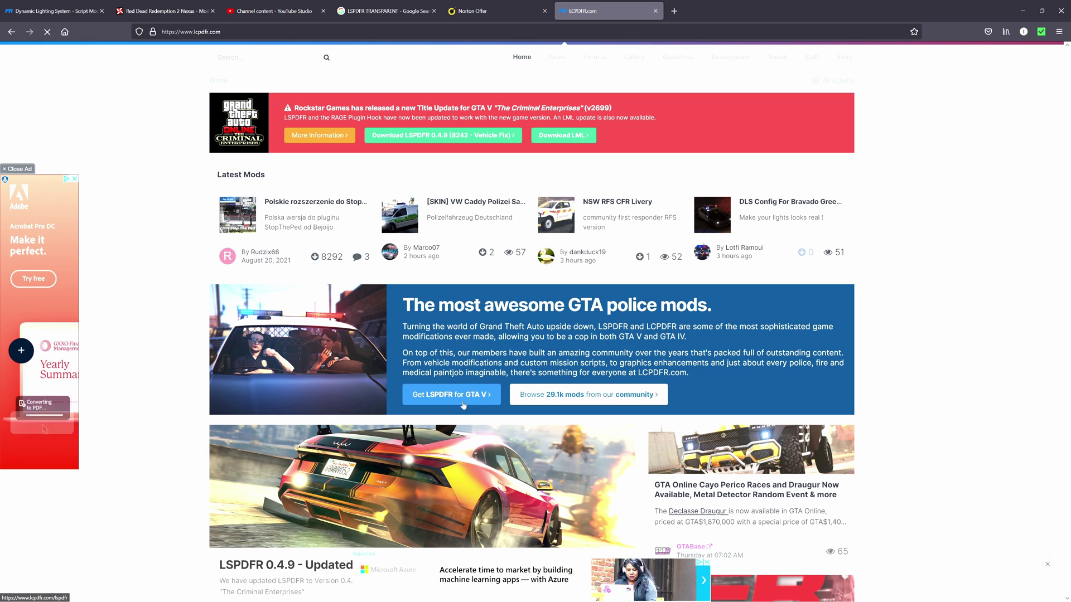
left_click(451, 393)
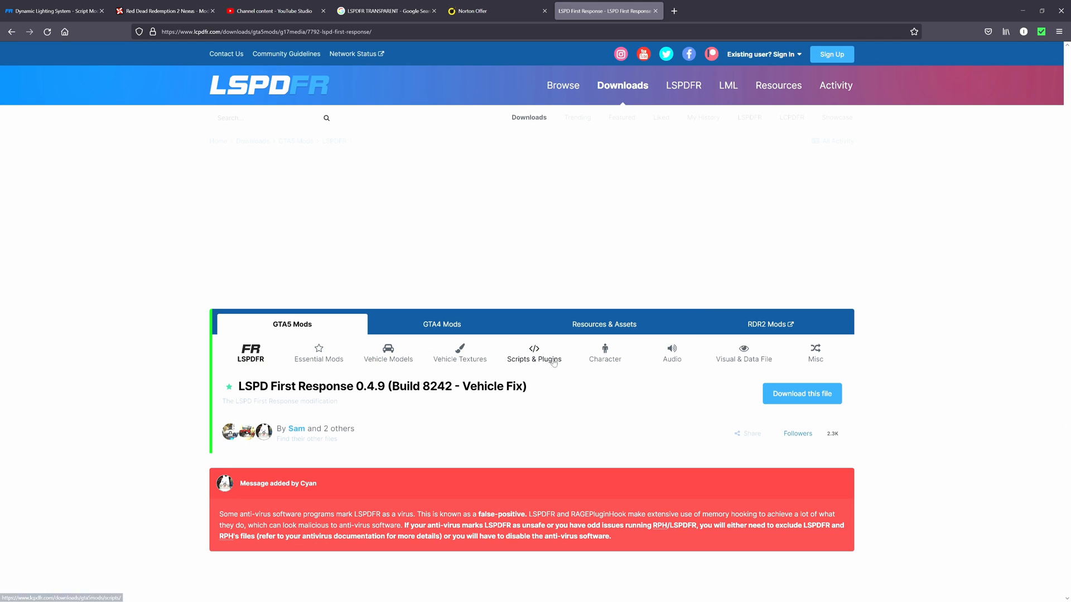
- Agree to the terms and download lspdfr_049_8242_Manual_Install_2.zip
scroll("down", 3)
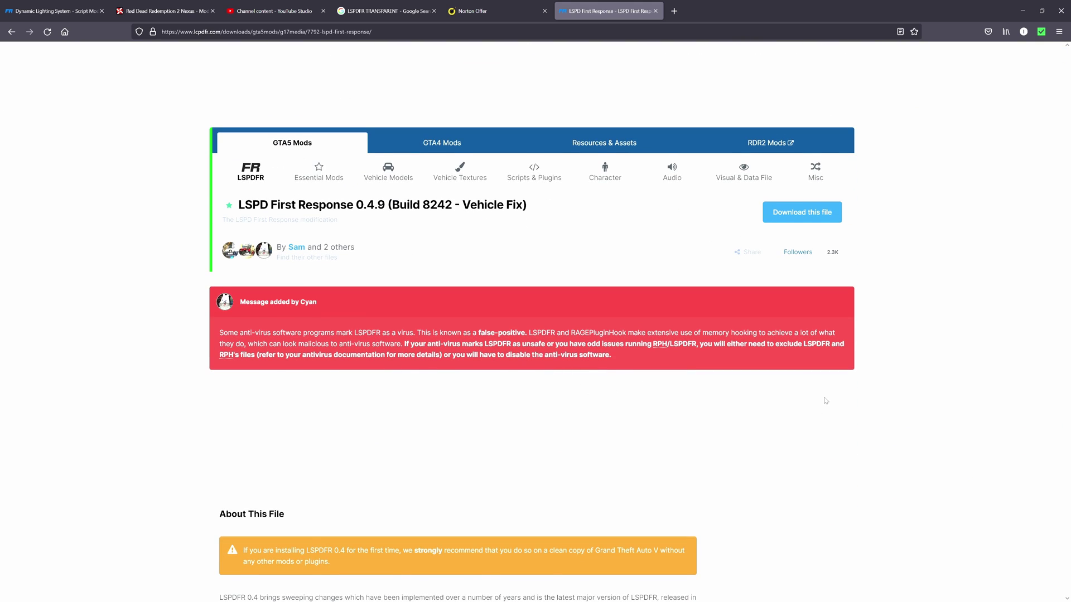
scroll("down", 3)
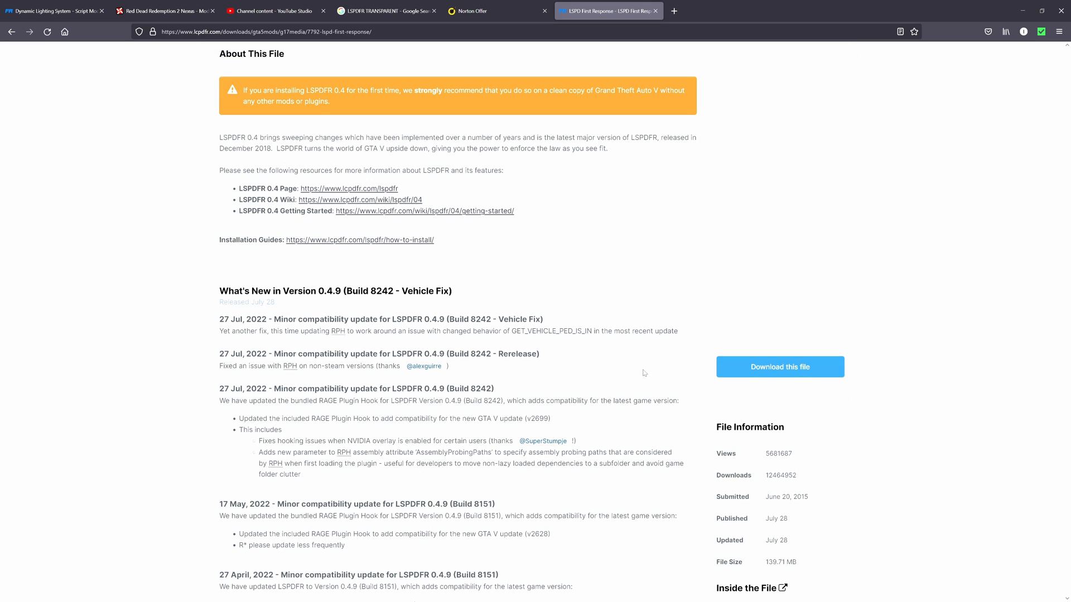
left_click(780, 367)
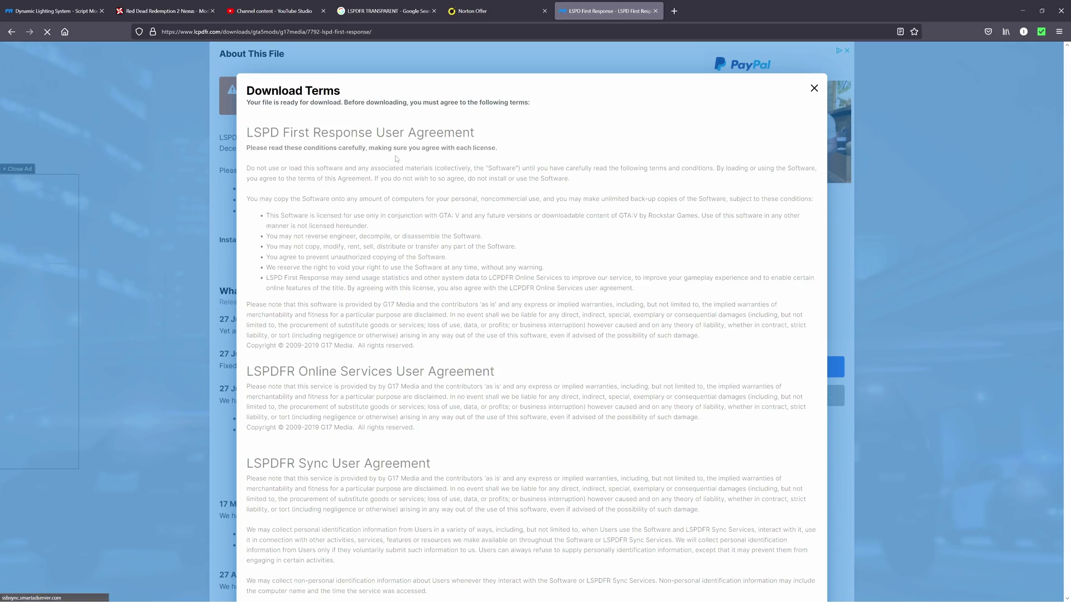
scroll("down", 3)
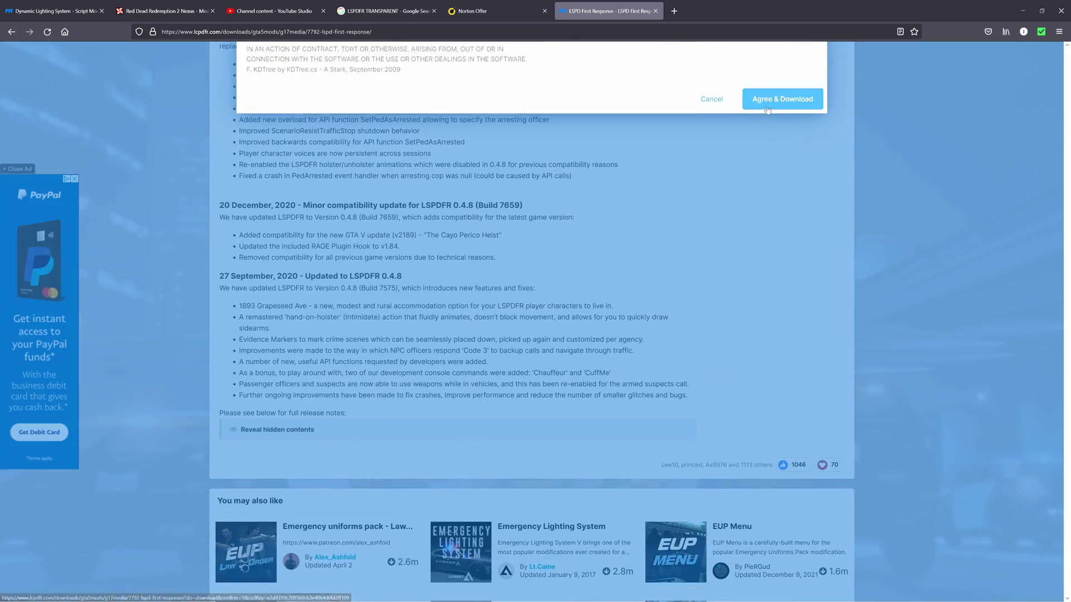
left_click(781, 100)
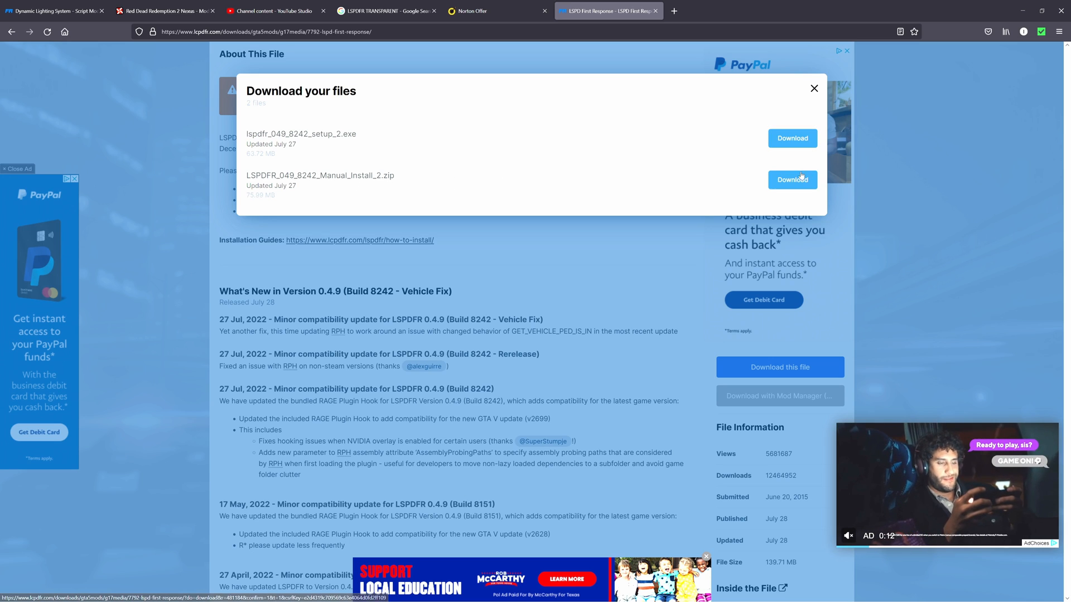
left_click(792, 180)
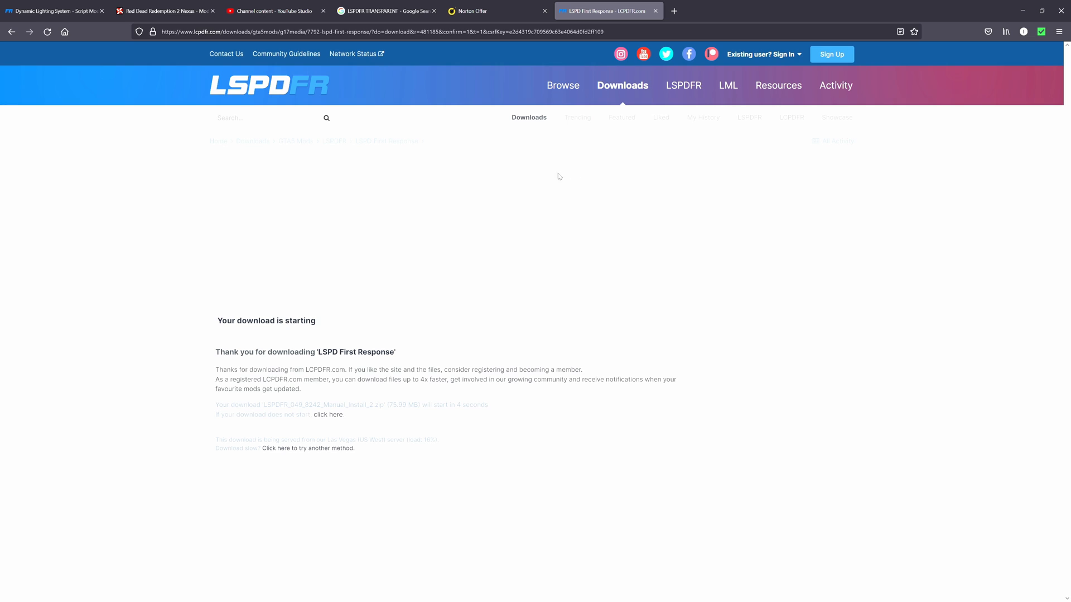
mouse_move(385, 348)
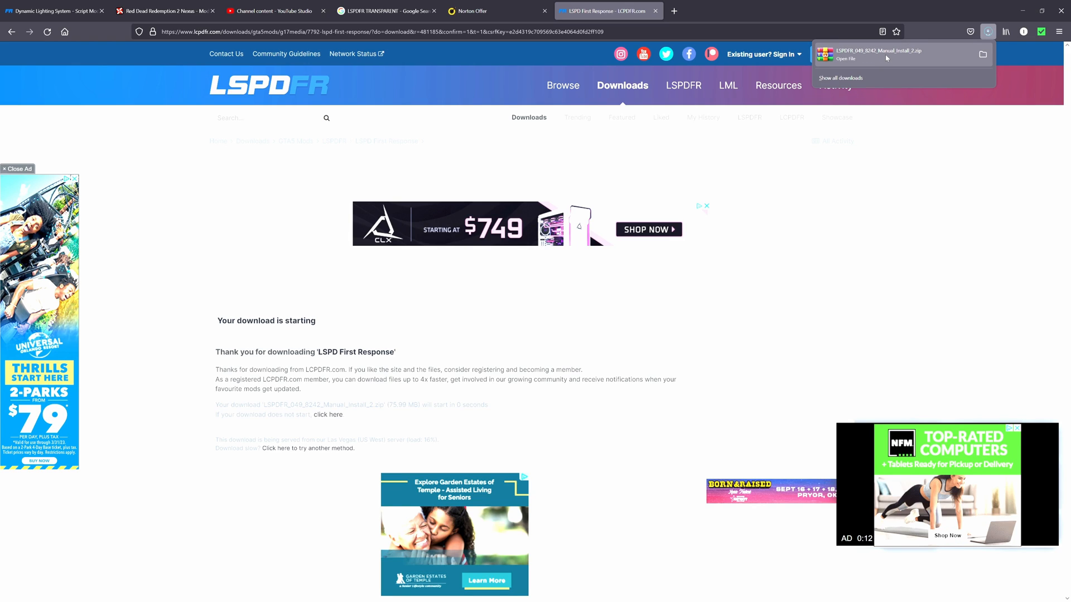
- View the downloaded zip in WinRAR, dismissing the license nag and selecting RAGEPluginHook.exe
left_click(846, 57)
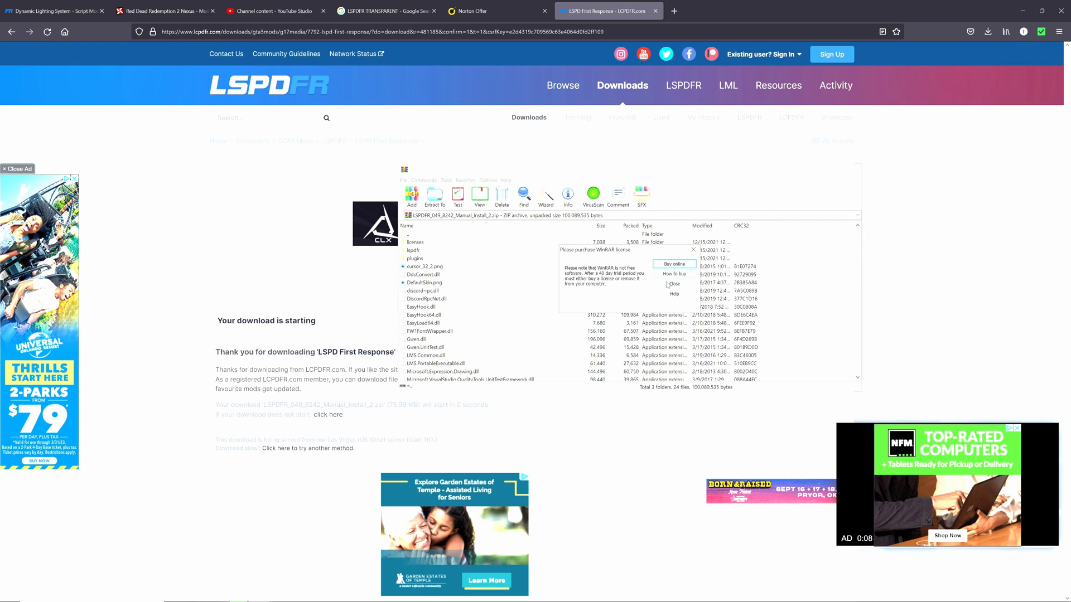
left_click(673, 285)
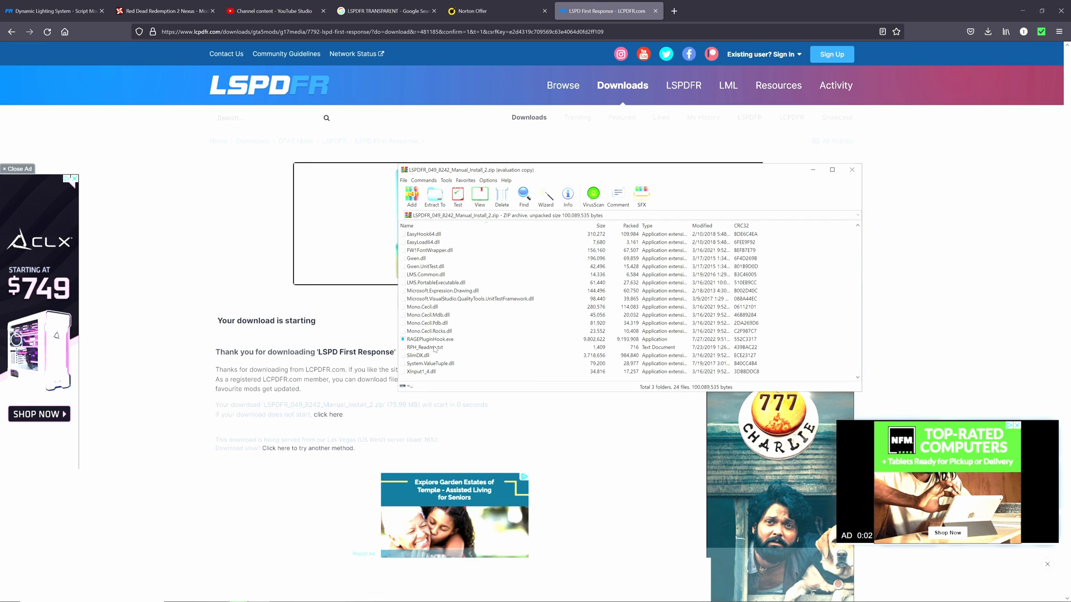
left_click(430, 340)
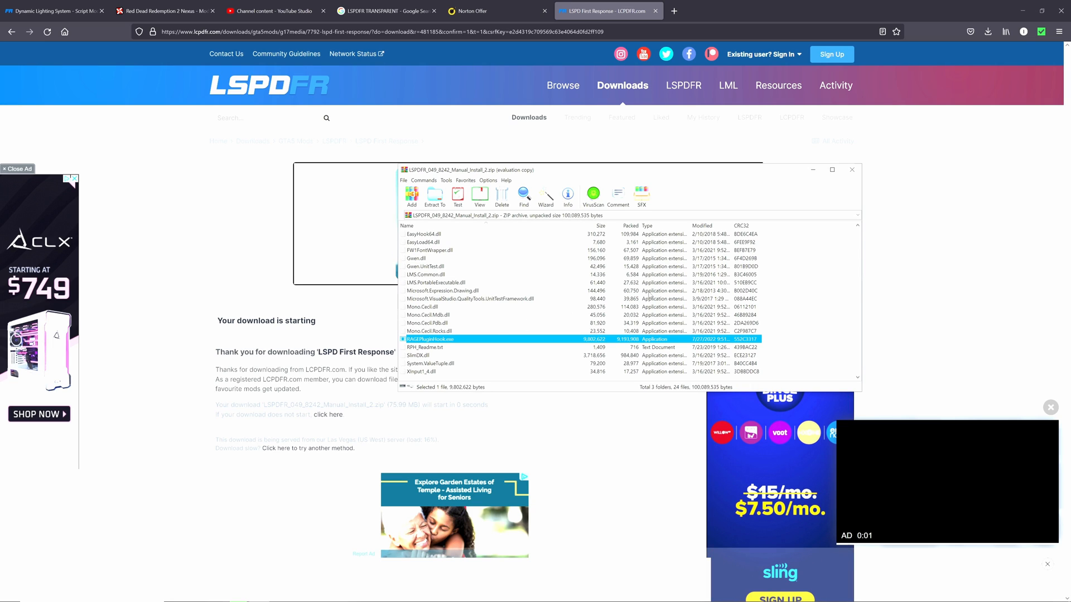
- Minimize Firefox and bring up the Start menu
left_click(9, 593)
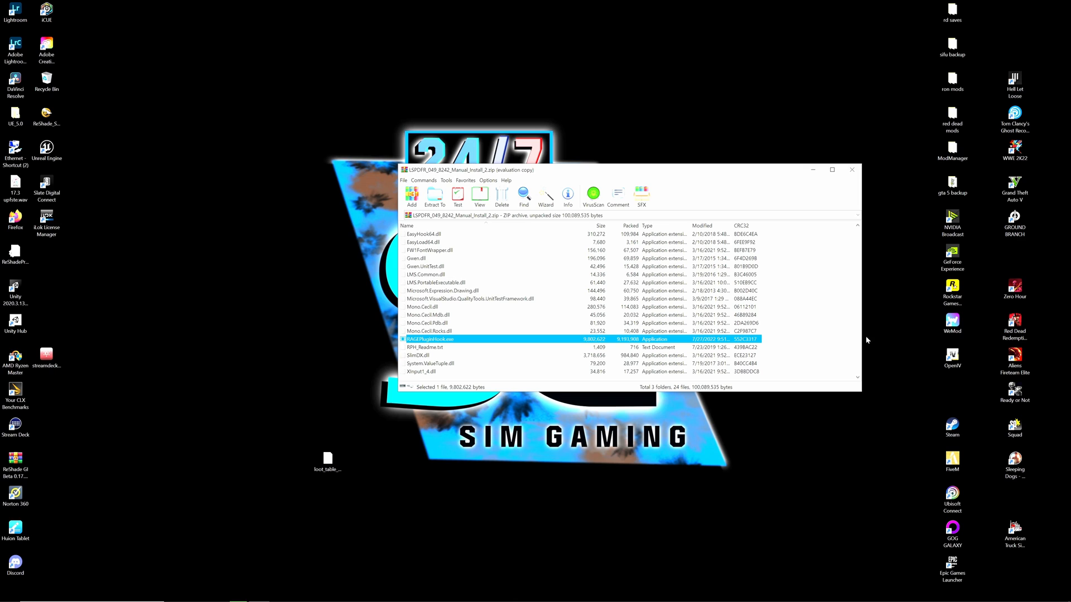
left_click(9, 592)
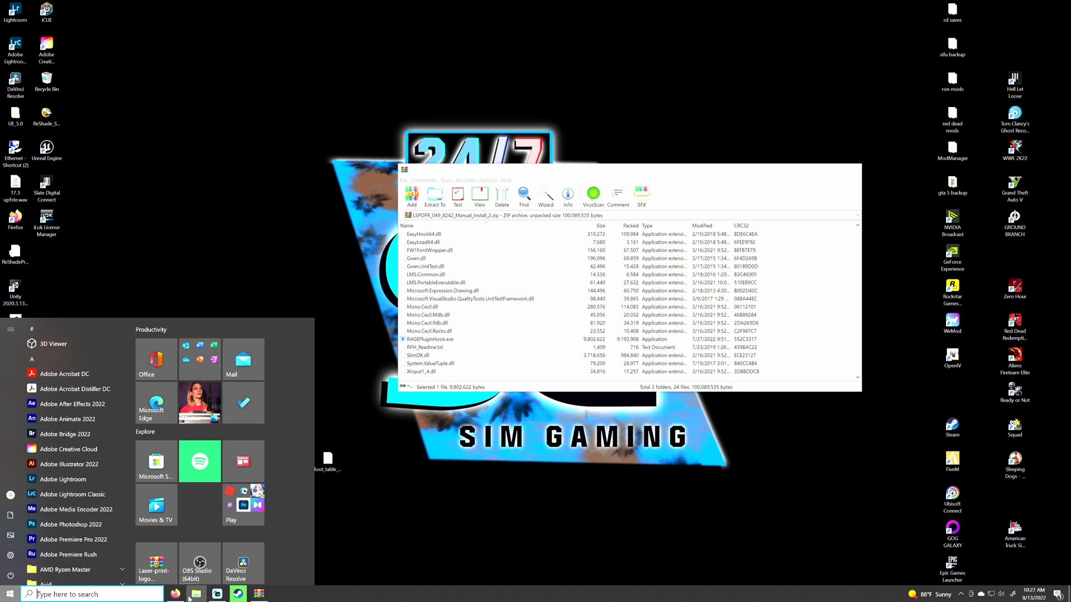
mouse_move(512, 295)
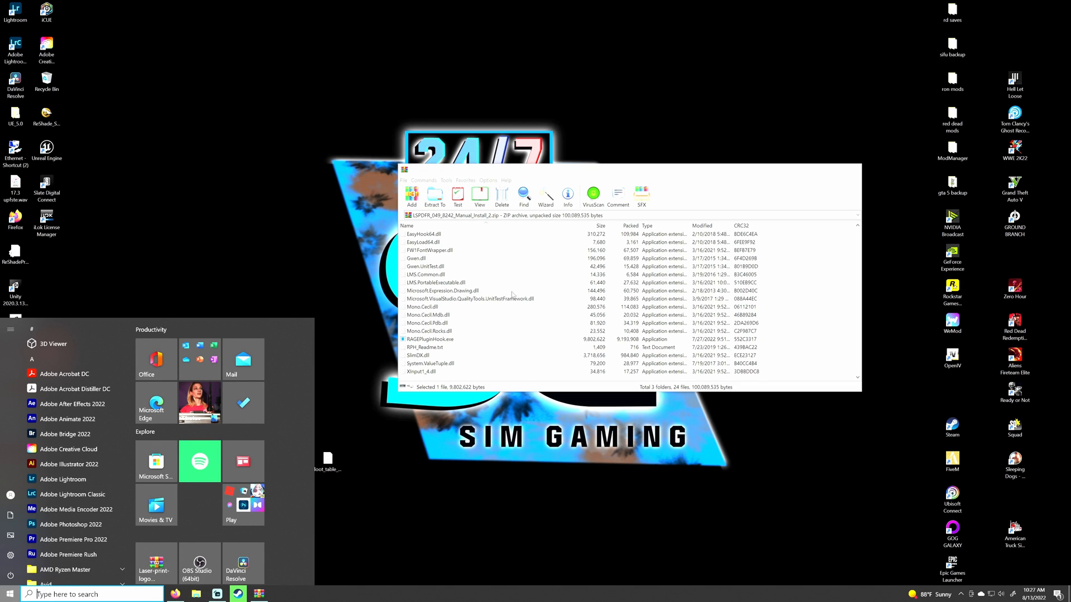
- Browse to Disk D > SteamLibrary > steamapps > common in File Explorer
scroll("up", 3)
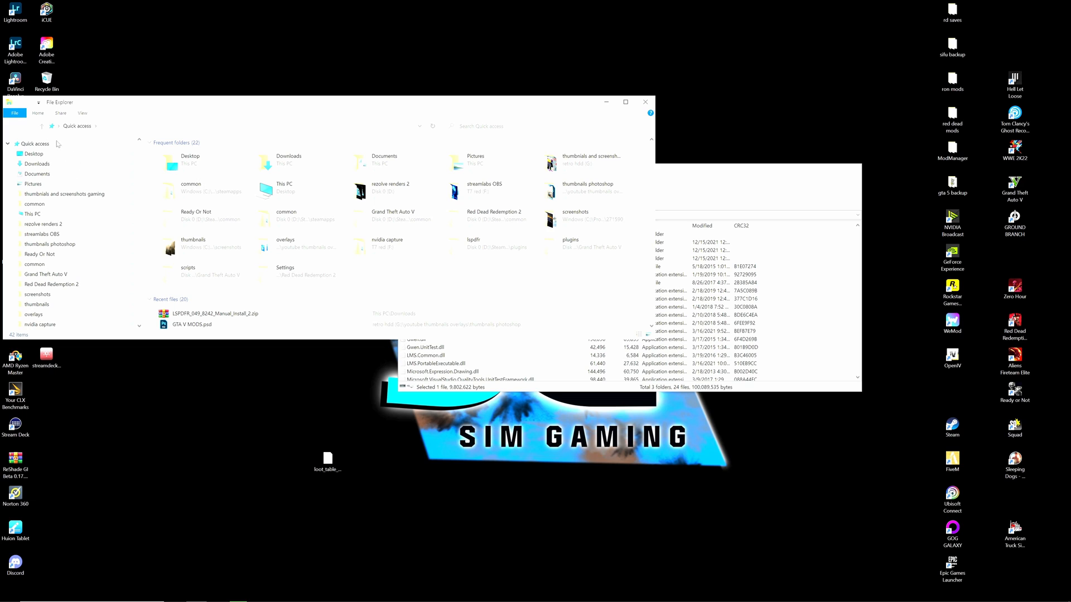
mouse_move(116, 112)
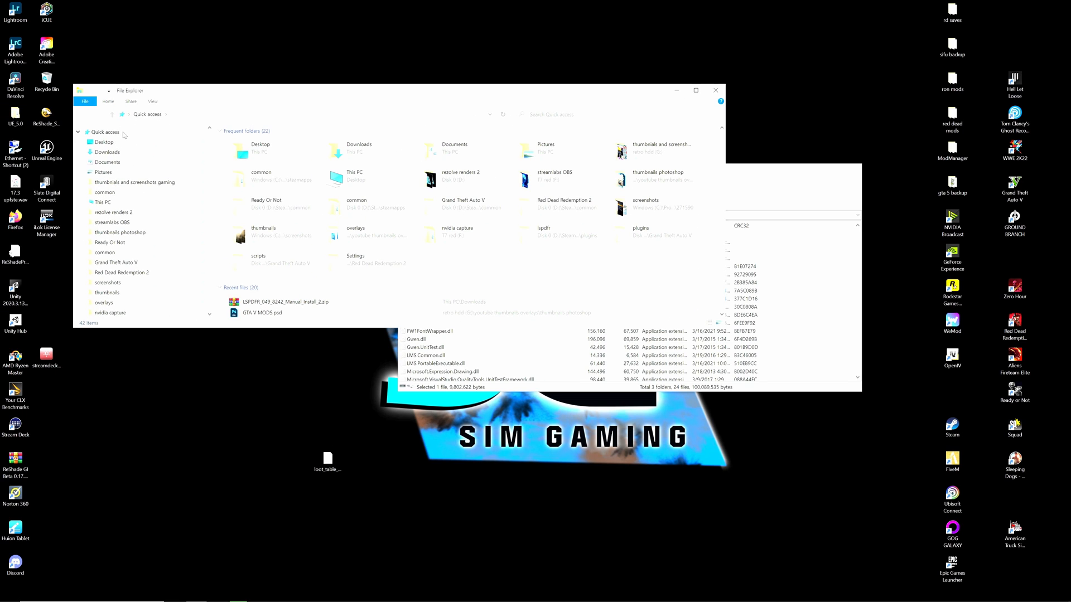
scroll("down", 3)
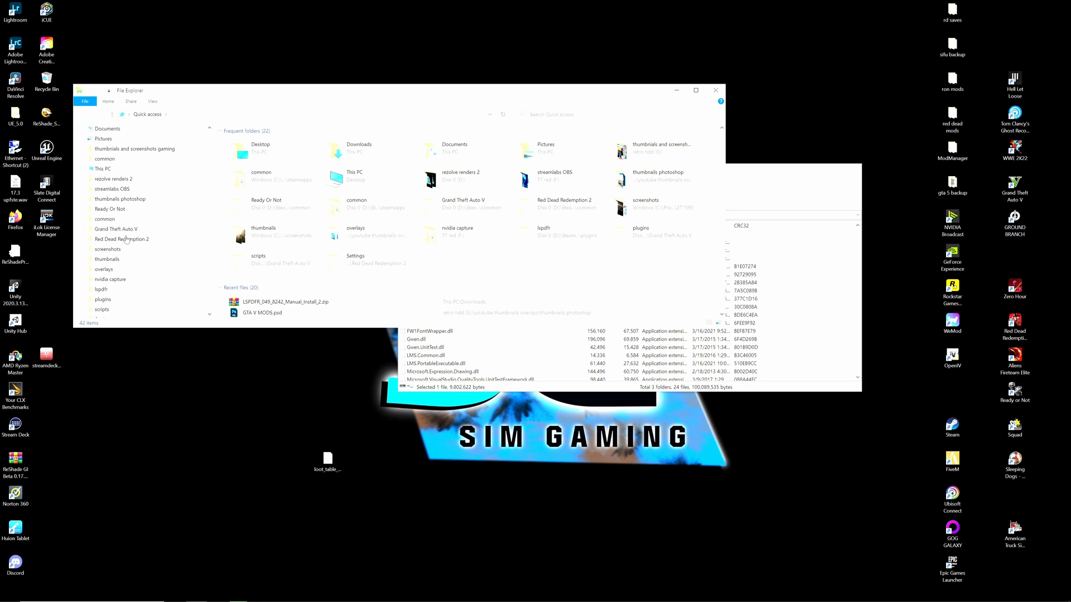
left_click(78, 132)
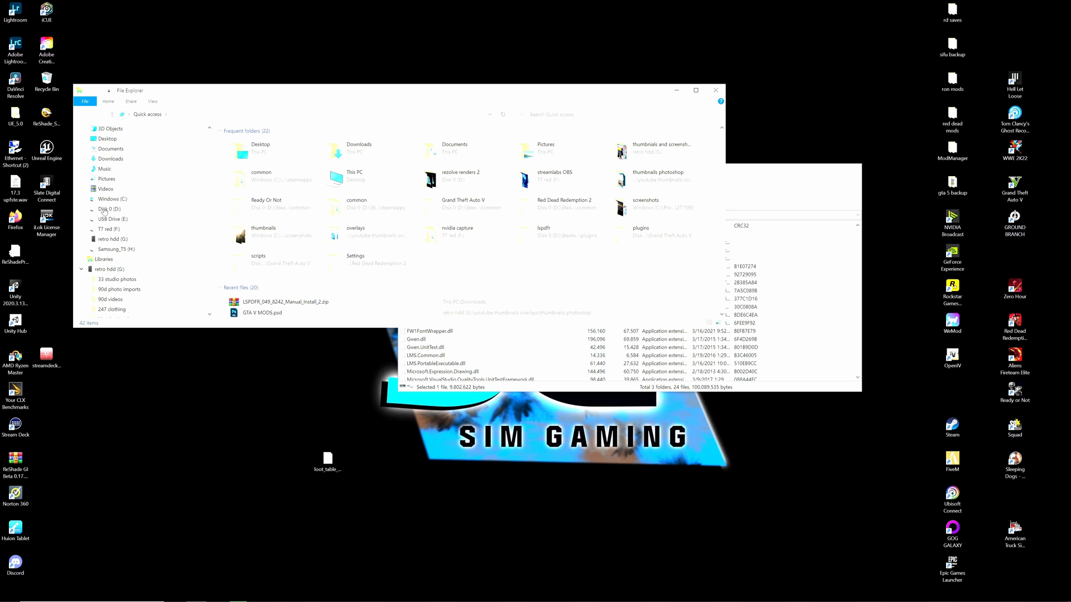
left_click(109, 208)
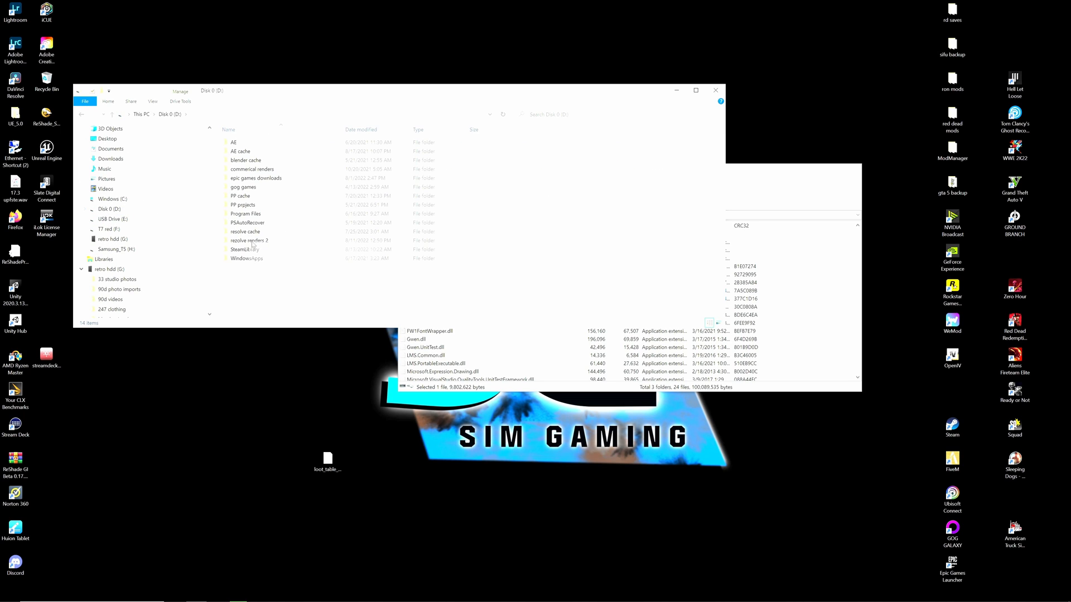
double_click(245, 249)
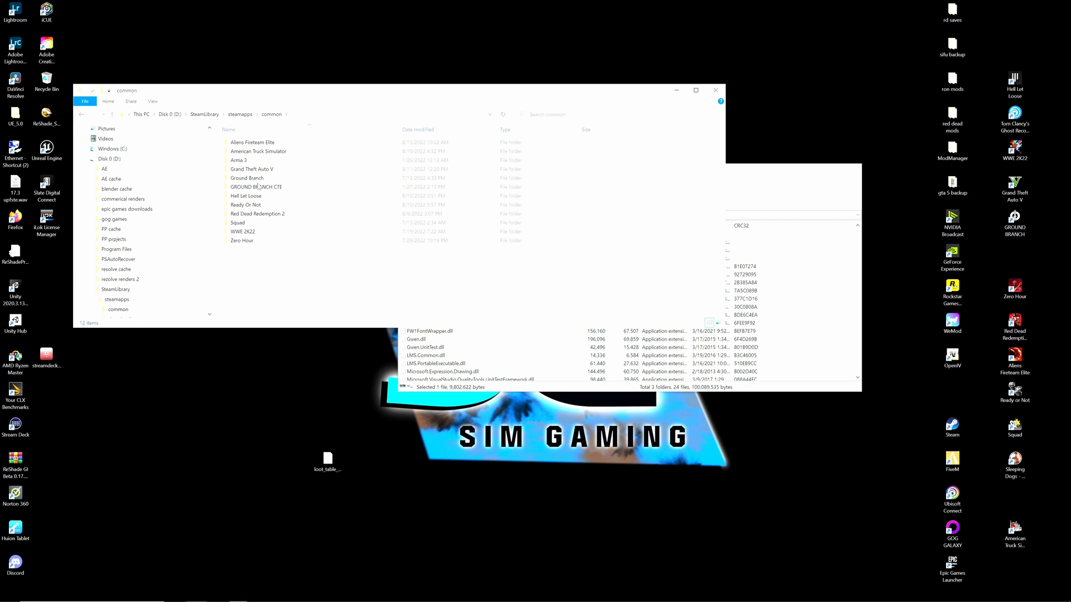
- Enter the Grand Theft Auto V game folder
left_click(251, 168)
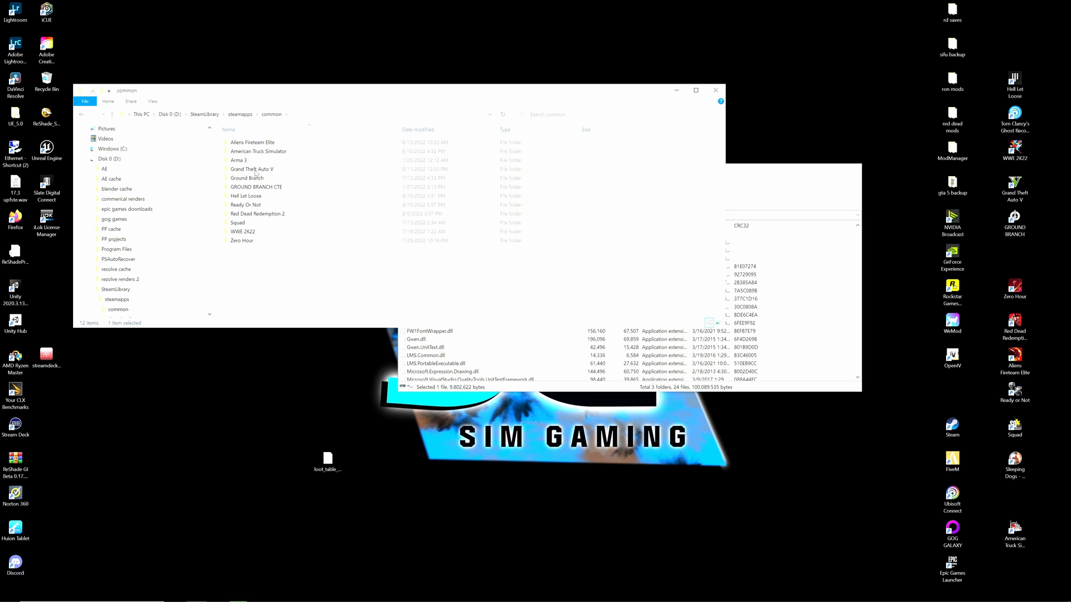
double_click(249, 168)
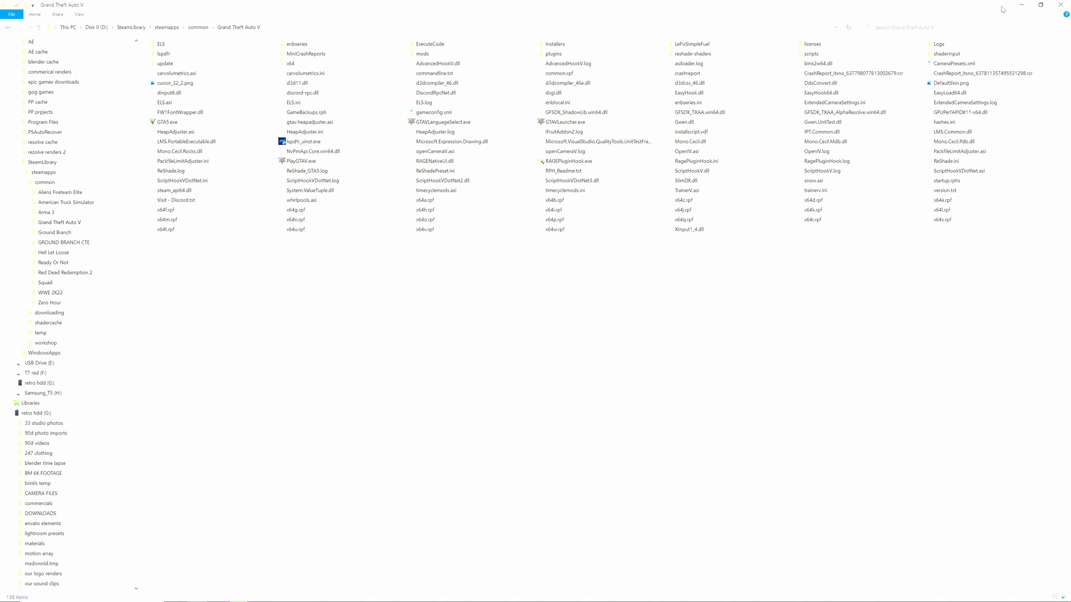
- Close the LSPDFR WinRAR archive and minimize the game folder, leaving the LSPDFR download page in view
left_click(1040, 4)
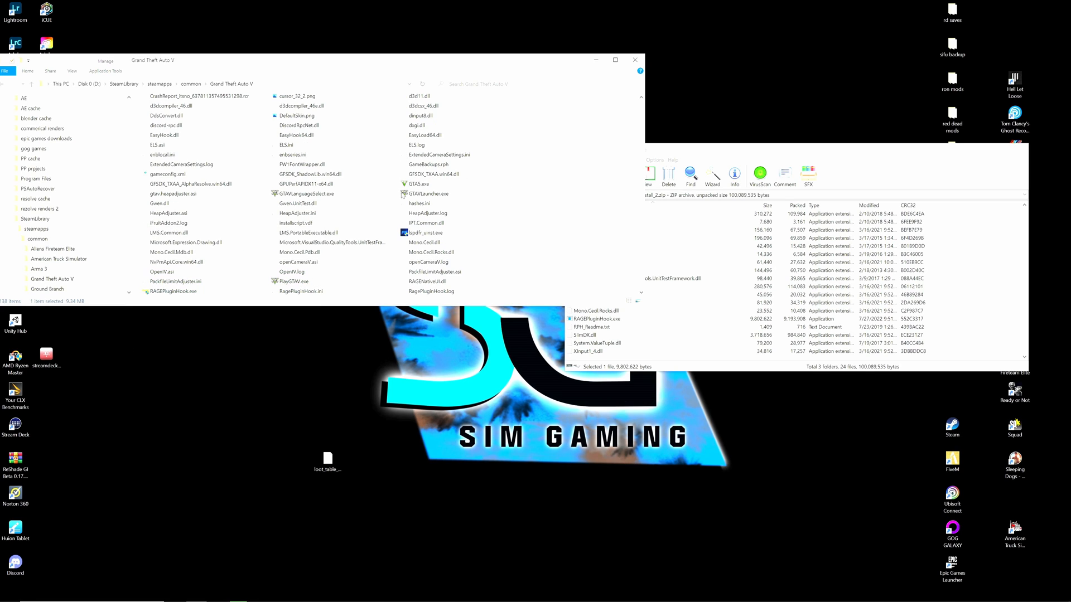
mouse_move(667, 268)
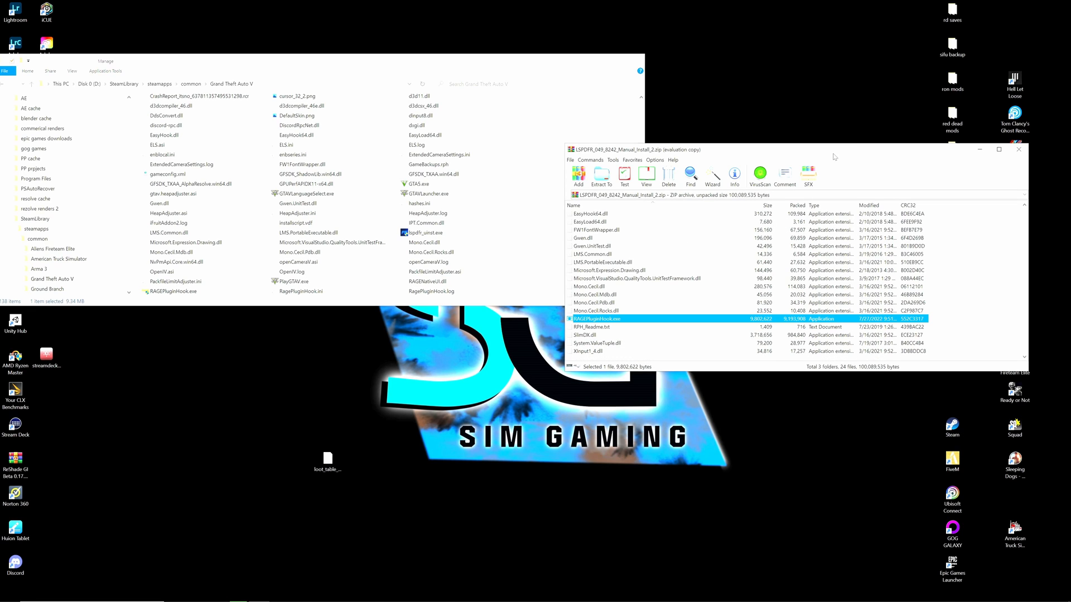
mouse_move(686, 165)
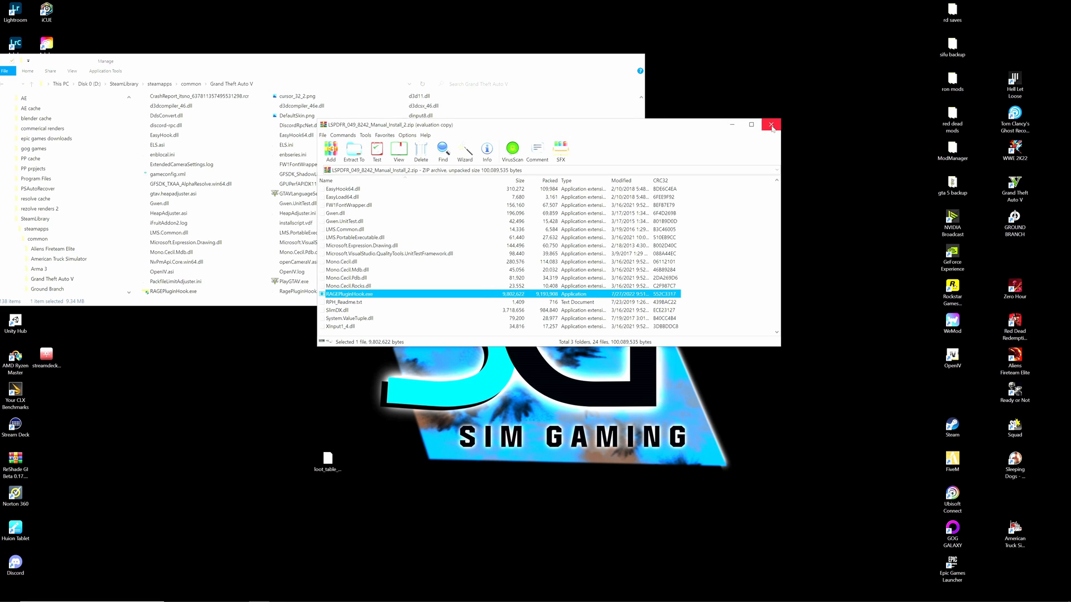
left_click(772, 124)
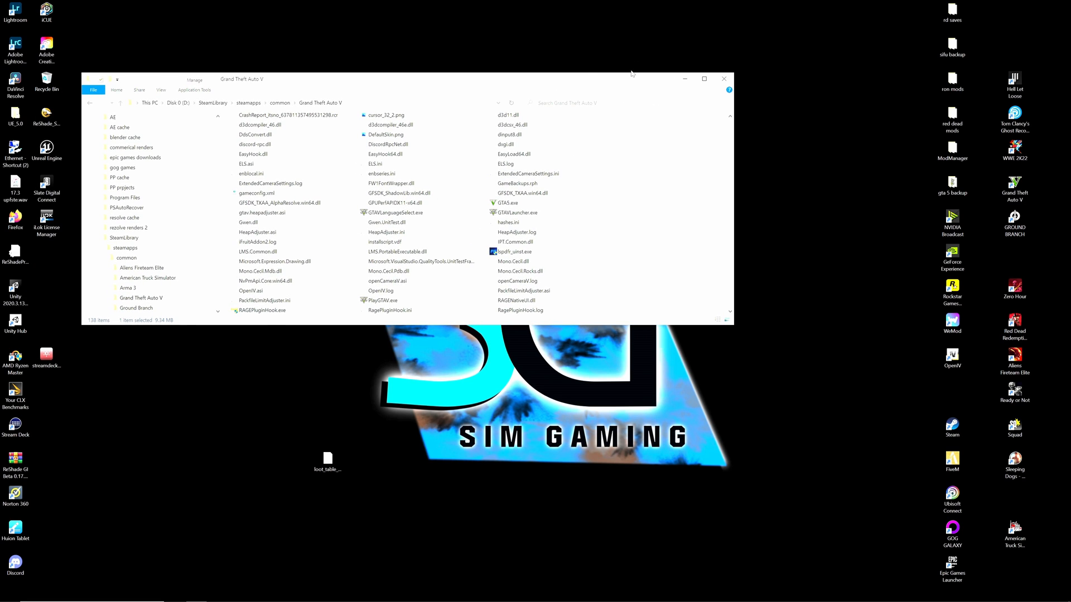
left_click(9, 593)
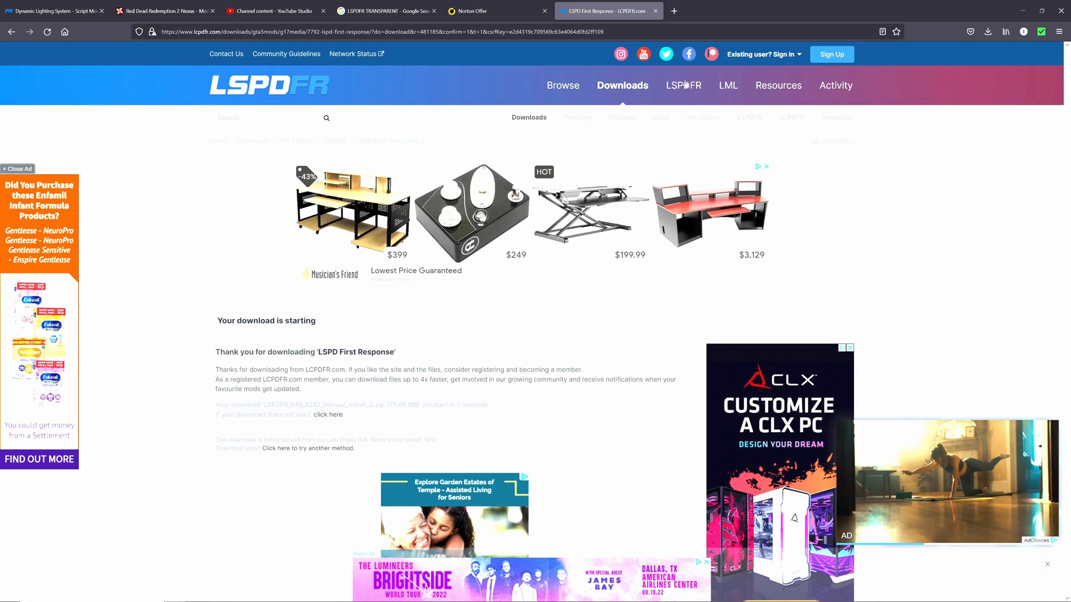
- In a new tab search for 'ragenative.' and go to the RAGENativeUI GitHub releases result
left_click(784, 10)
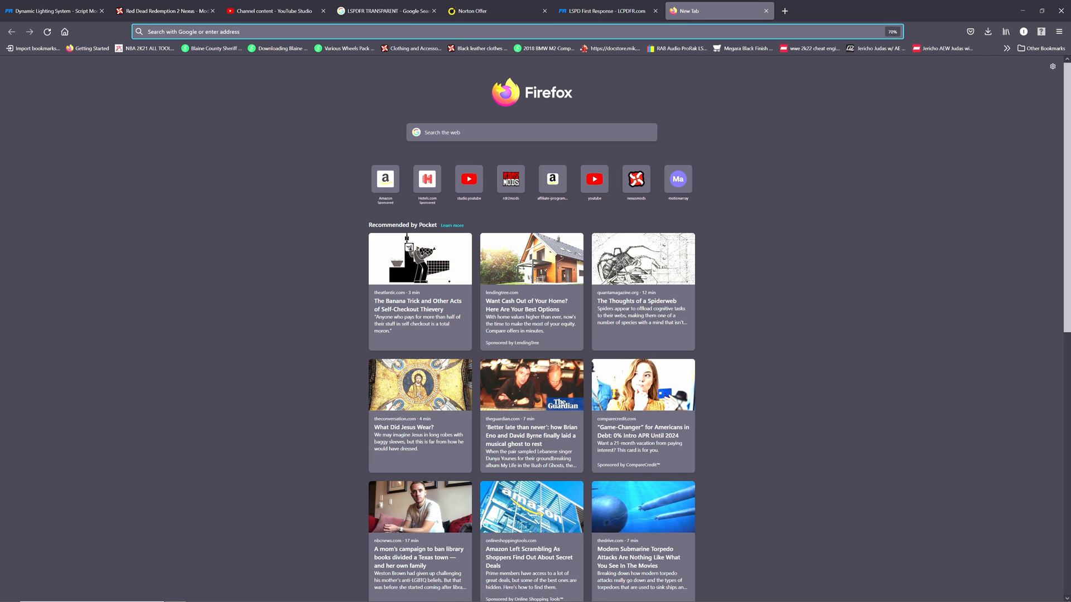
type("rage")
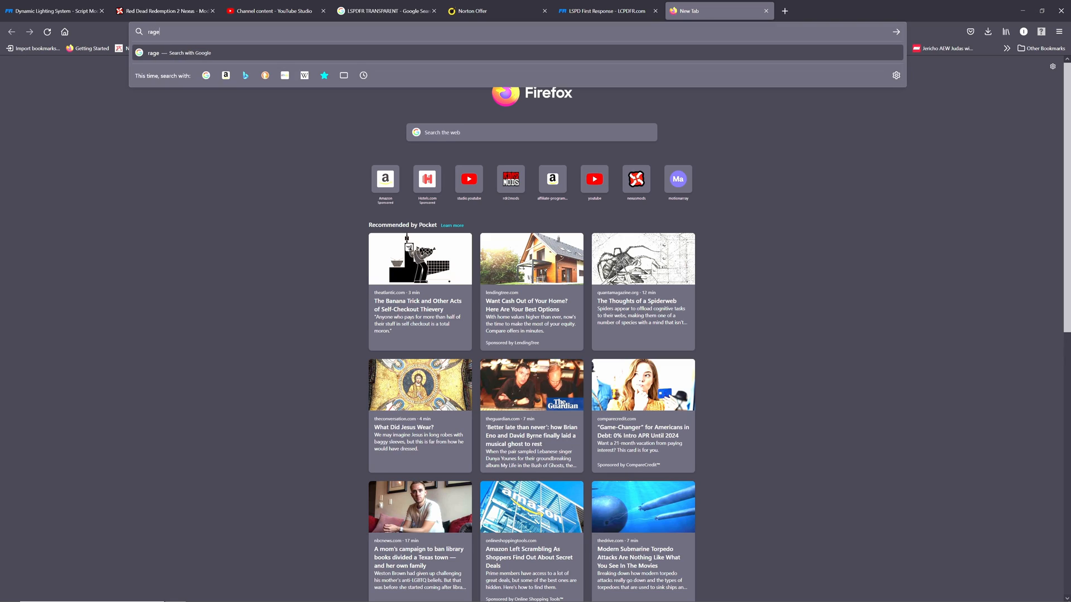
type("native.ui")
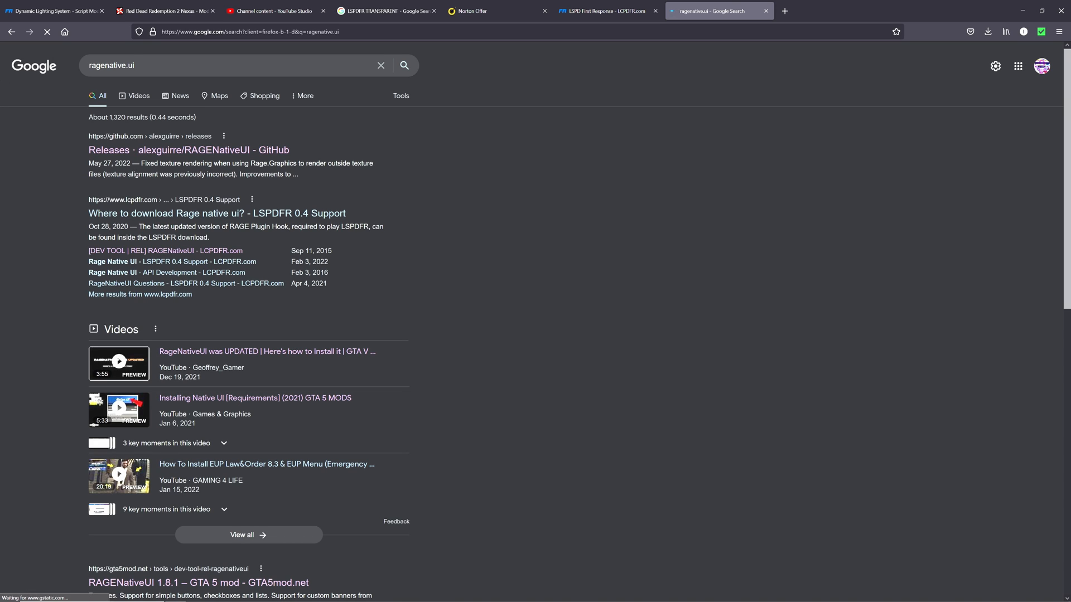
mouse_move(189, 149)
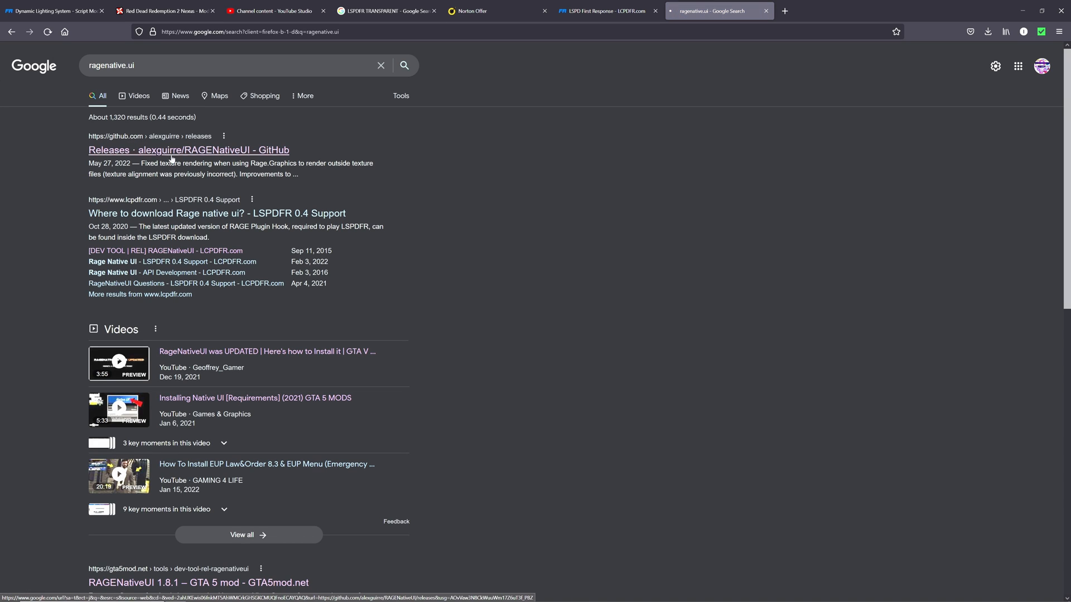
left_click(189, 149)
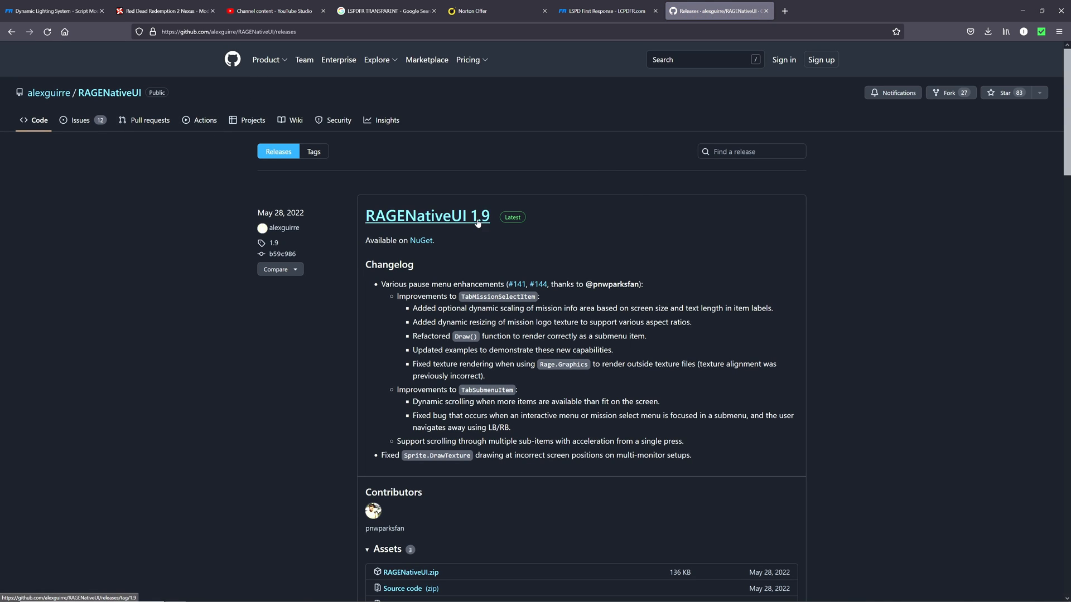
- Download RAGENativeUI.zip from the release assets and open it in WinRAR from the Downloads panel
scroll("down", 3)
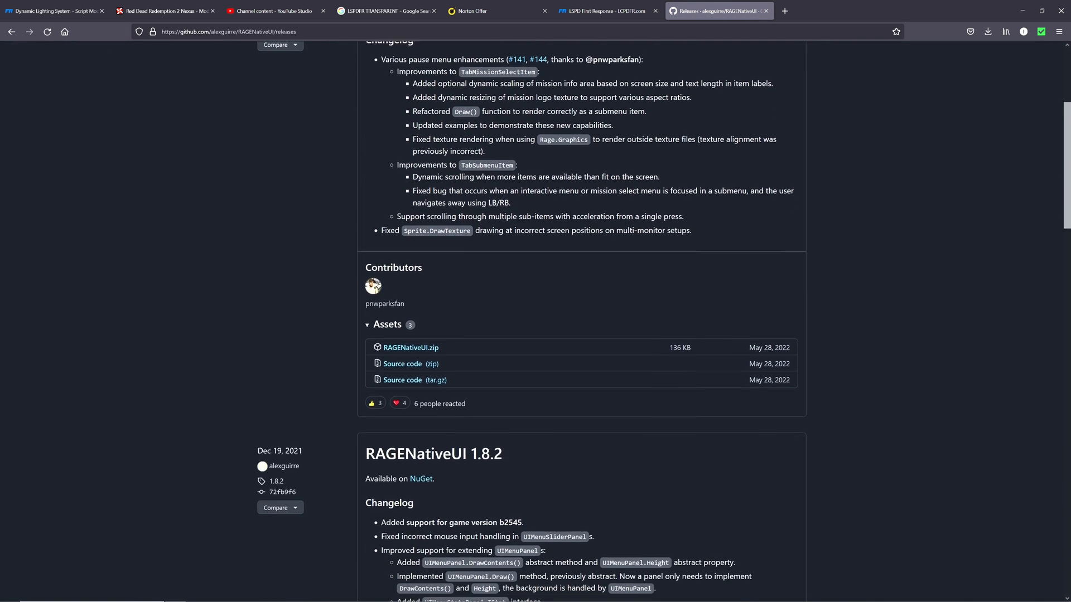
scroll("down", 3)
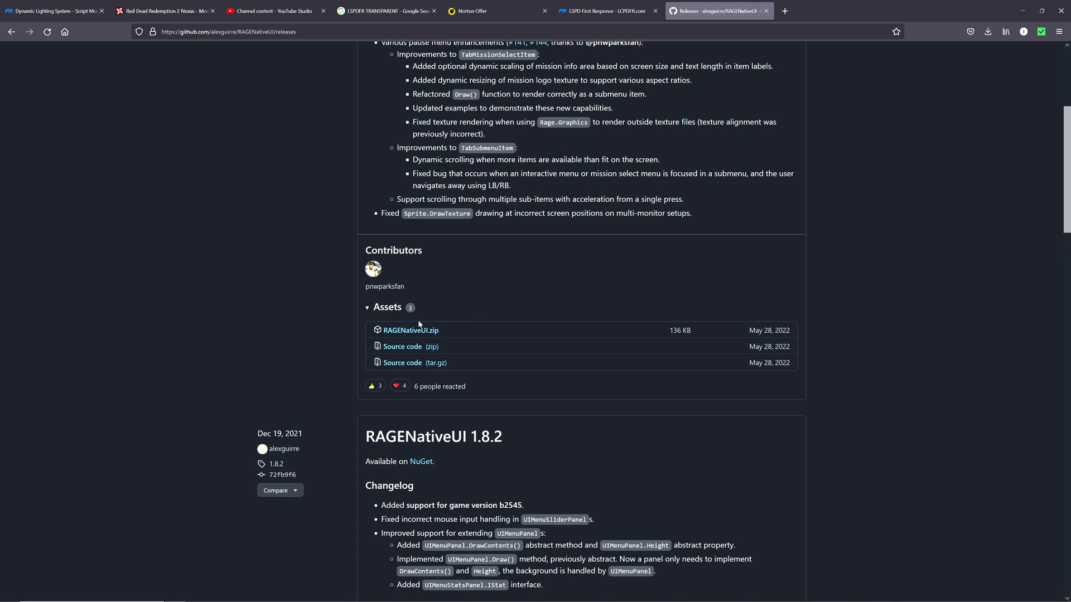
mouse_move(481, 343)
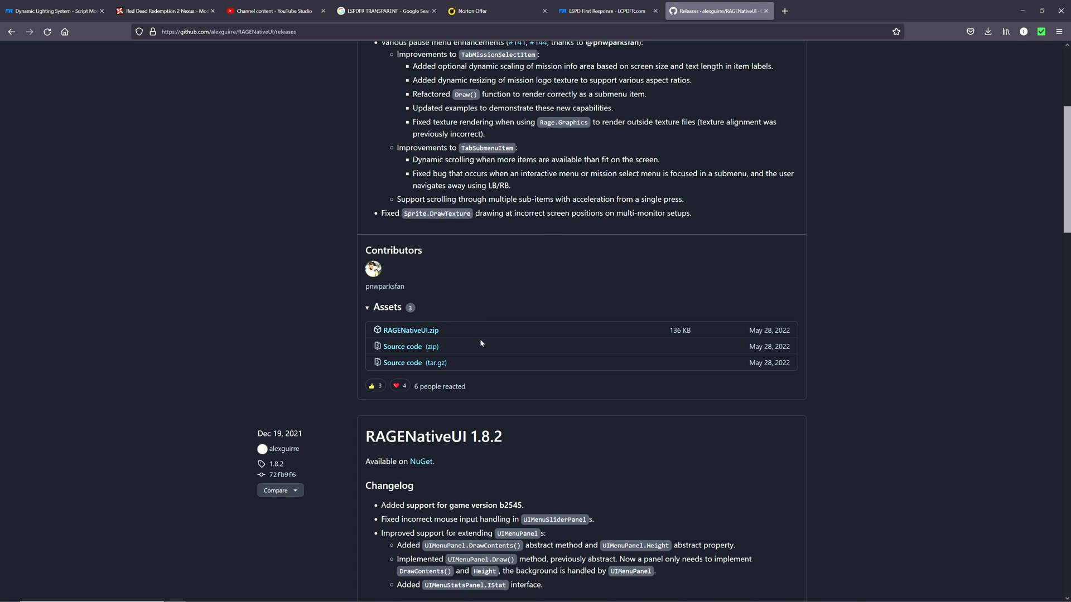
mouse_move(554, 321)
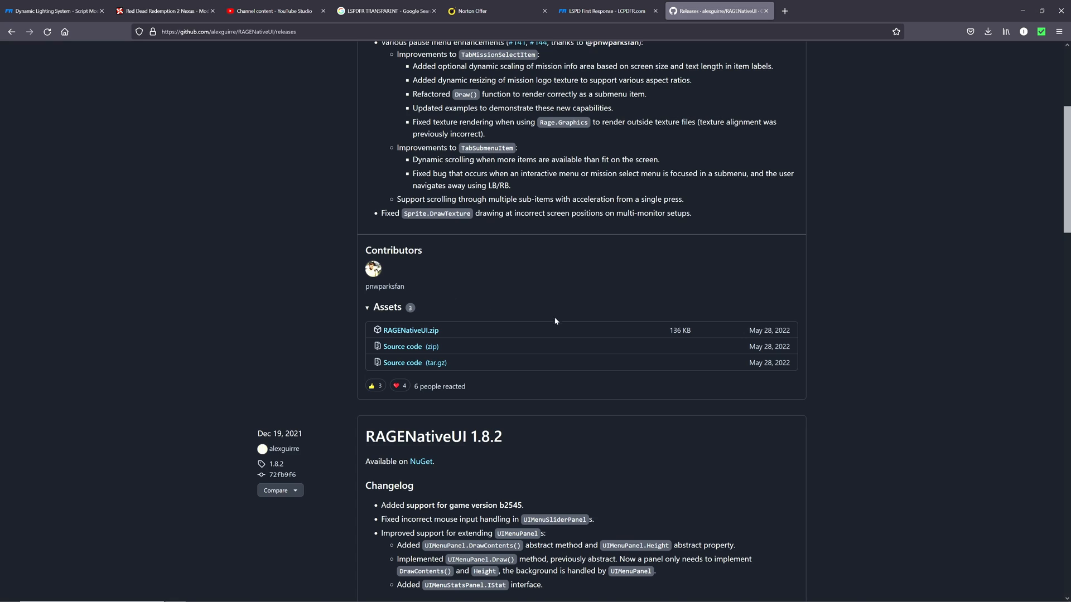
mouse_move(411, 330)
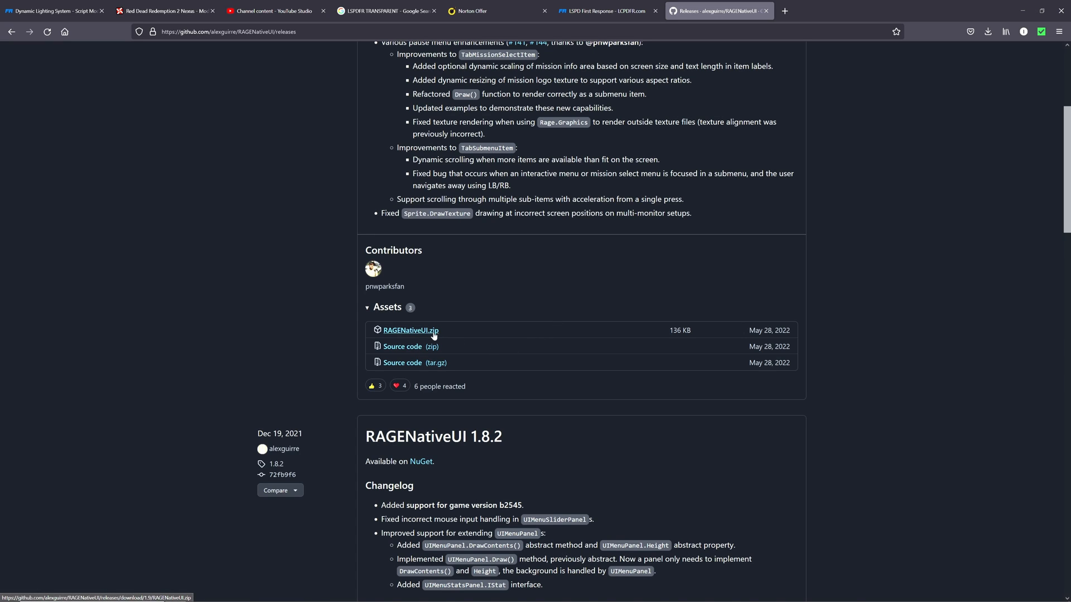
mouse_move(428, 335)
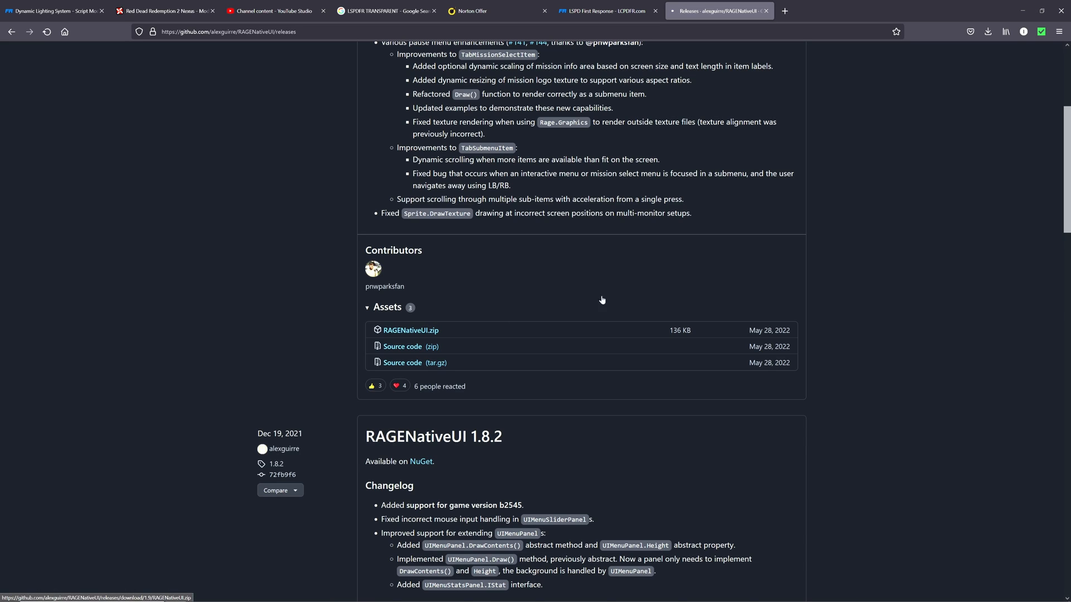
left_click(987, 31)
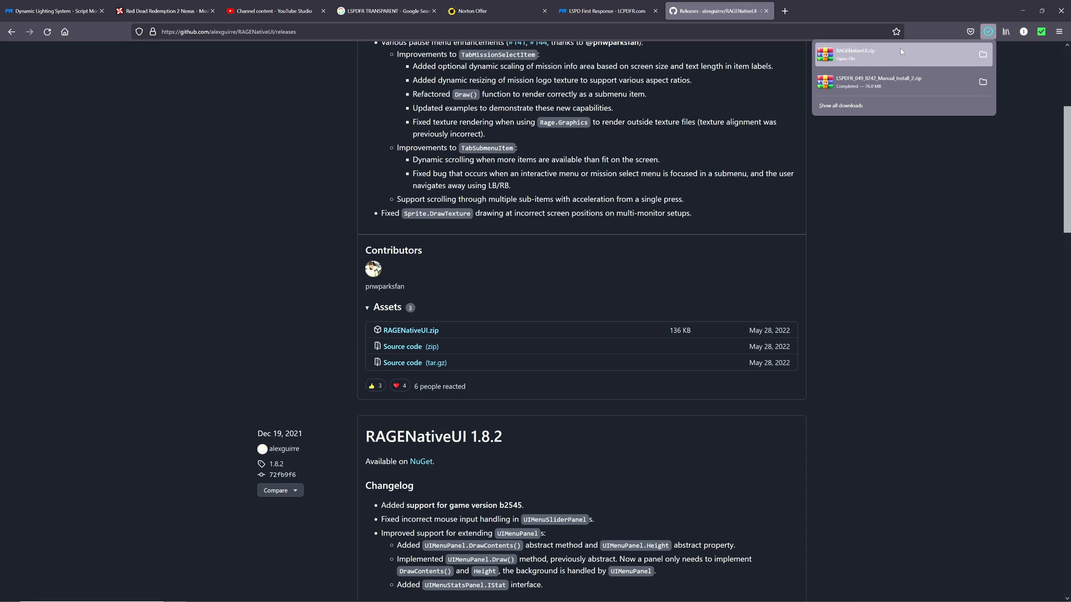
left_click(846, 58)
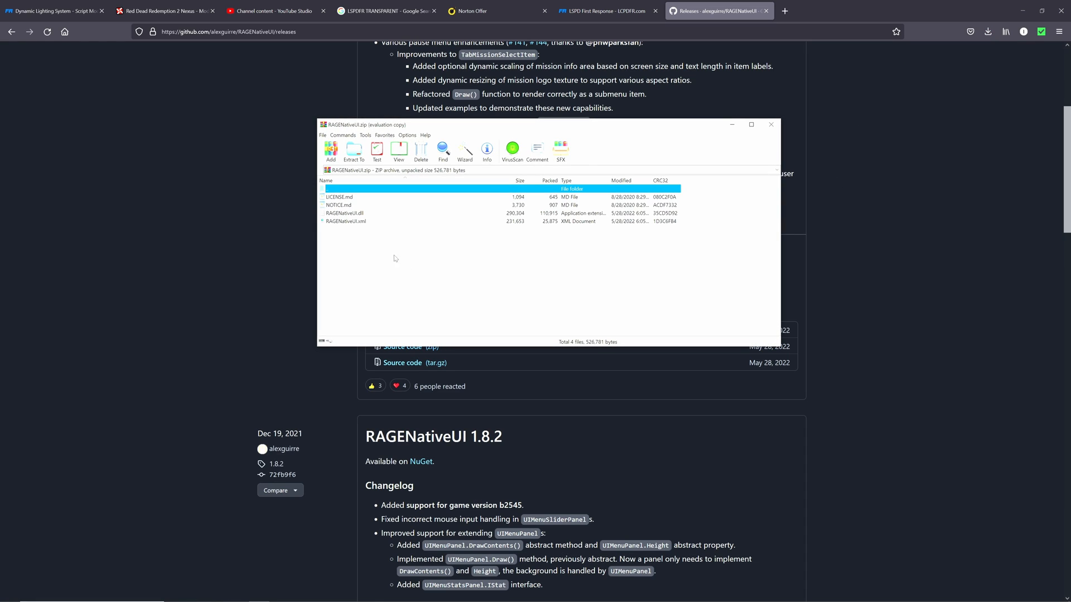
mouse_move(958, 61)
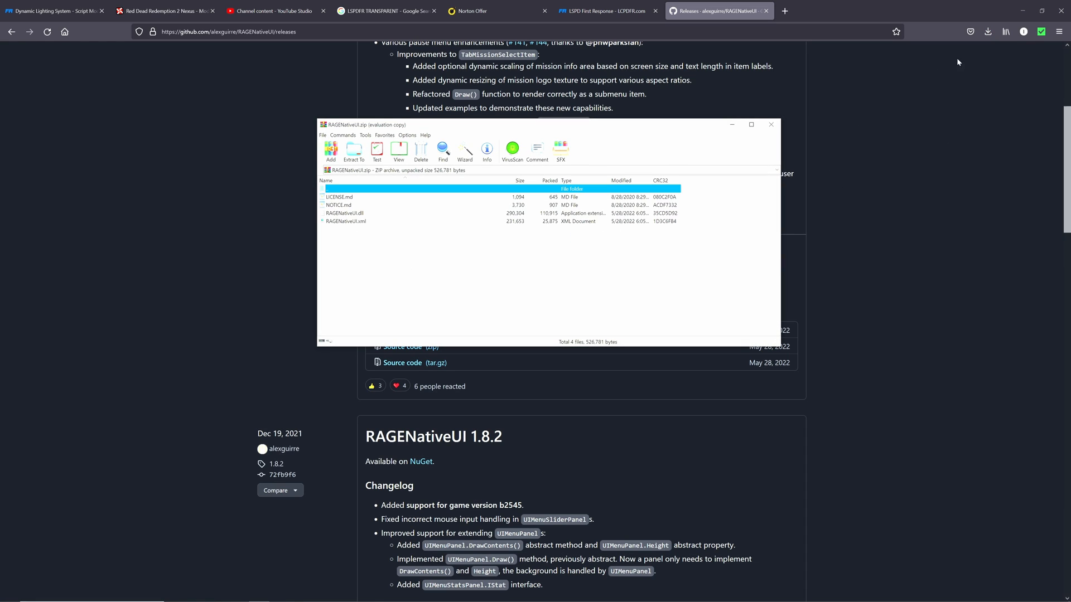
- Move RAGENativeUI.dll and RAGENativeUI.xml into the Grand Theft Auto V folder, resolving the existing-dll conflict
left_click(1023, 10)
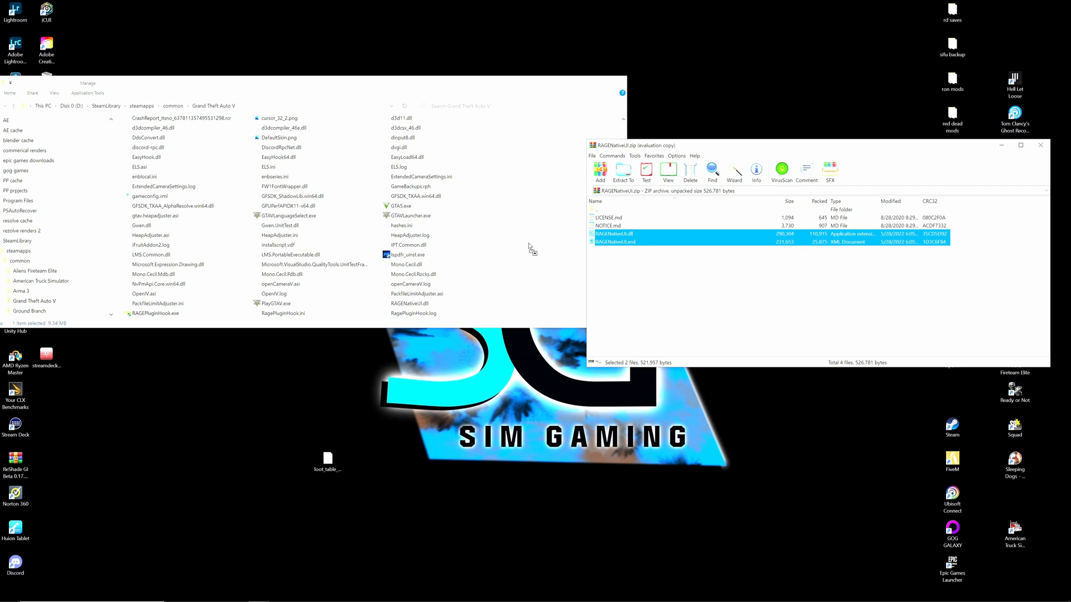
left_click(622, 172)
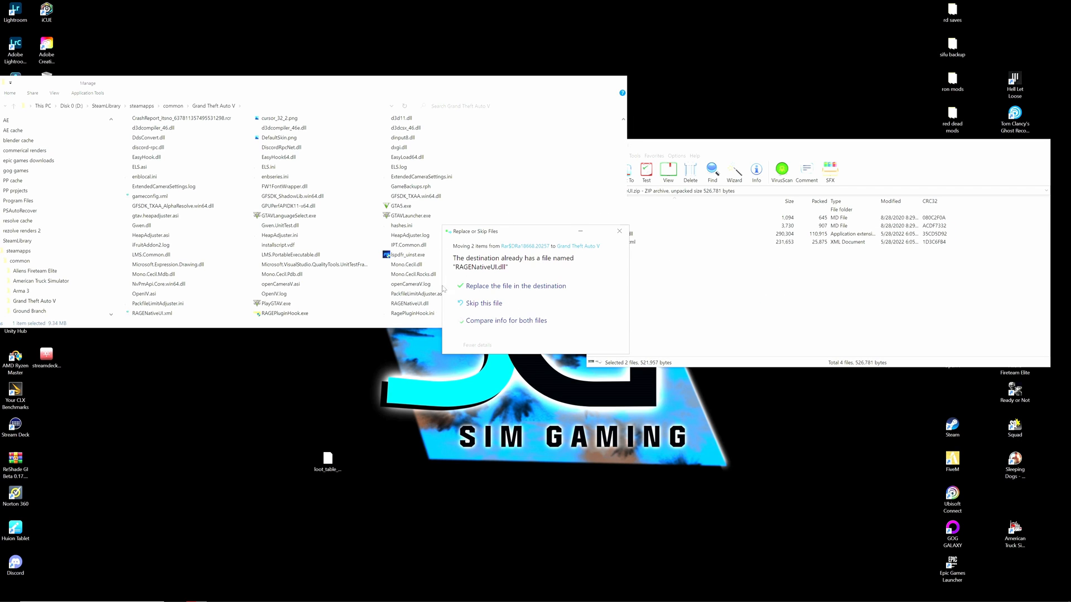
mouse_move(497, 308)
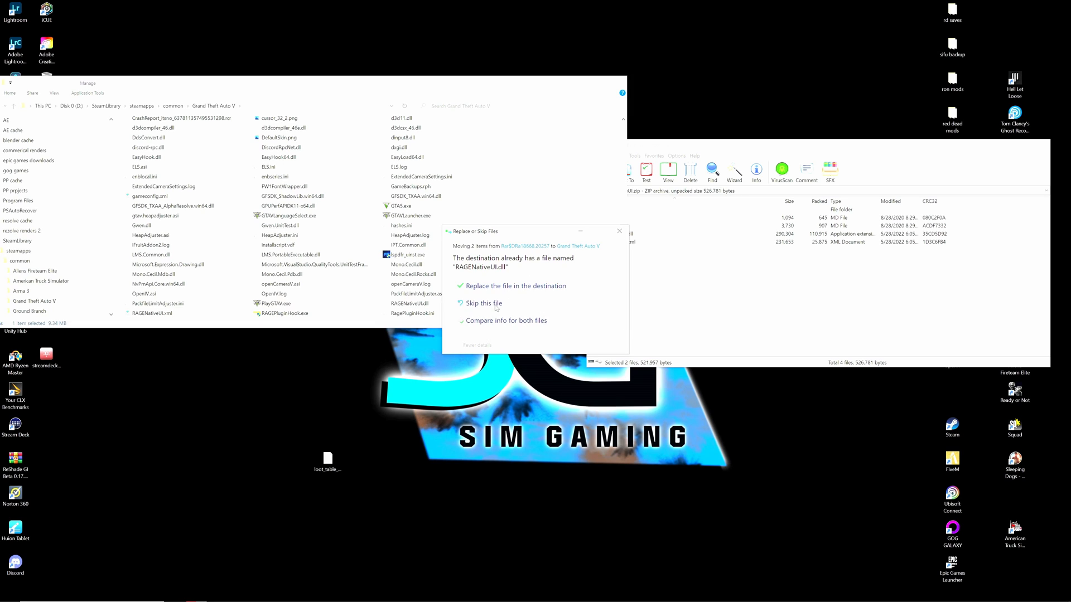
left_click(483, 303)
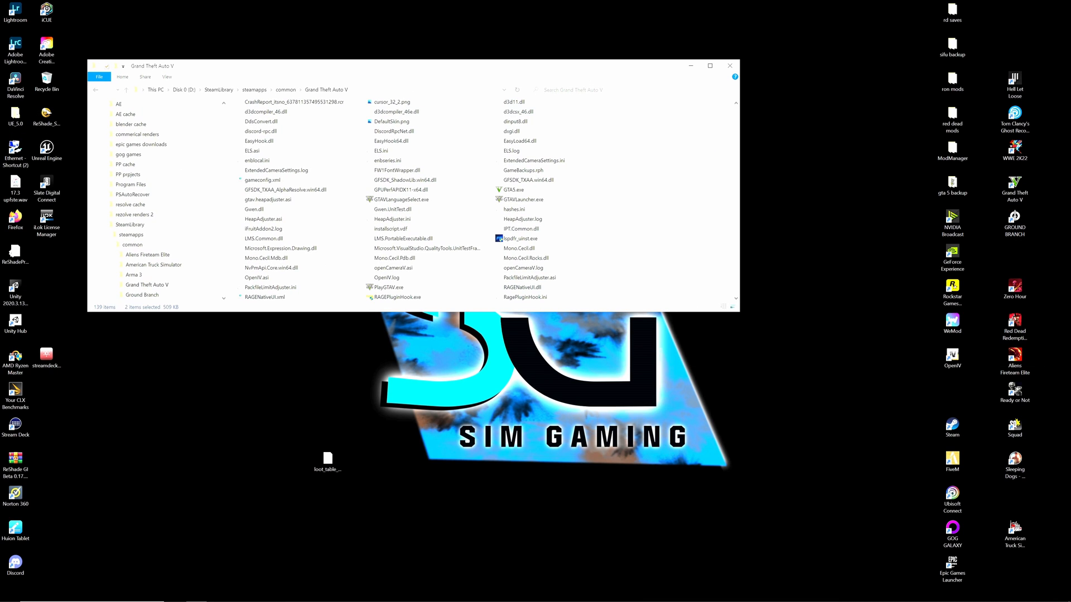
mouse_move(661, 184)
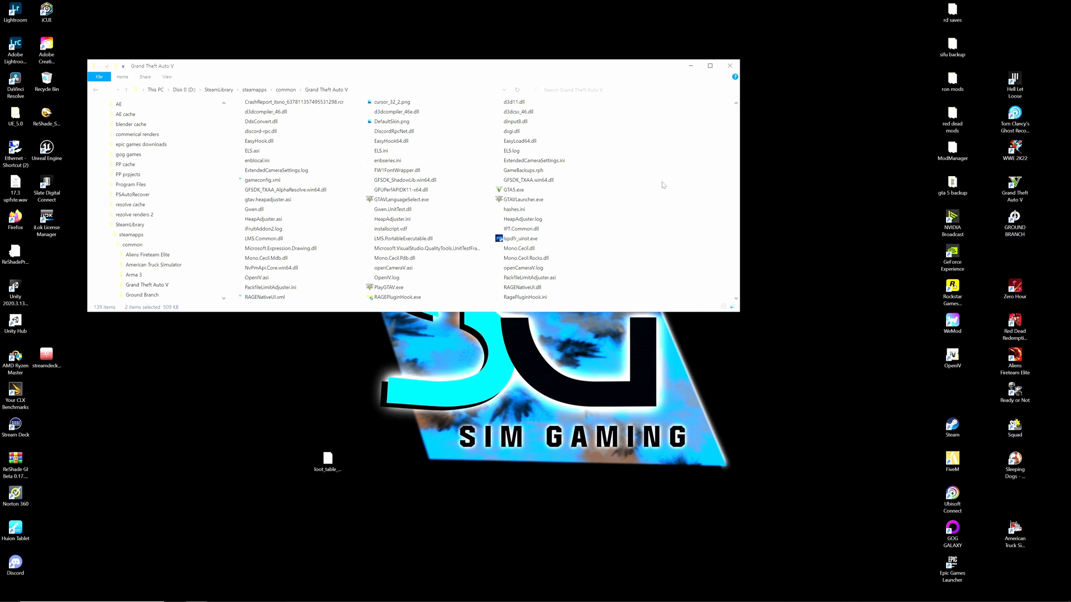
mouse_move(659, 183)
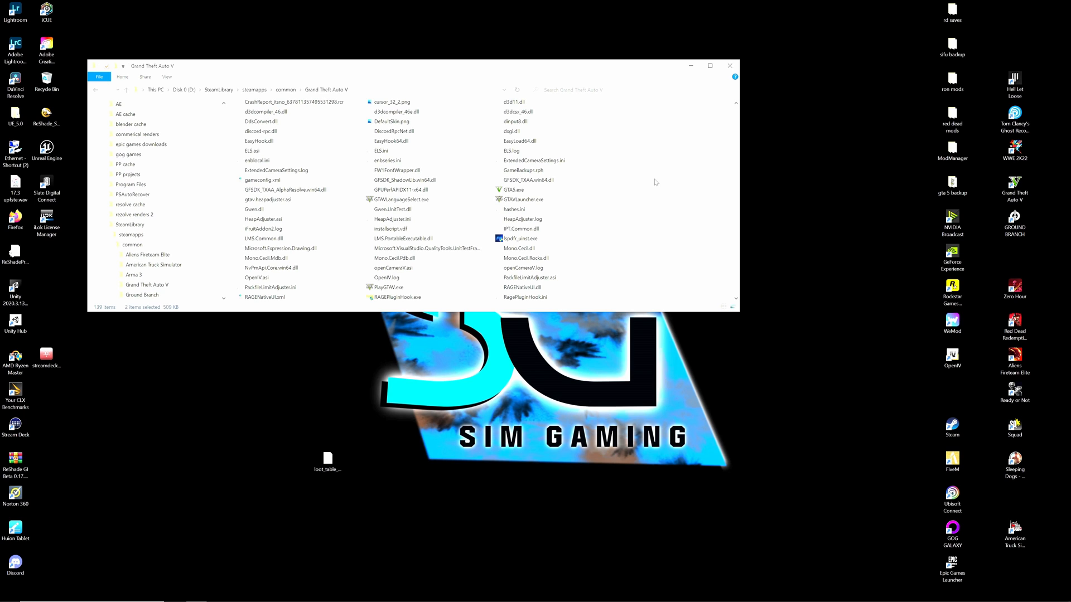
- Bring the Grand Theft Auto V folder forward and select RAGEPluginHook.exe to launch it
left_click(9, 594)
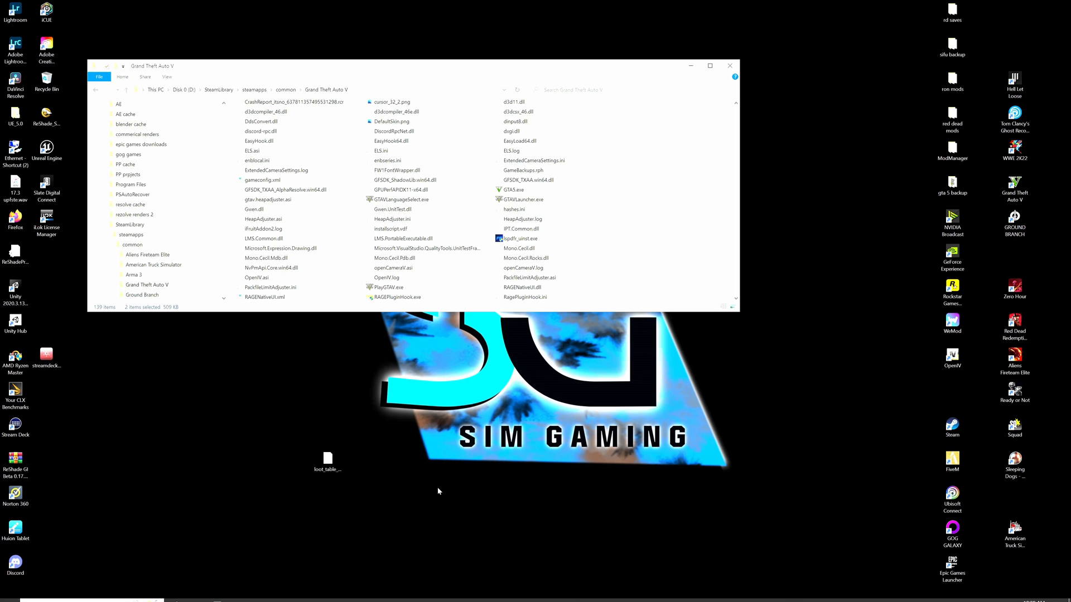
mouse_move(396, 309)
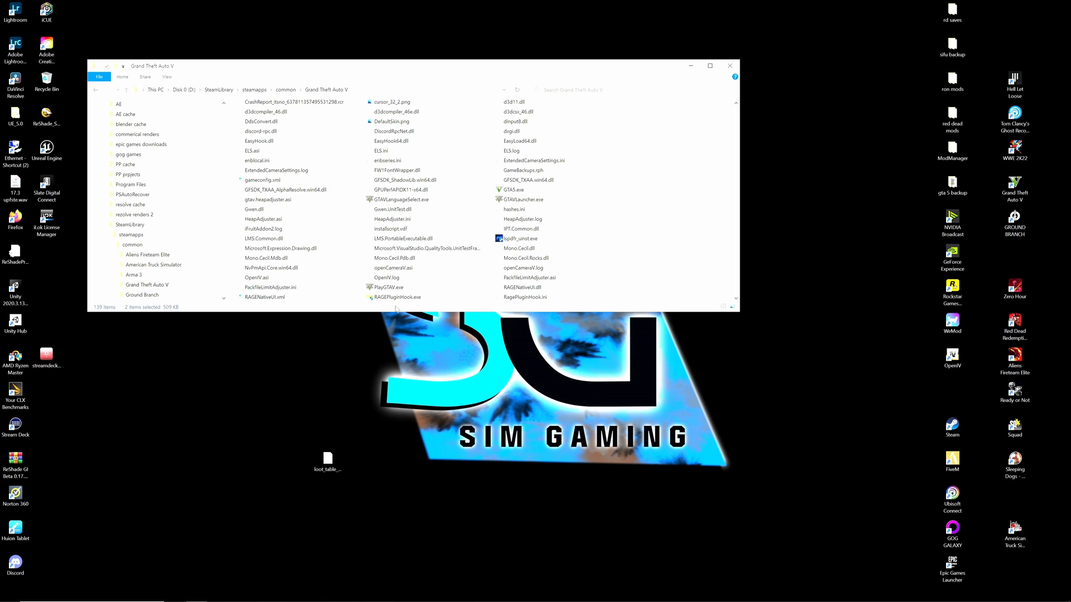
mouse_move(397, 297)
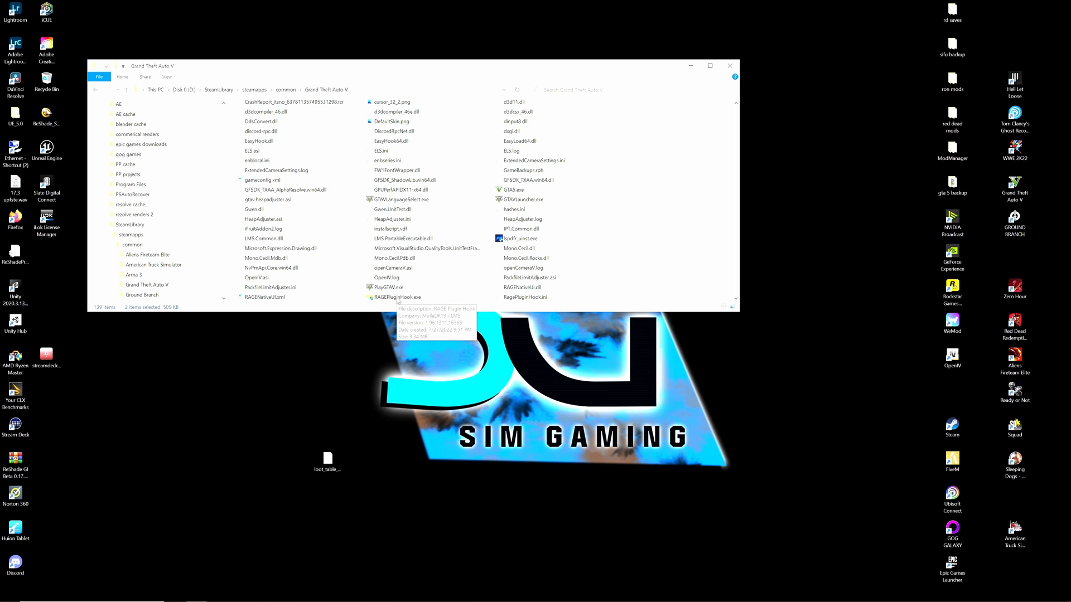
left_click(398, 297)
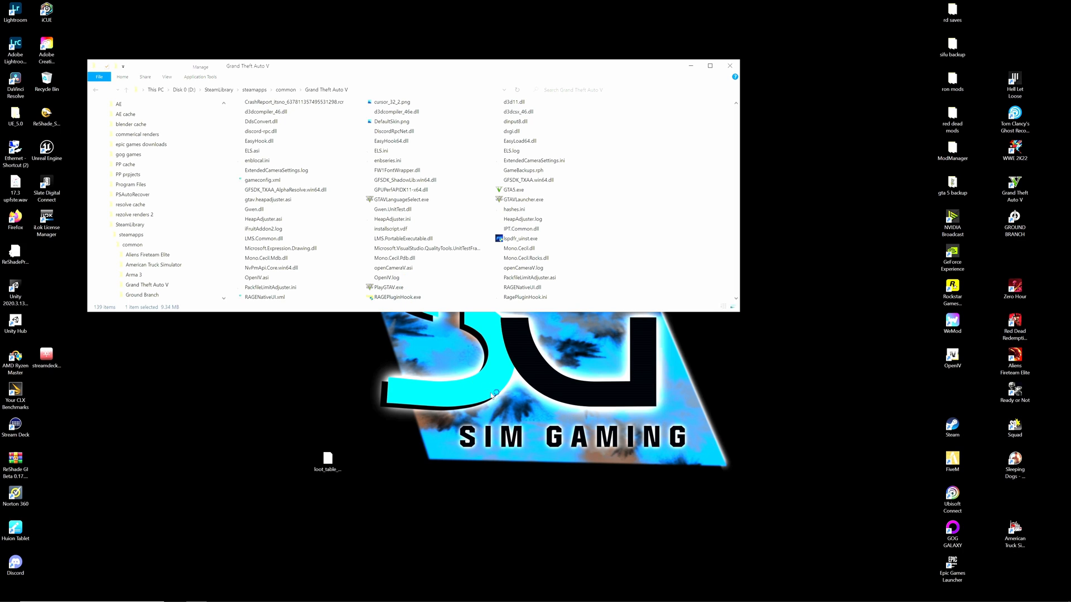
mouse_move(410, 328)
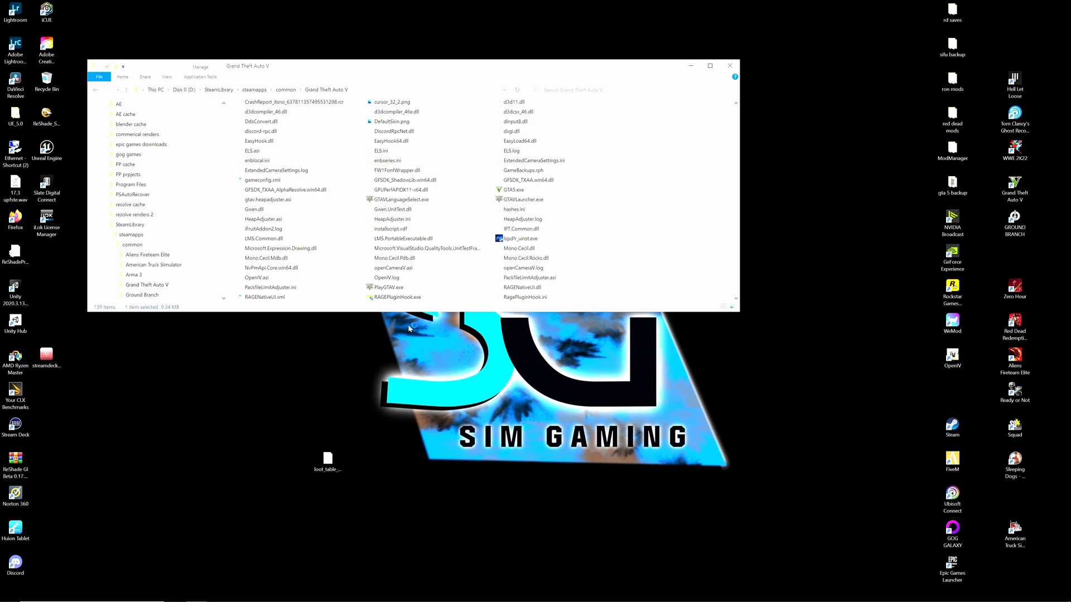
mouse_move(397, 353)
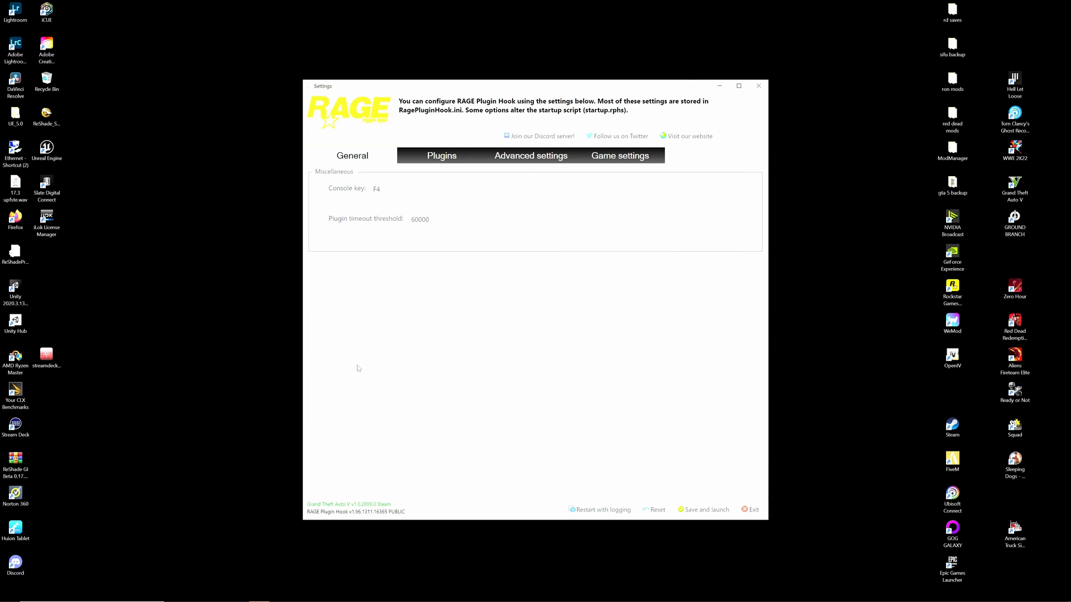
mouse_move(367, 230)
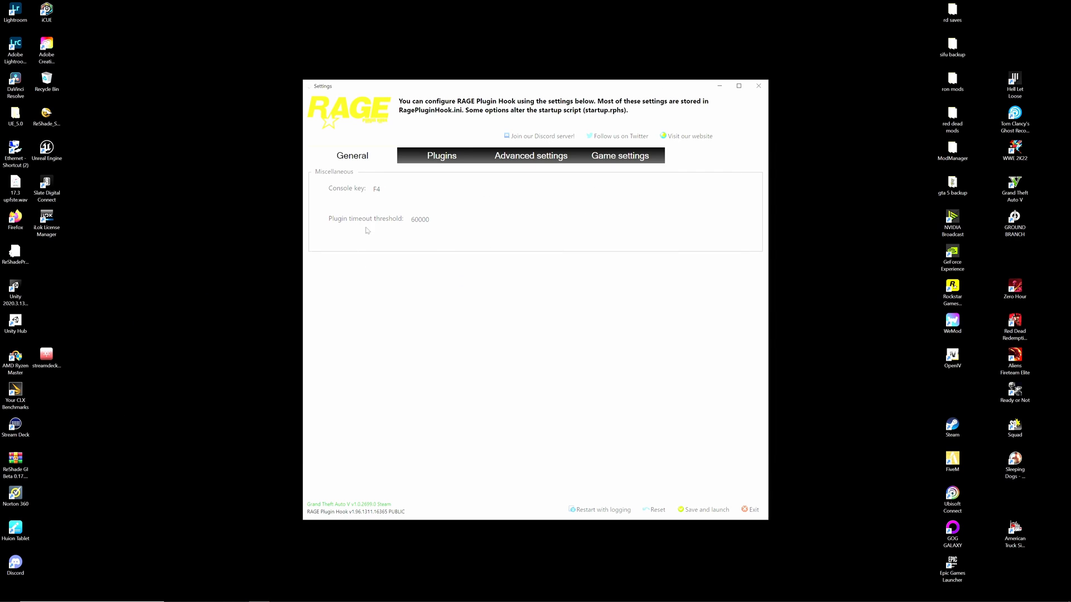
- Check the plugin timeout threshold, then view the Plugins, Advanced settings and Game settings pages
left_click(427, 220)
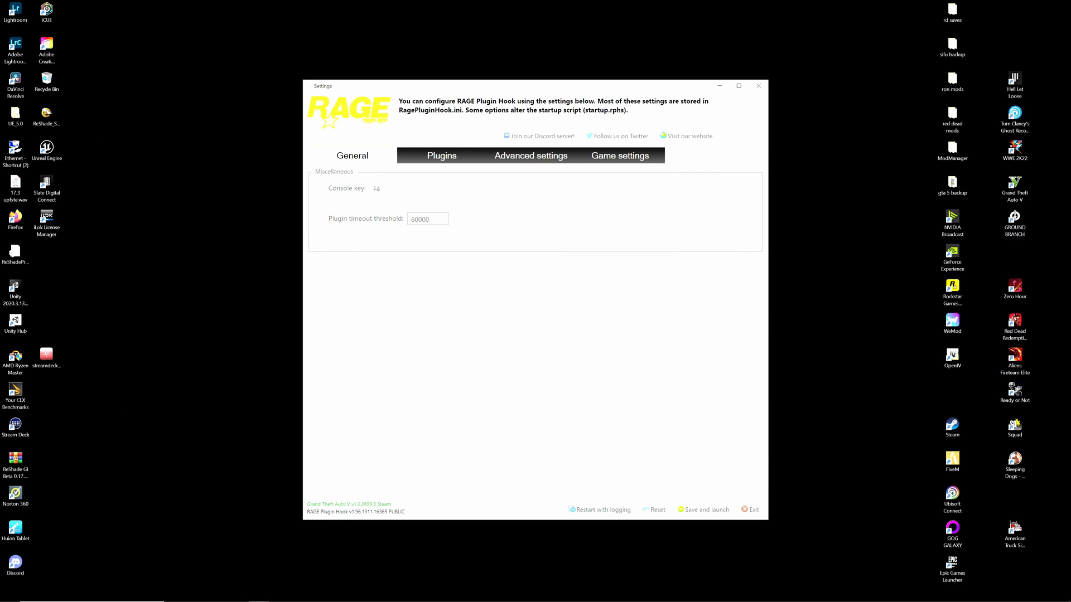
left_click(442, 155)
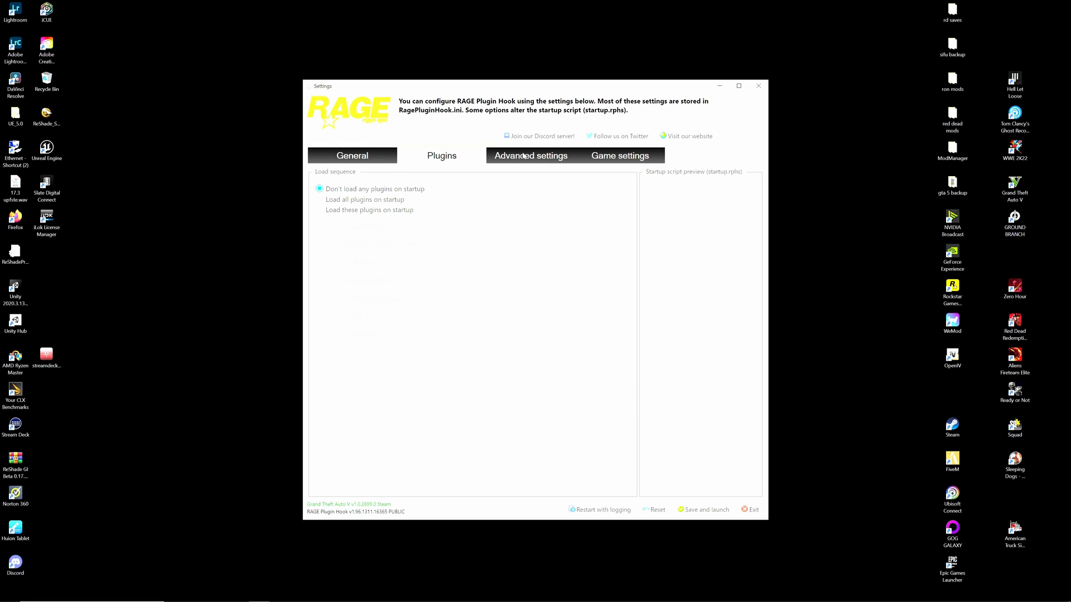
mouse_move(326, 202)
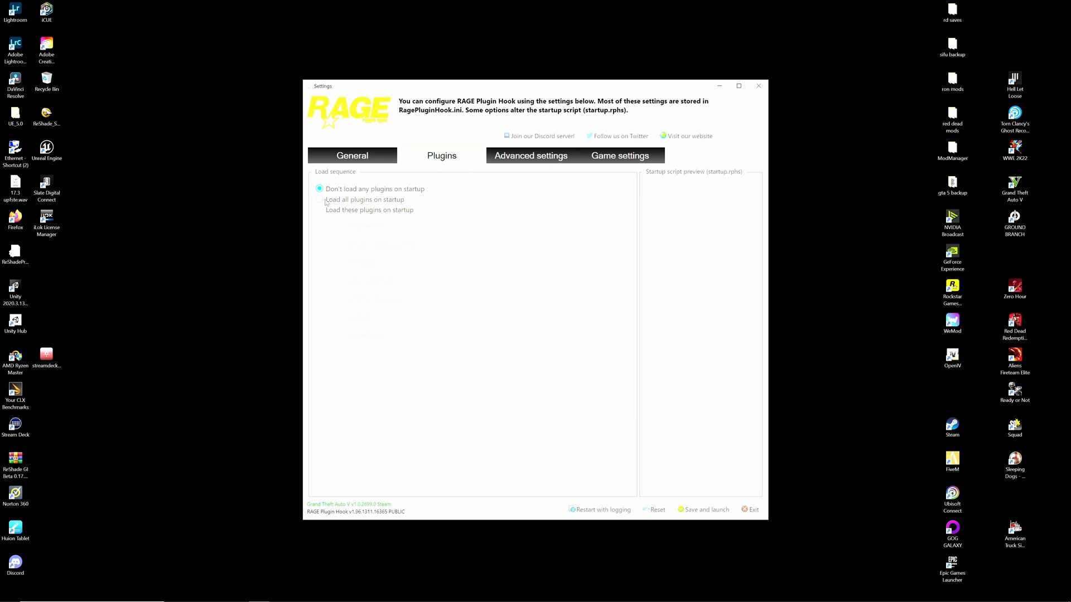
mouse_move(547, 165)
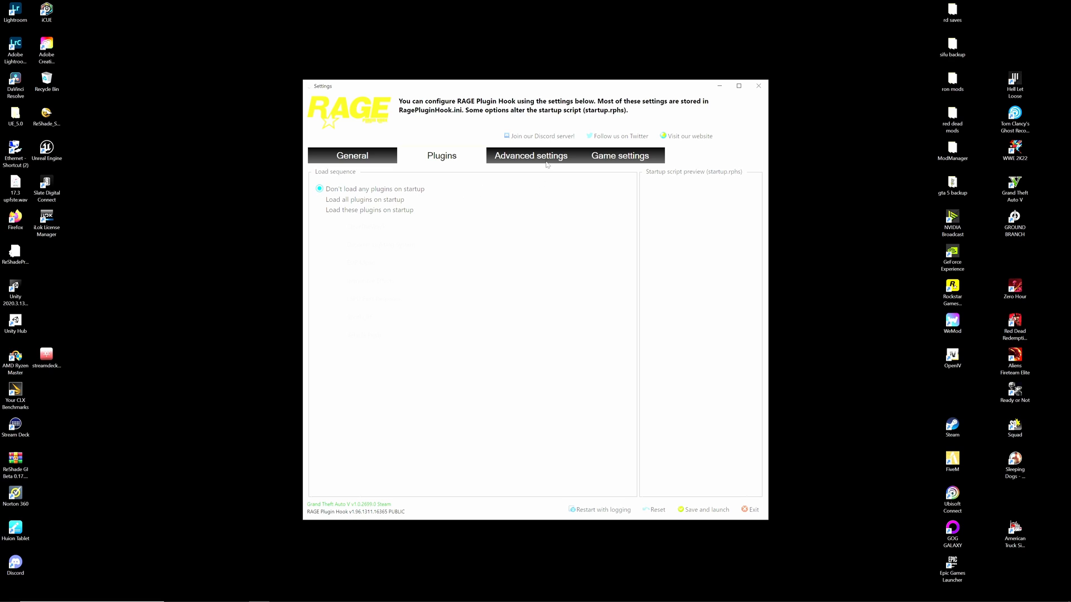
left_click(531, 155)
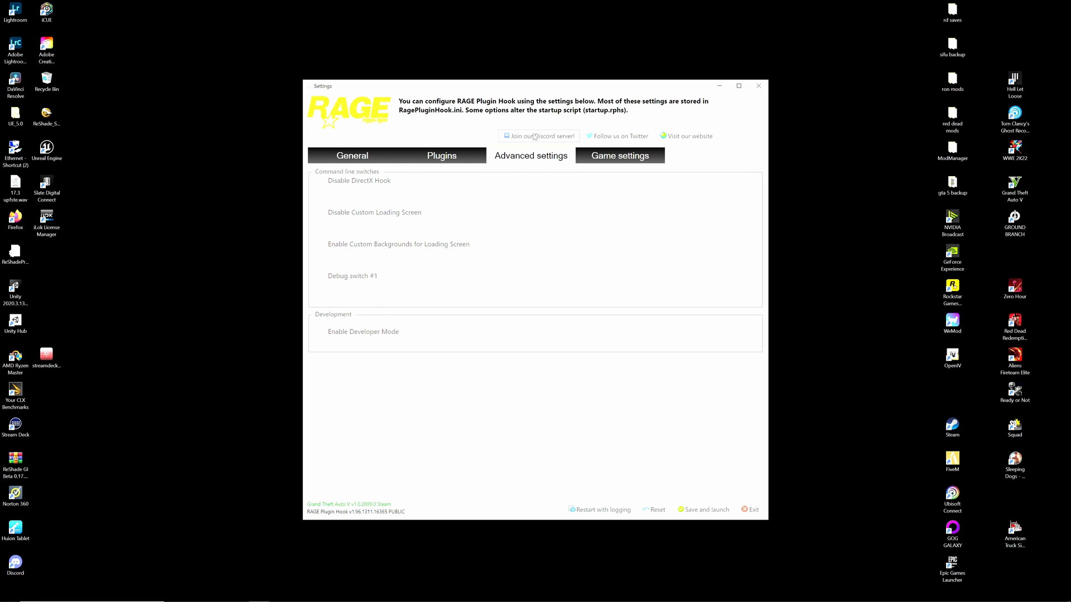
mouse_move(321, 227)
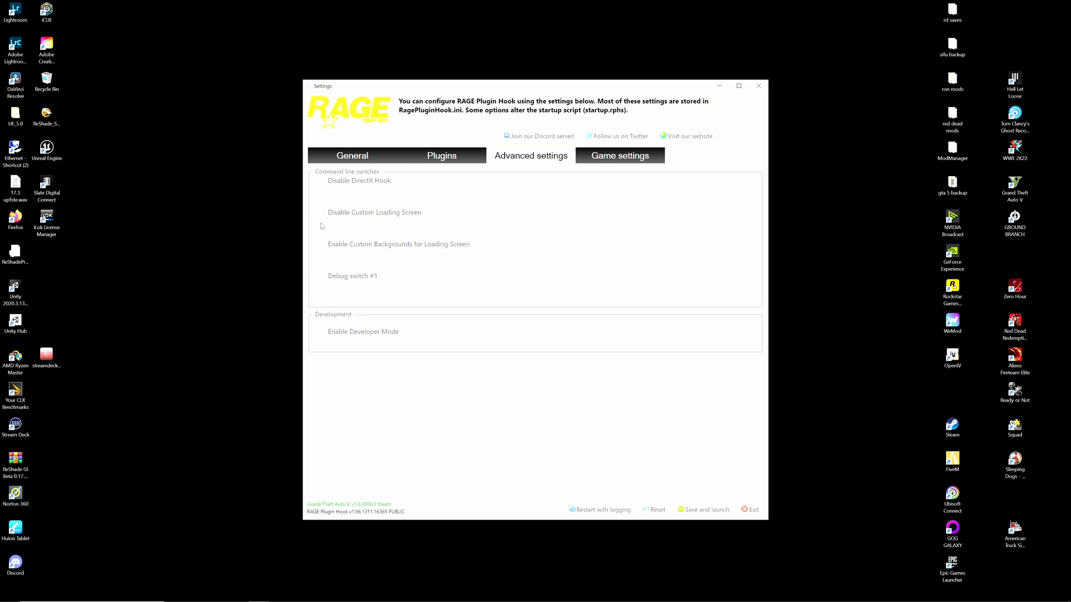
mouse_move(658, 175)
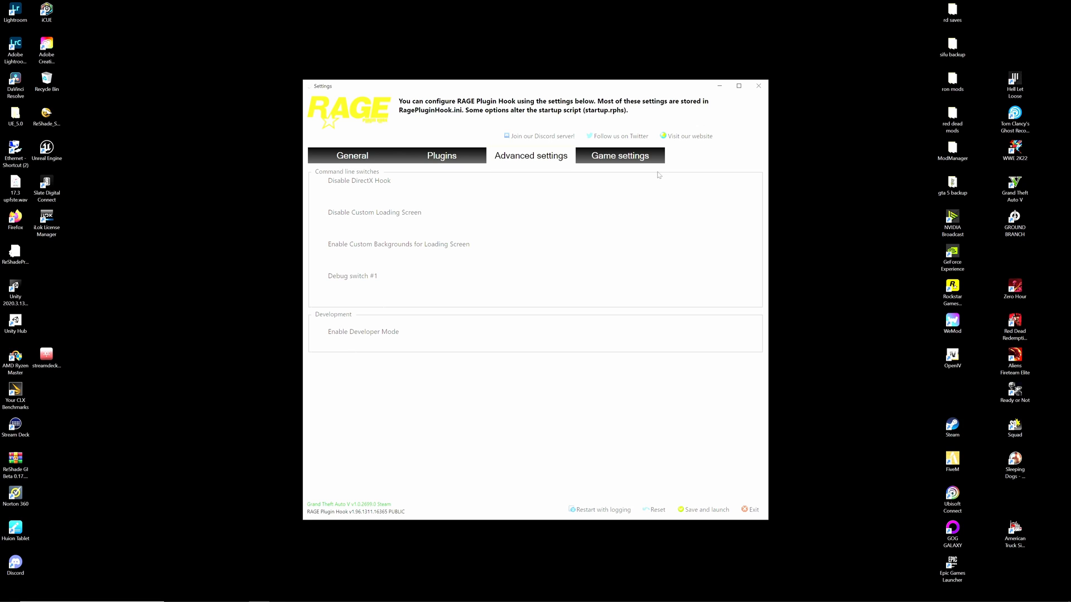
left_click(351, 155)
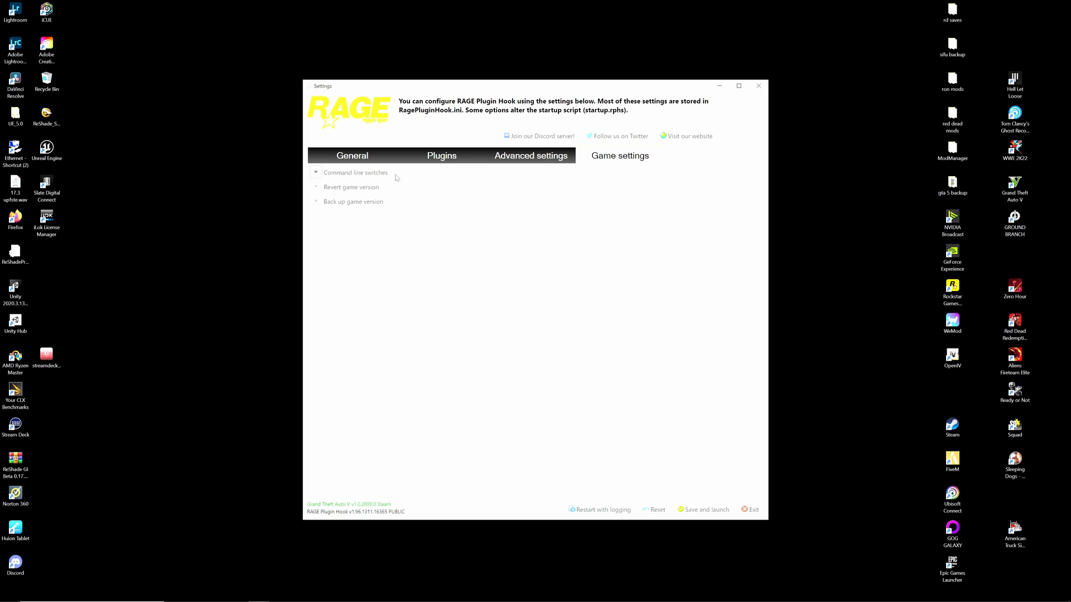
mouse_move(344, 188)
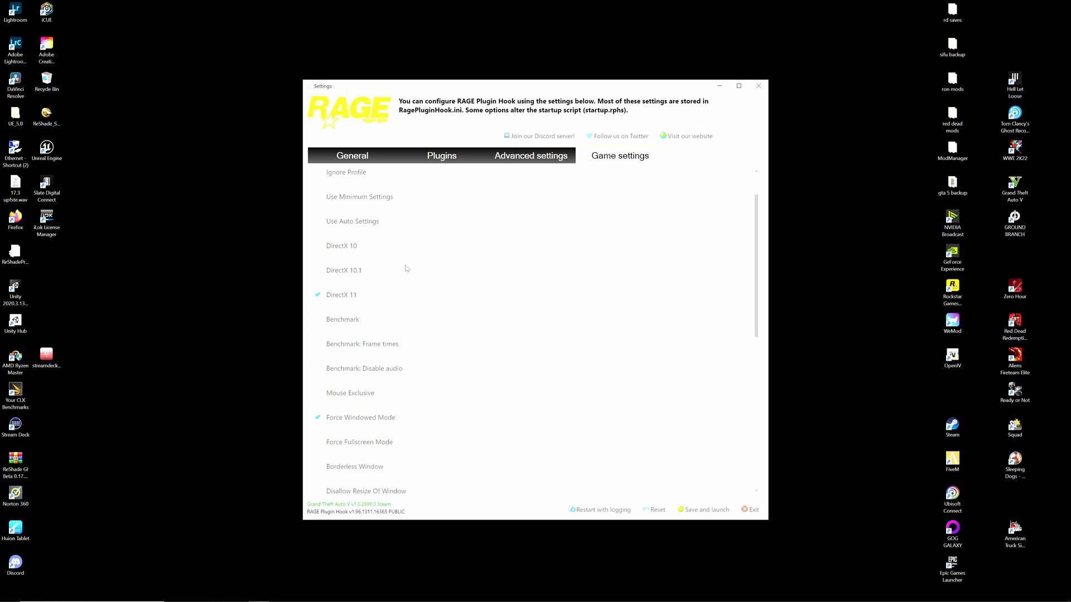
- Review the Game settings page, expanding the Revert game version and Back up game version options
scroll("down", 3)
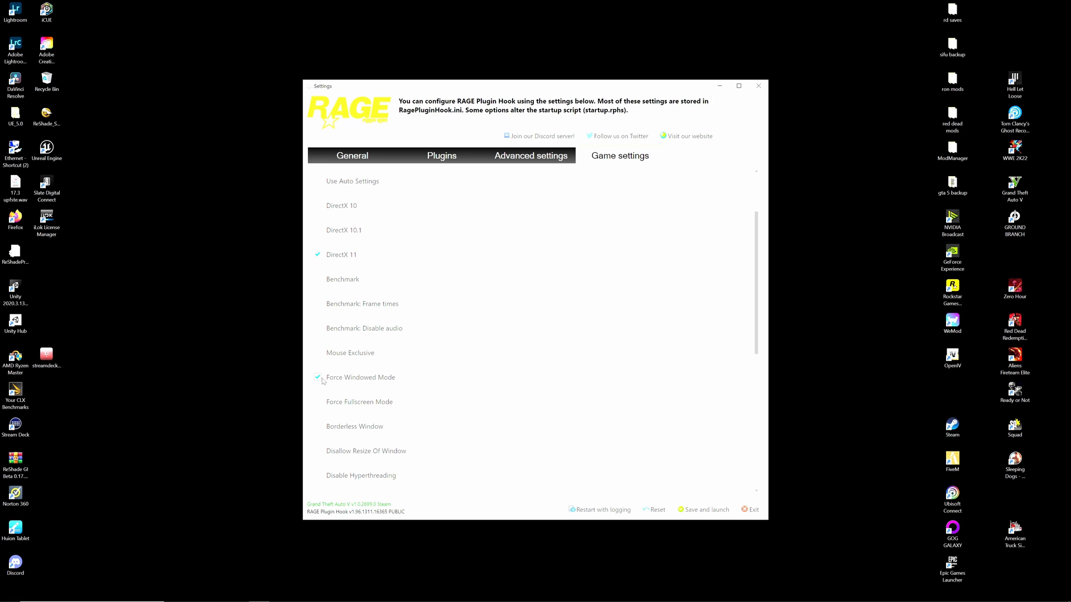
scroll("down", 3)
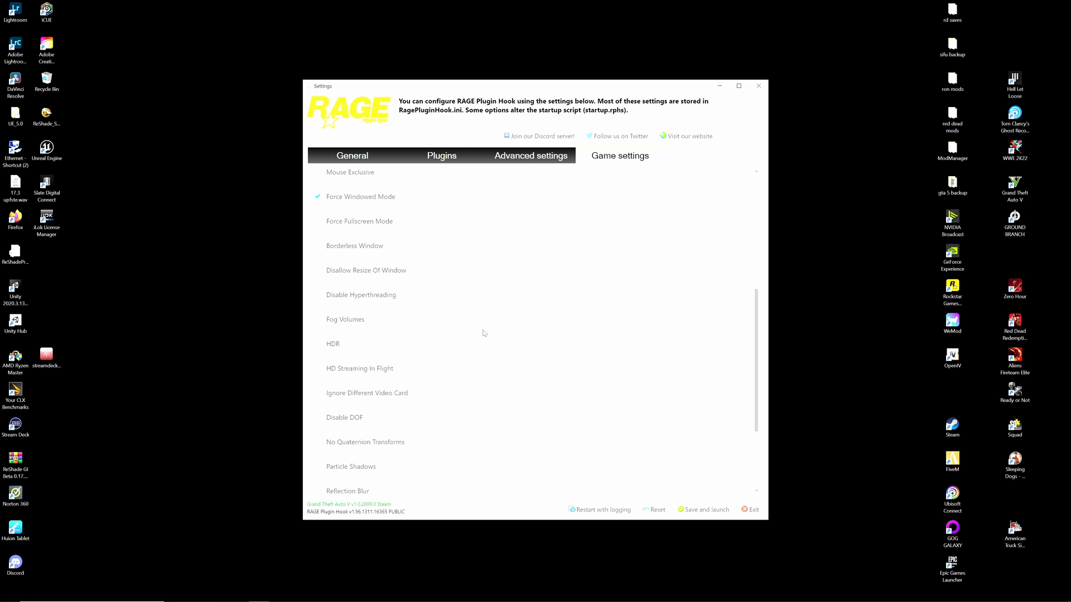
scroll("up", 3)
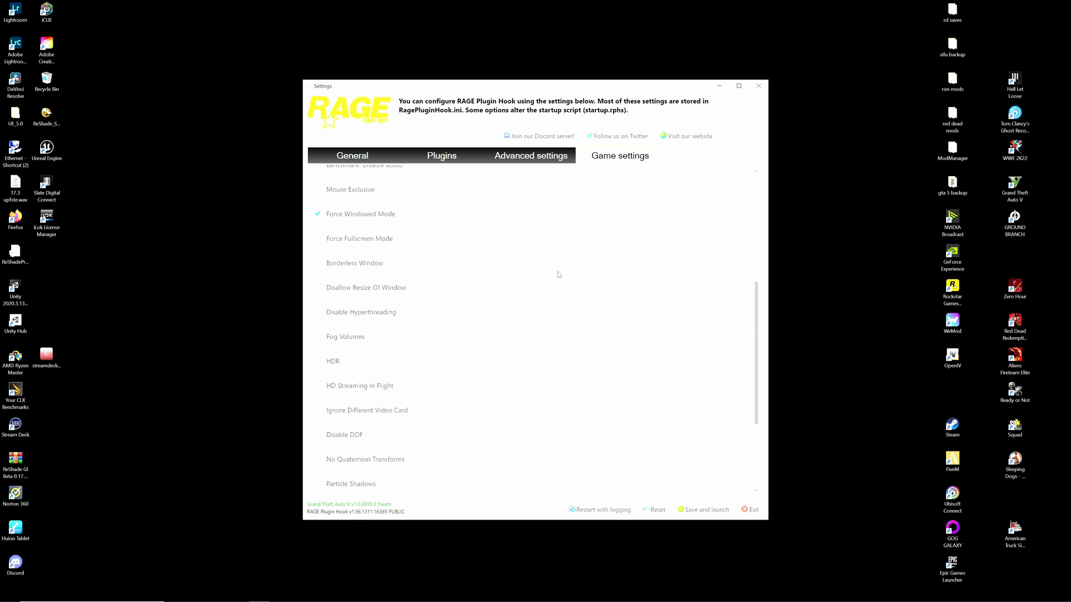
scroll("down", 3)
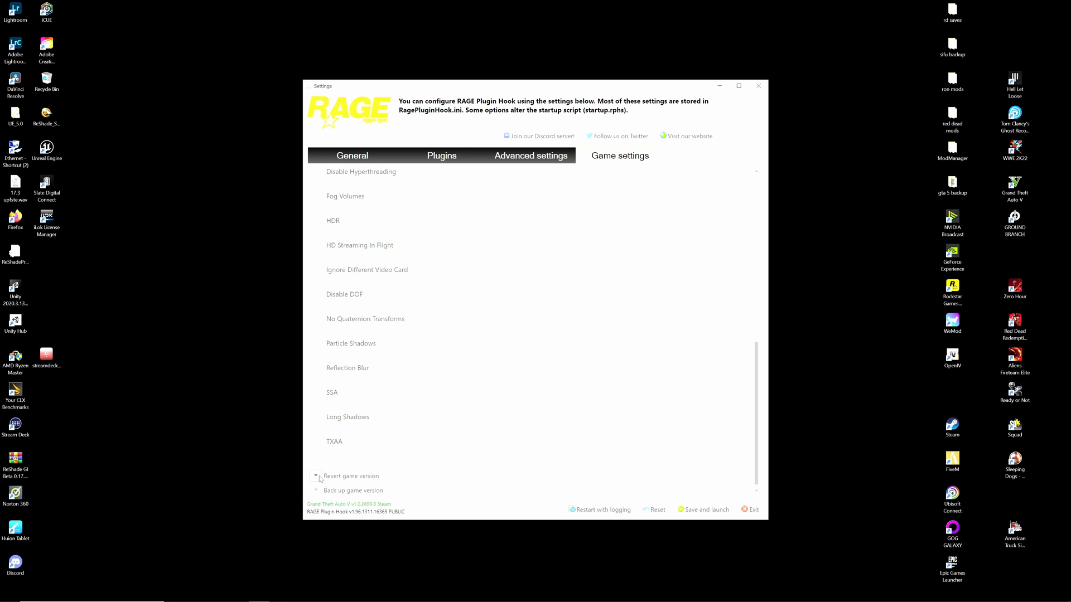
left_click(316, 476)
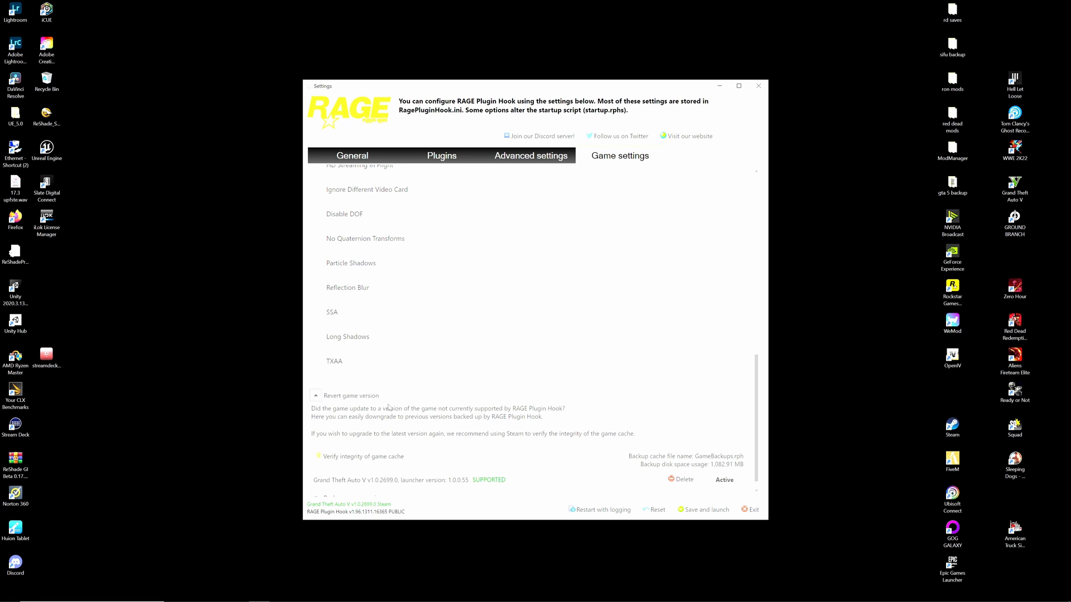
scroll("up", 3)
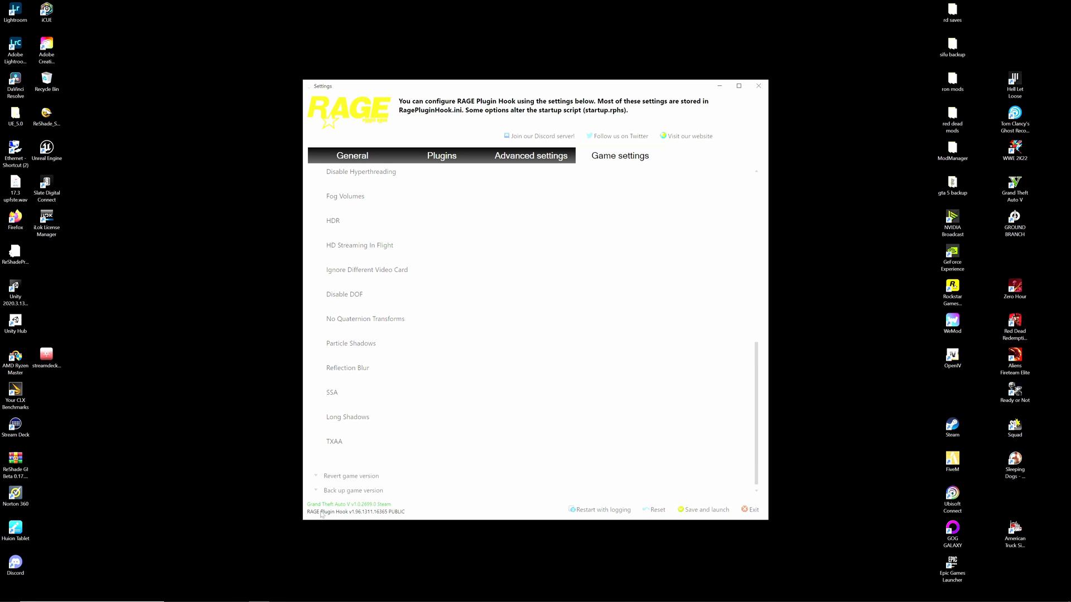
left_click(315, 491)
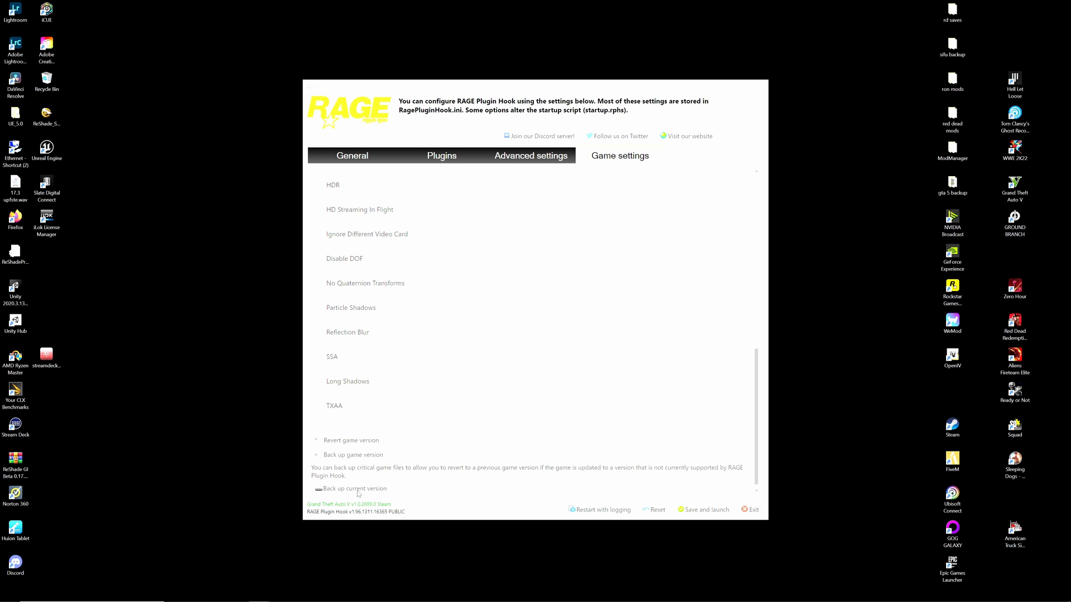
left_click(354, 489)
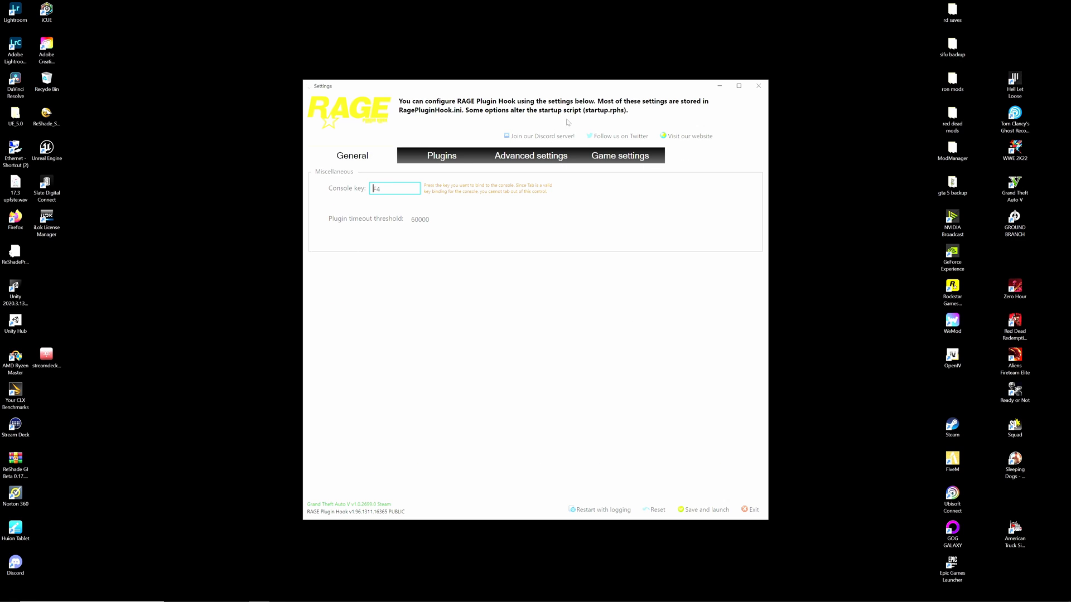
- Return to the Plugins and then the Advanced settings pages
left_click(442, 155)
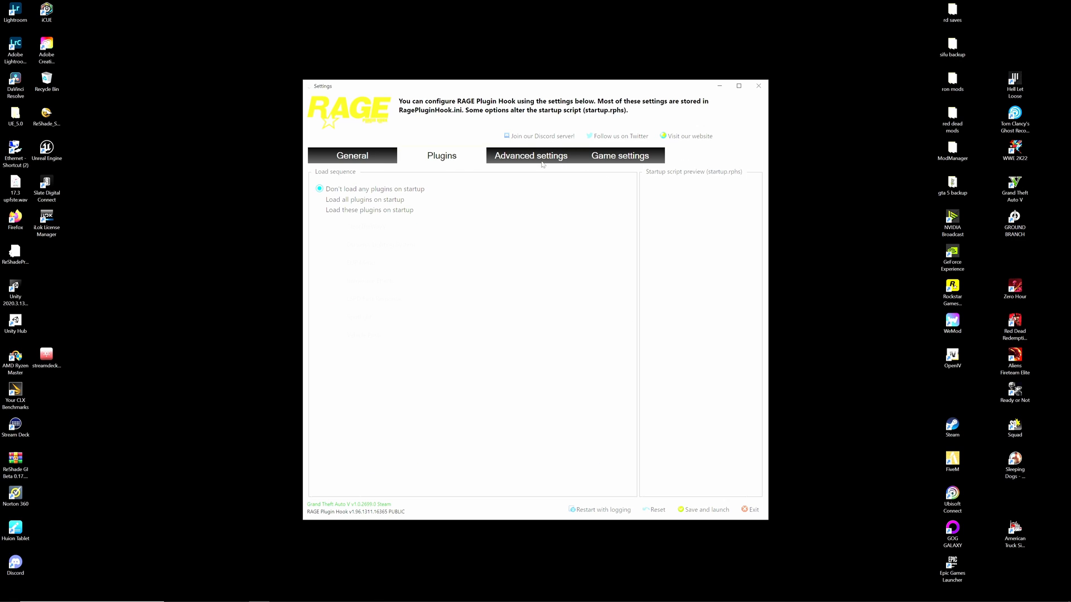
left_click(530, 155)
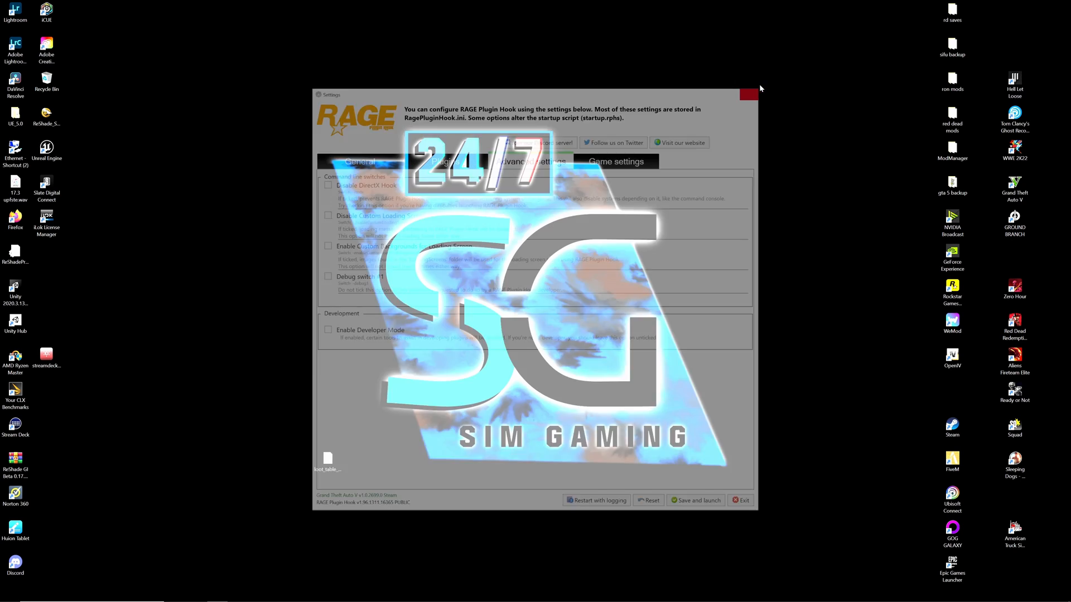
- Close the RAGE Plugin Hook settings window and bring up the Start menu's program list
left_click(748, 94)
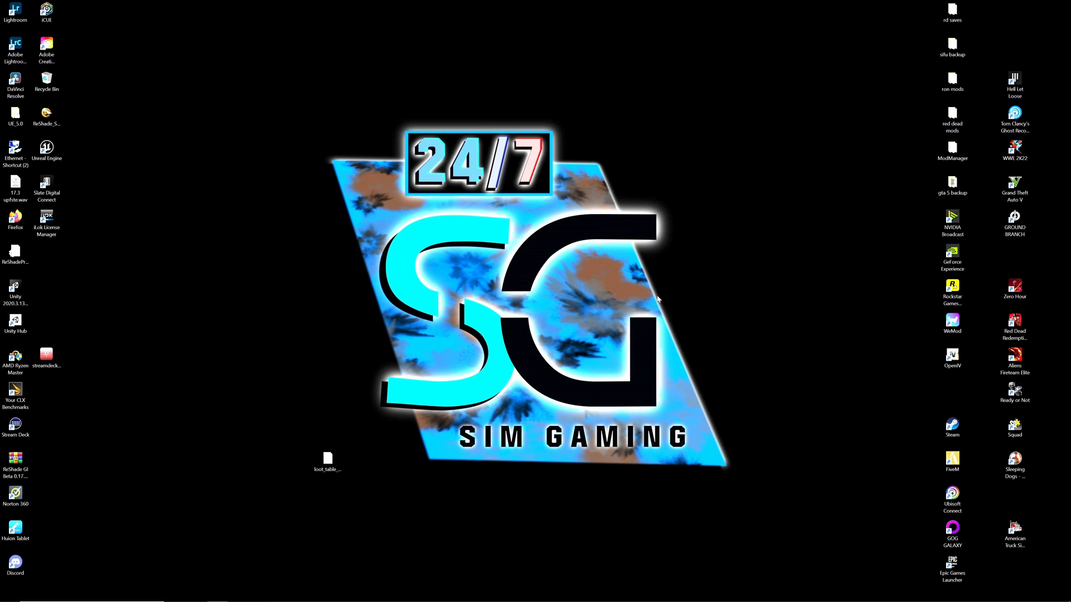
left_click(9, 592)
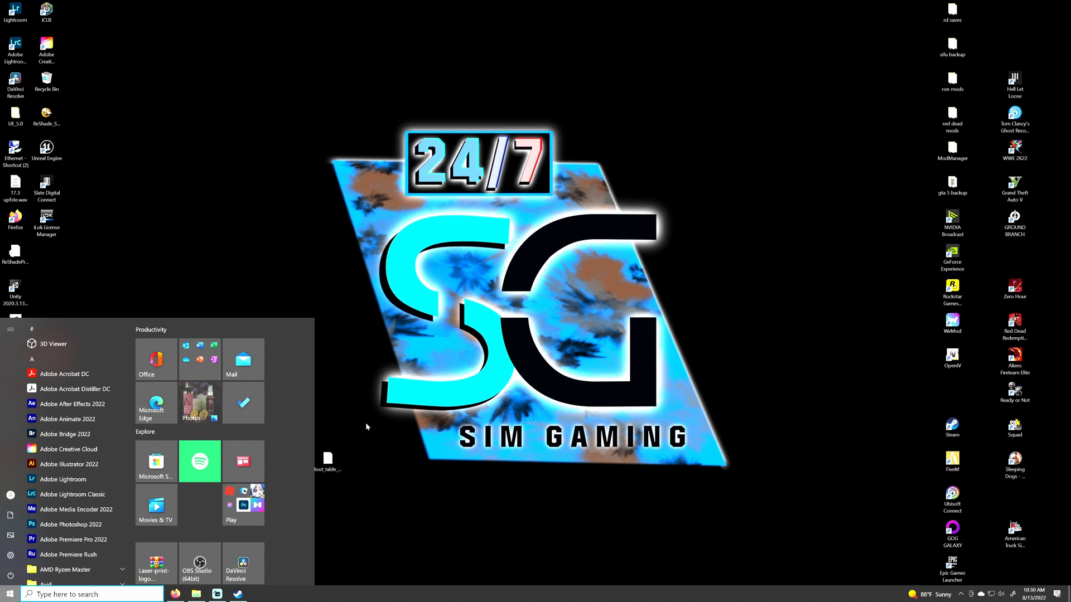
mouse_move(469, 494)
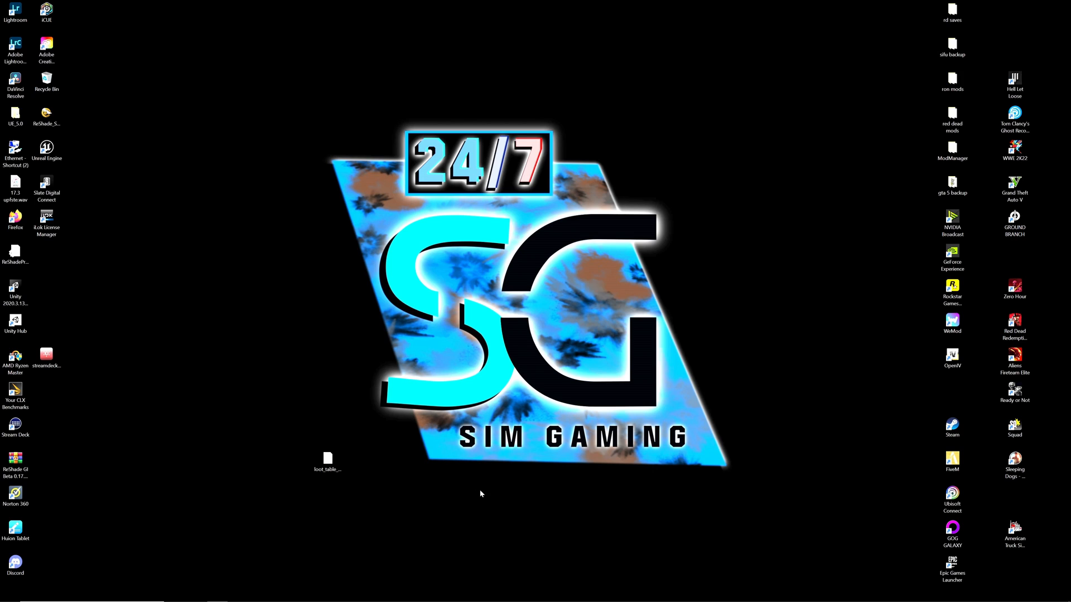
mouse_move(932, 431)
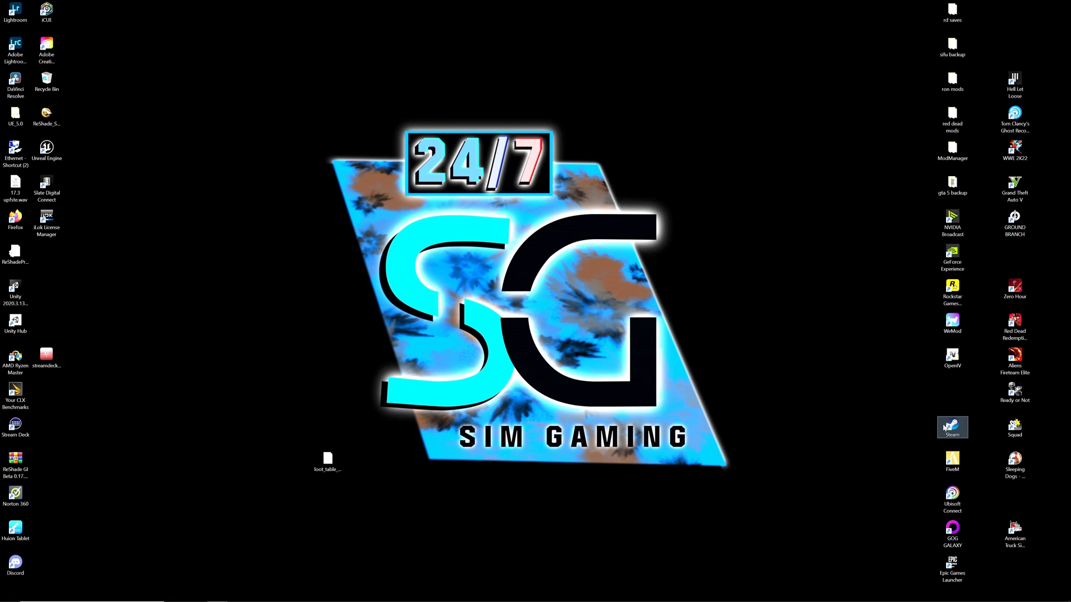
mouse_move(853, 386)
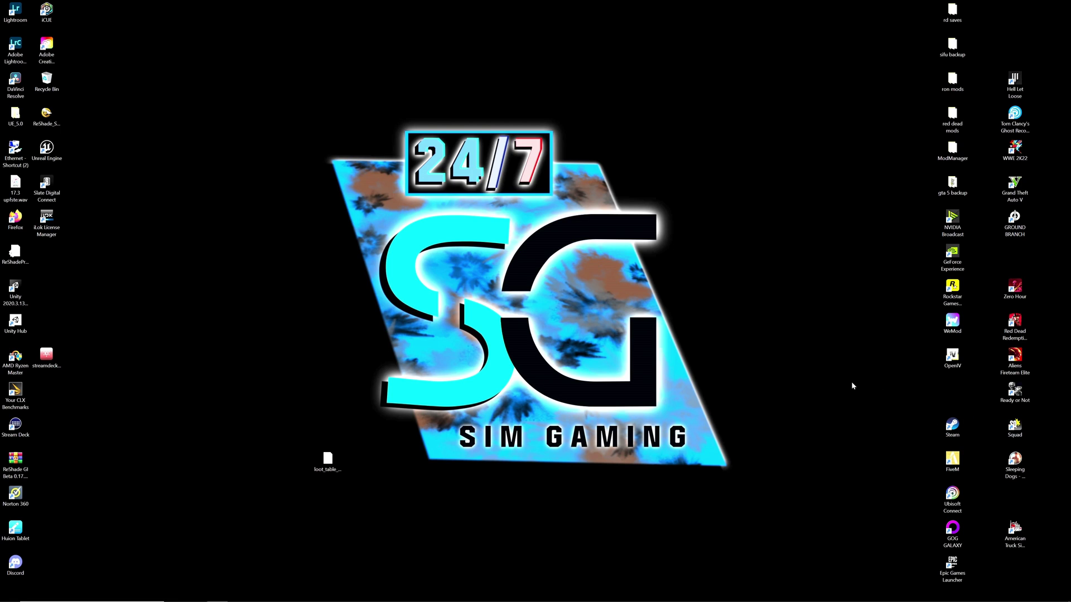
mouse_move(579, 515)
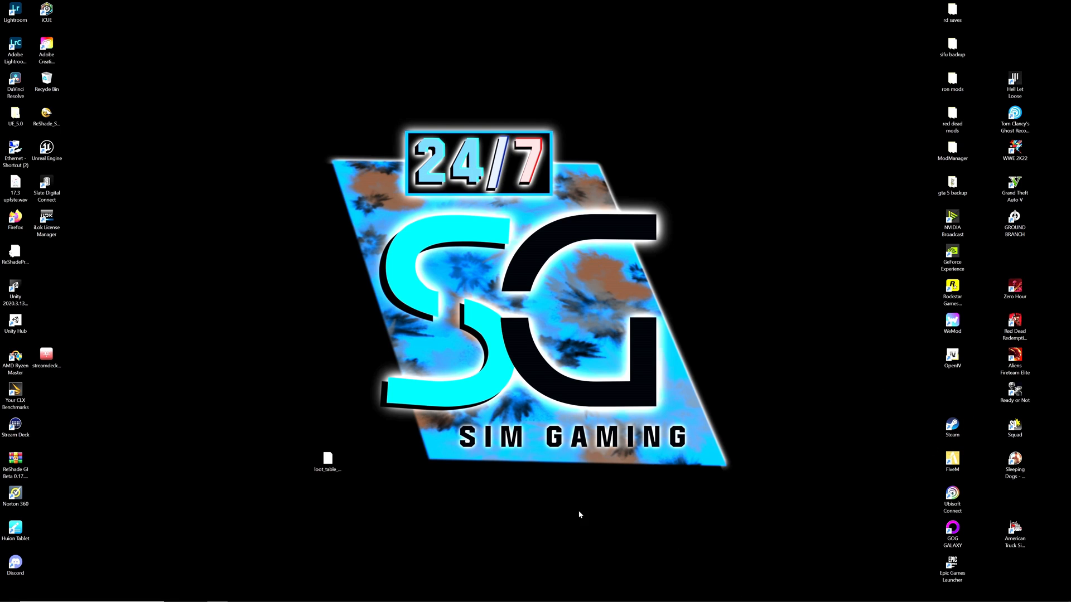
mouse_move(603, 524)
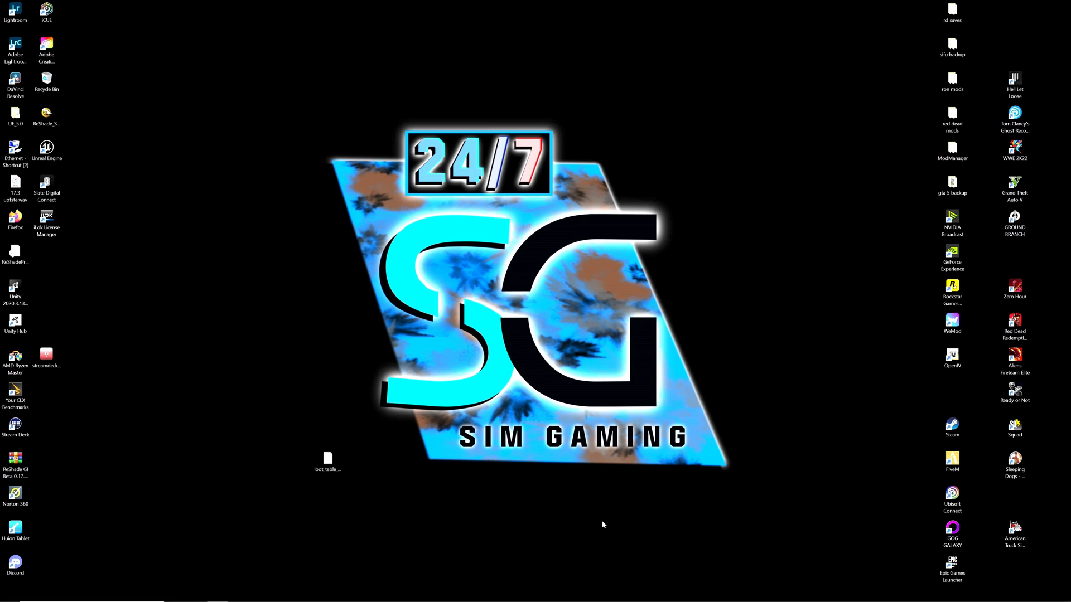
mouse_move(917, 434)
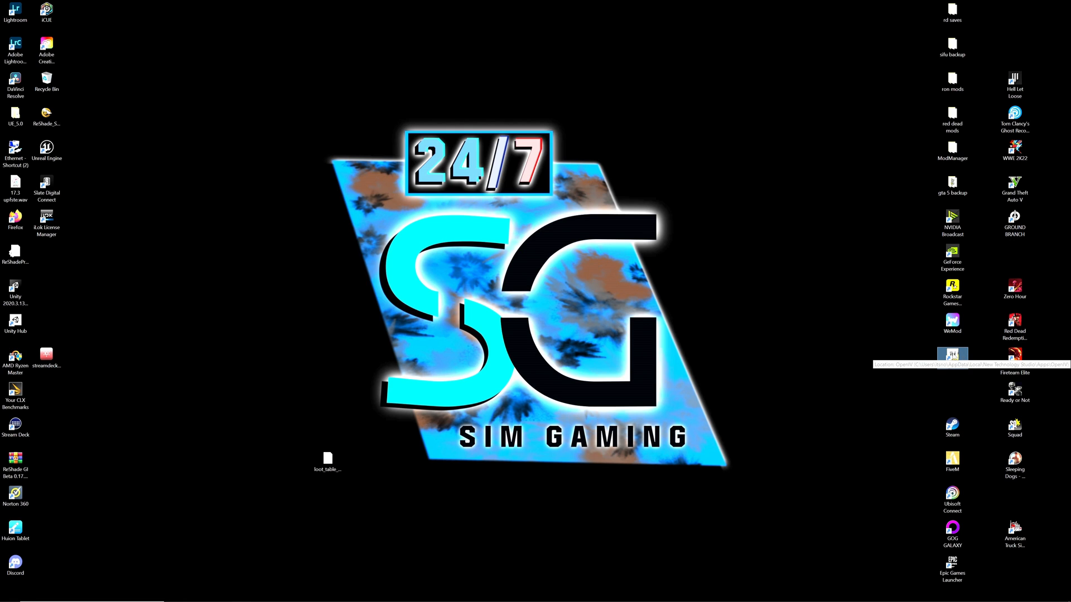
- Launch OpenIV on Grand Theft Auto V for Windows and bring the game folder window back into view
double_click(951, 358)
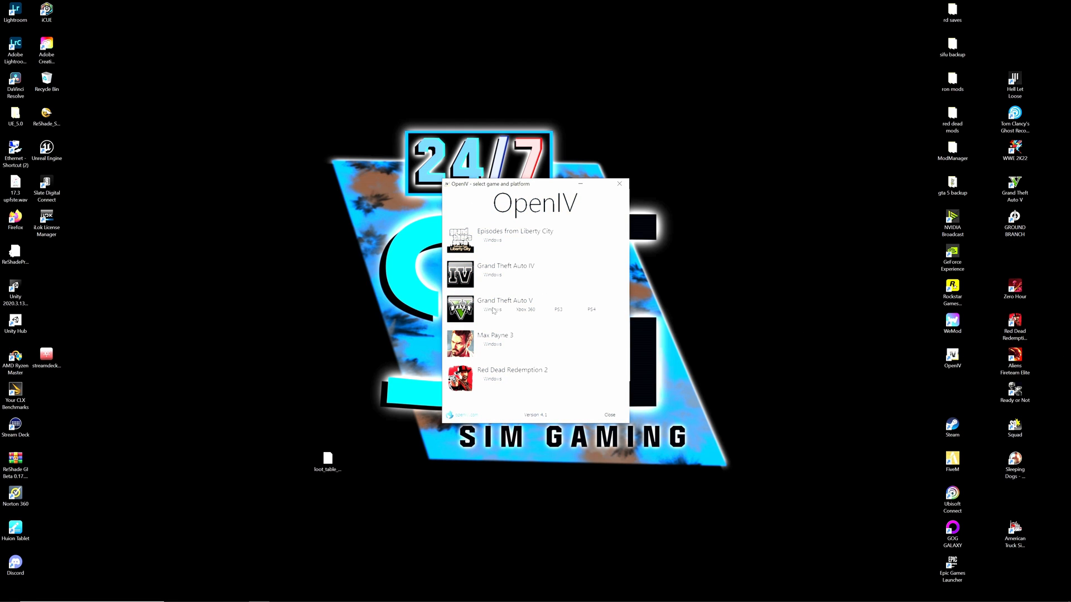
left_click(492, 309)
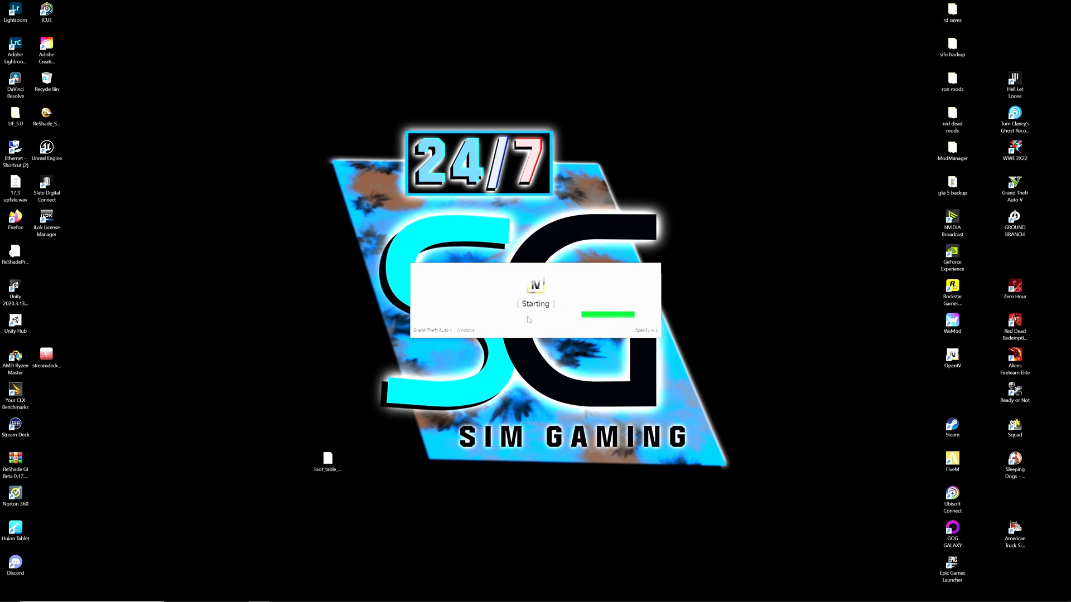
mouse_move(564, 315)
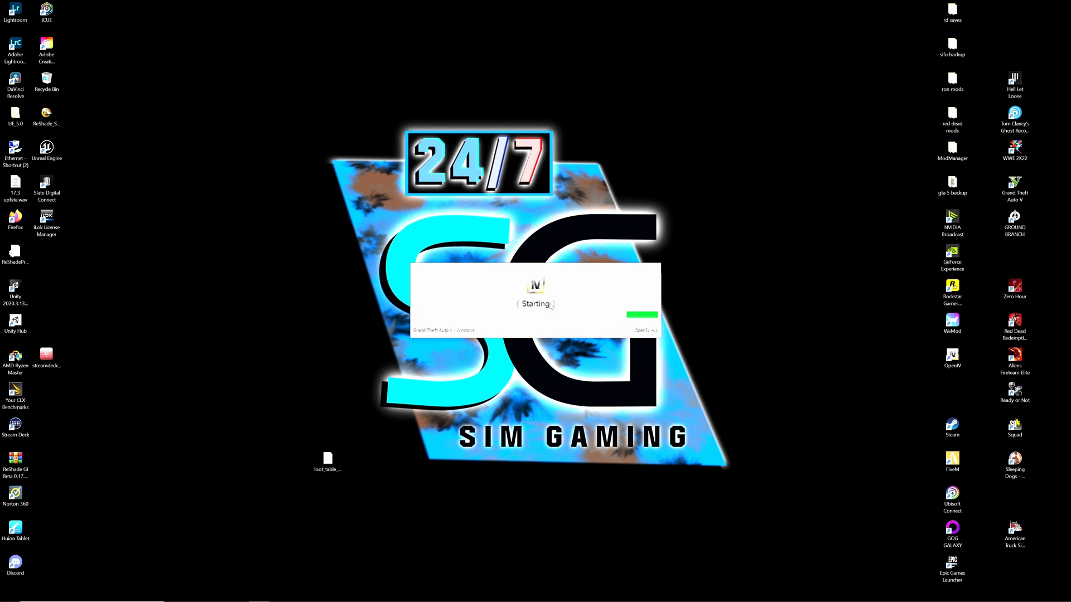
mouse_move(703, 323)
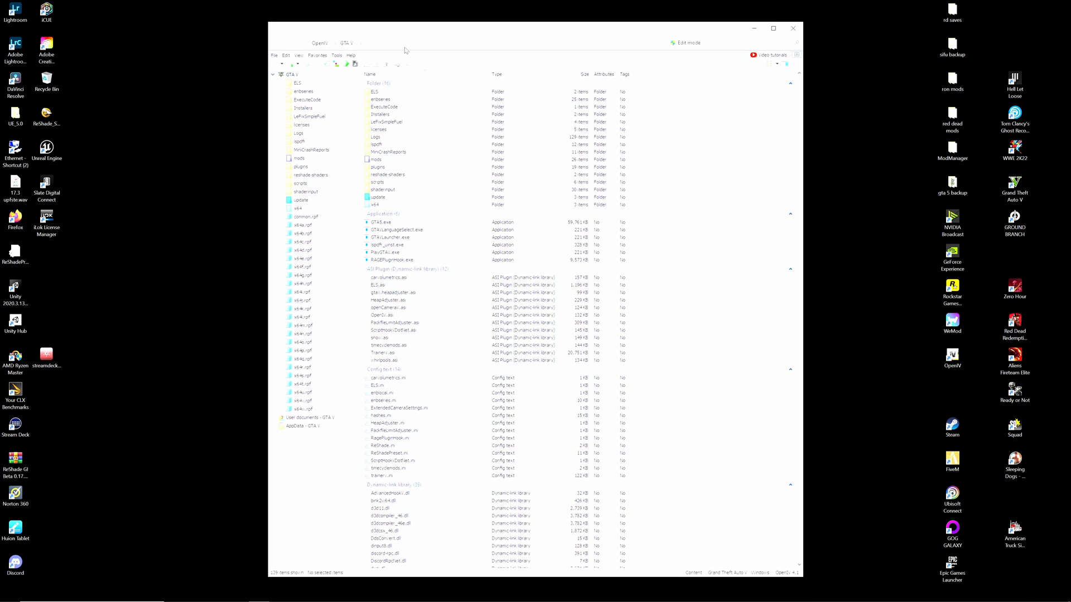
mouse_move(625, 60)
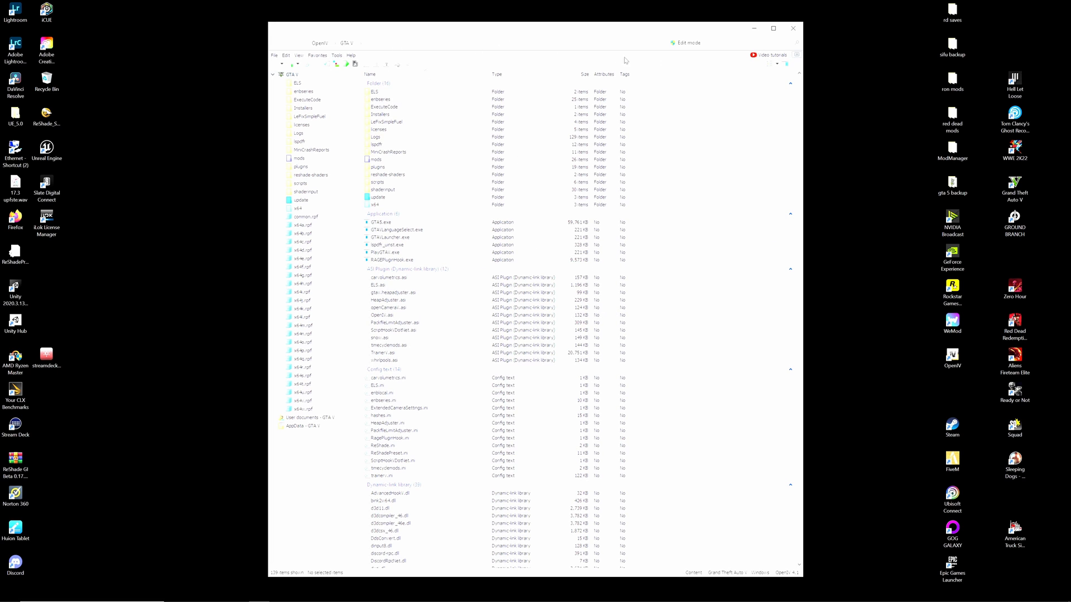
mouse_move(617, 71)
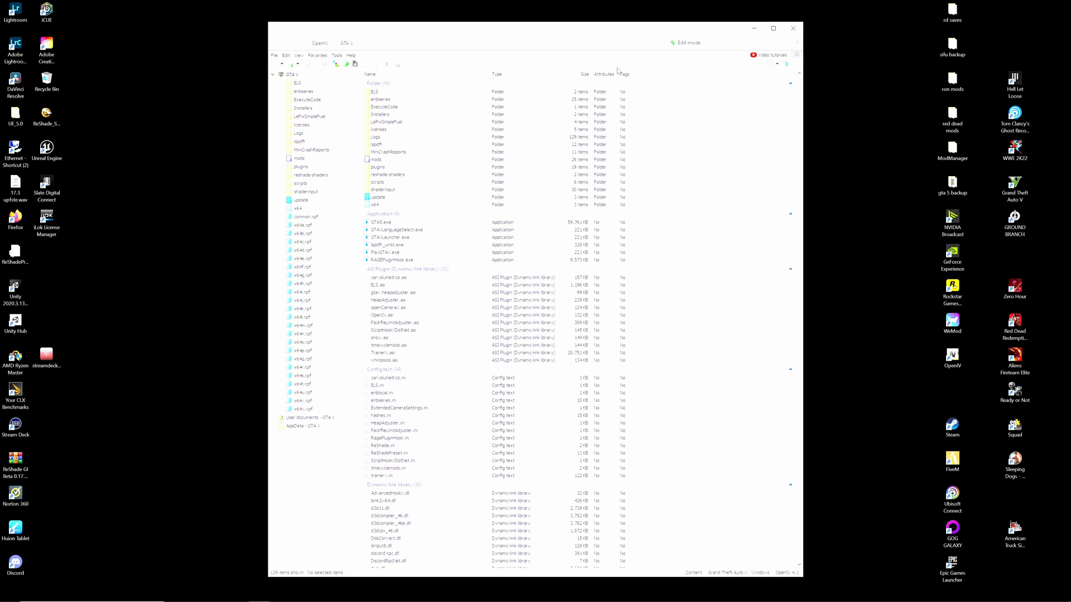
mouse_move(534, 209)
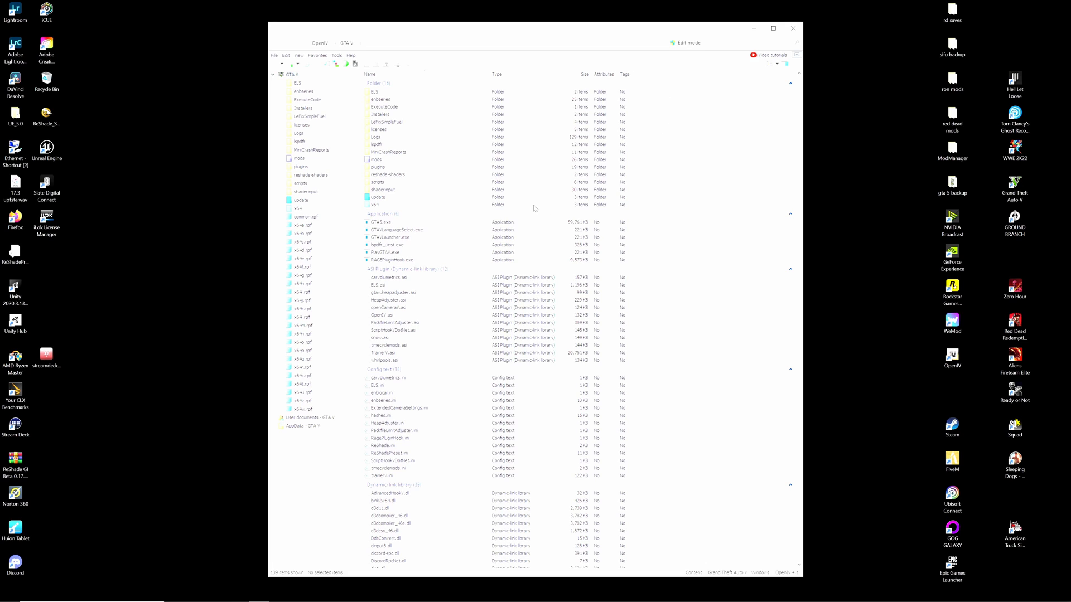
mouse_move(482, 186)
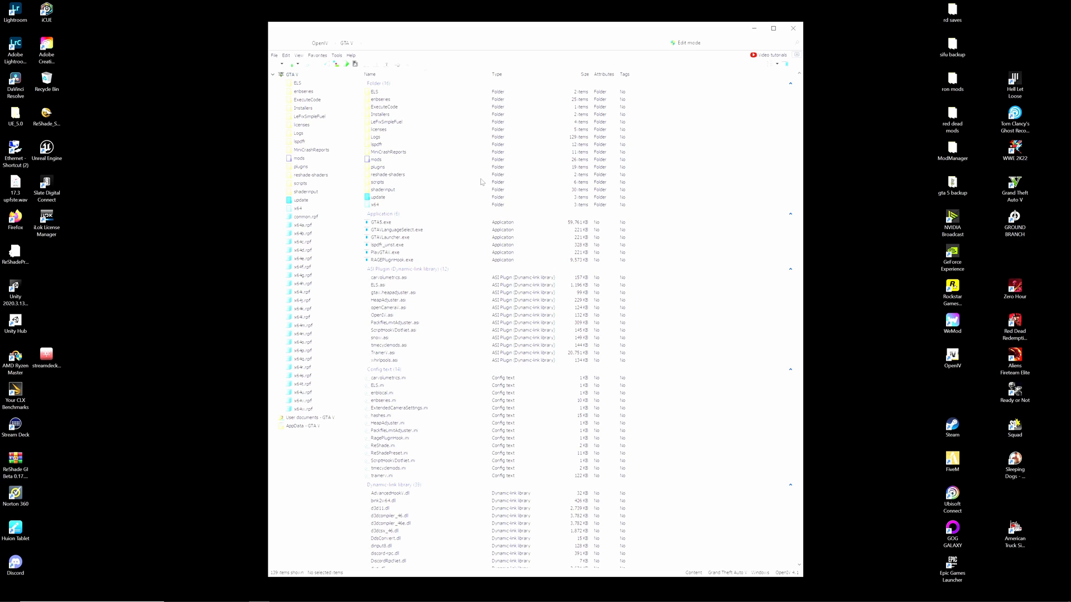
mouse_move(546, 251)
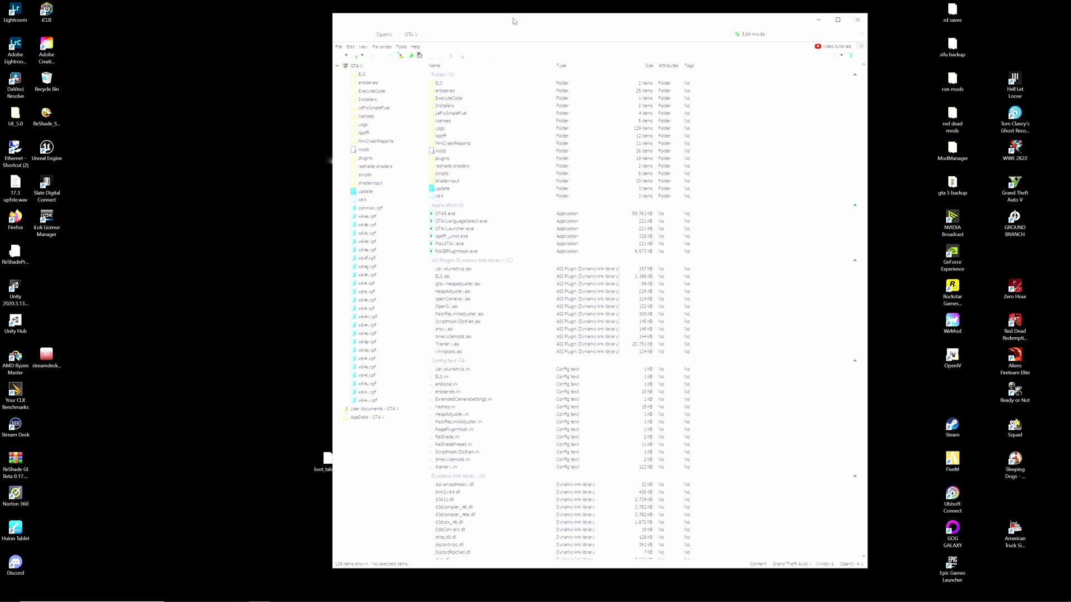
mouse_move(579, 214)
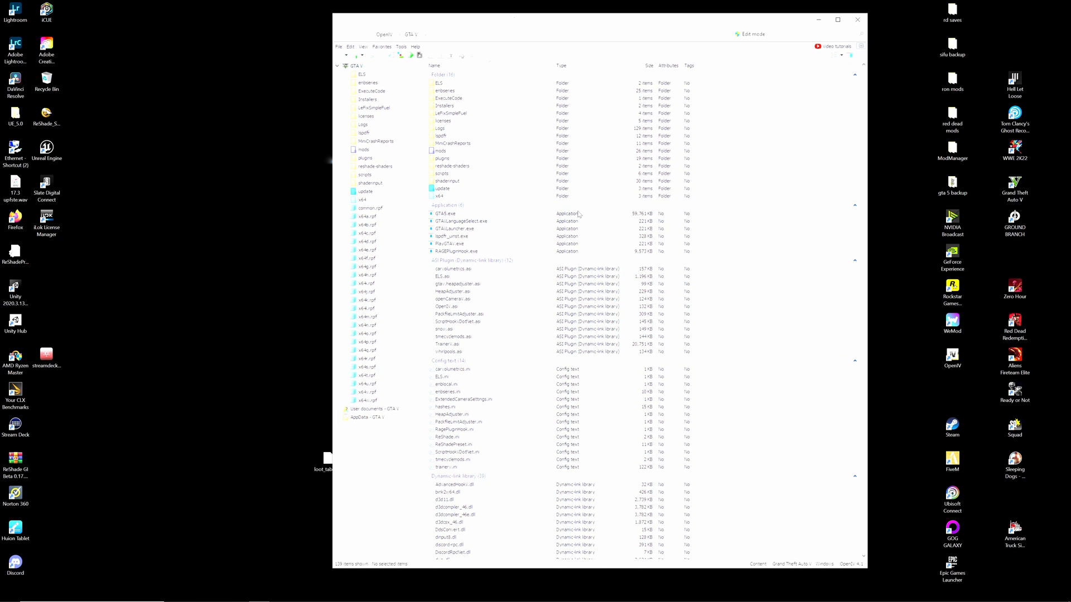
mouse_move(555, 193)
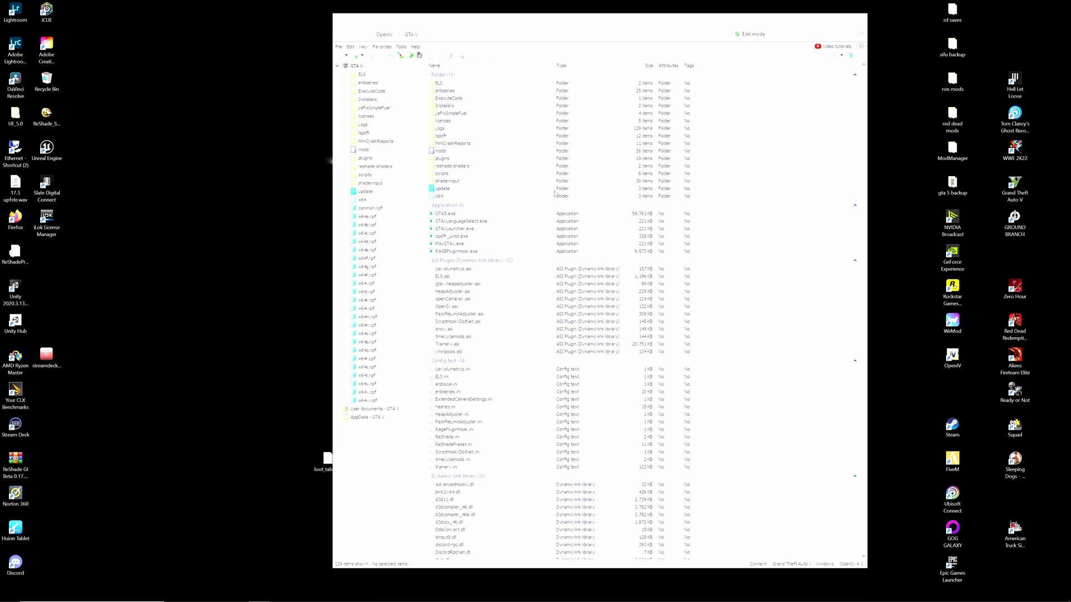
left_click(9, 593)
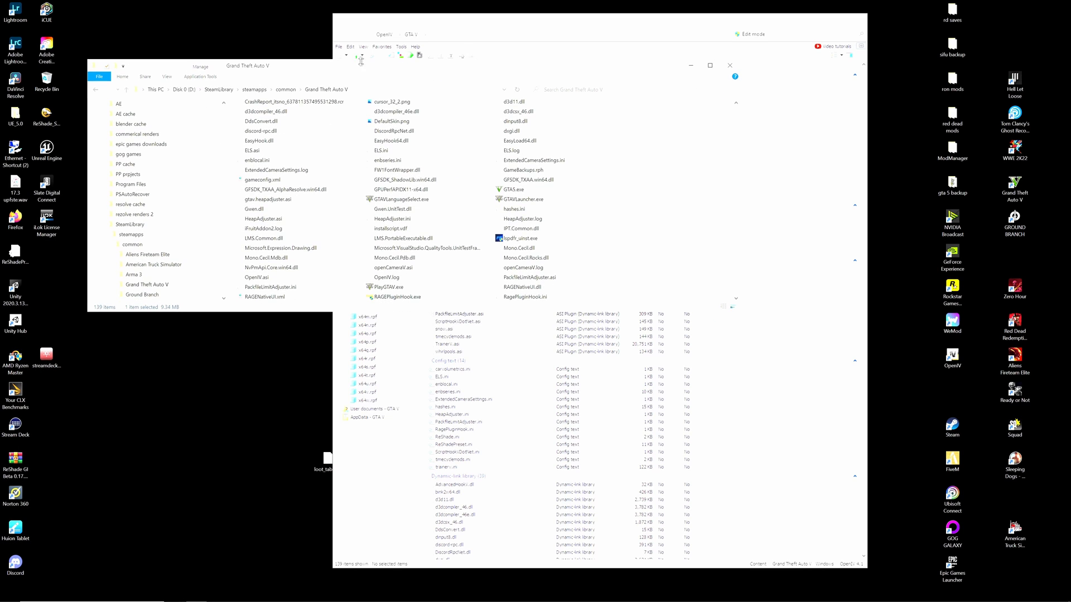
mouse_move(603, 194)
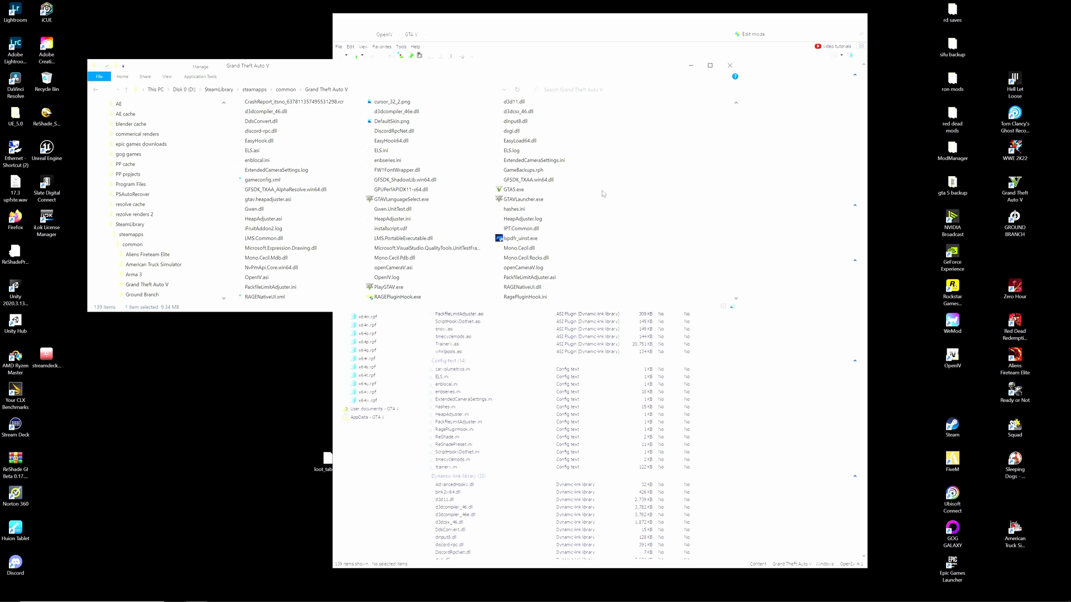
- Scroll the Grand Theft Auto V folder to show its top contents, including lspdfr, mods, plugins and scripts
scroll("up", 3)
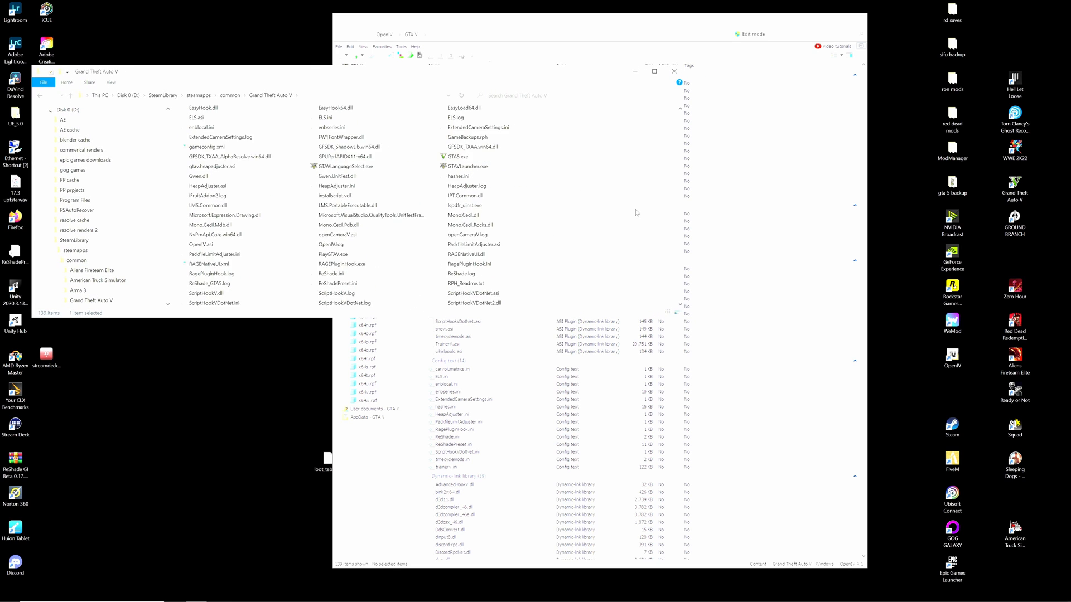
scroll("down", 3)
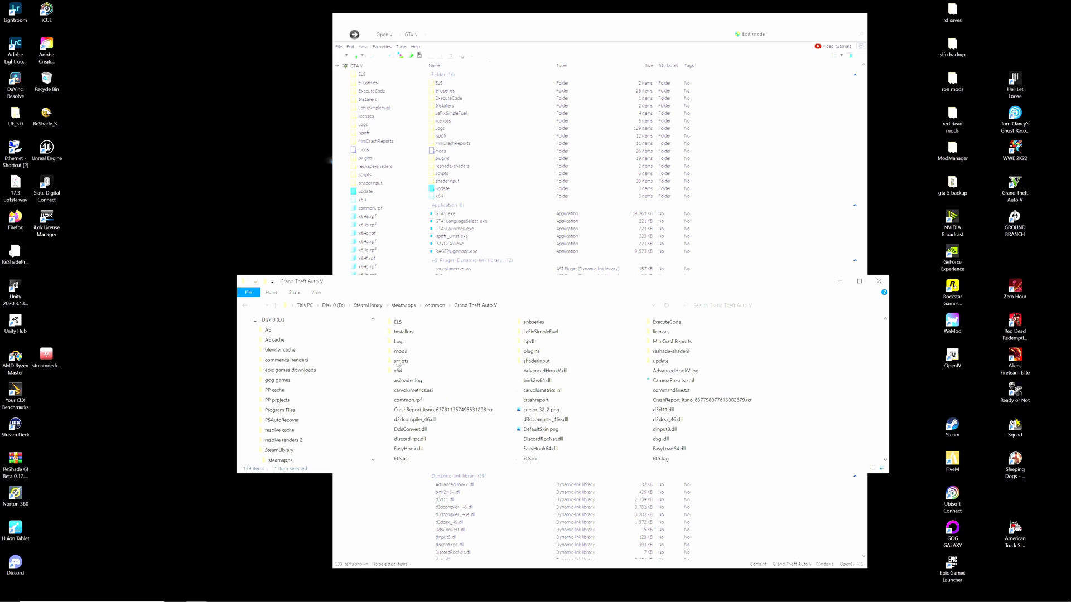
mouse_move(680, 364)
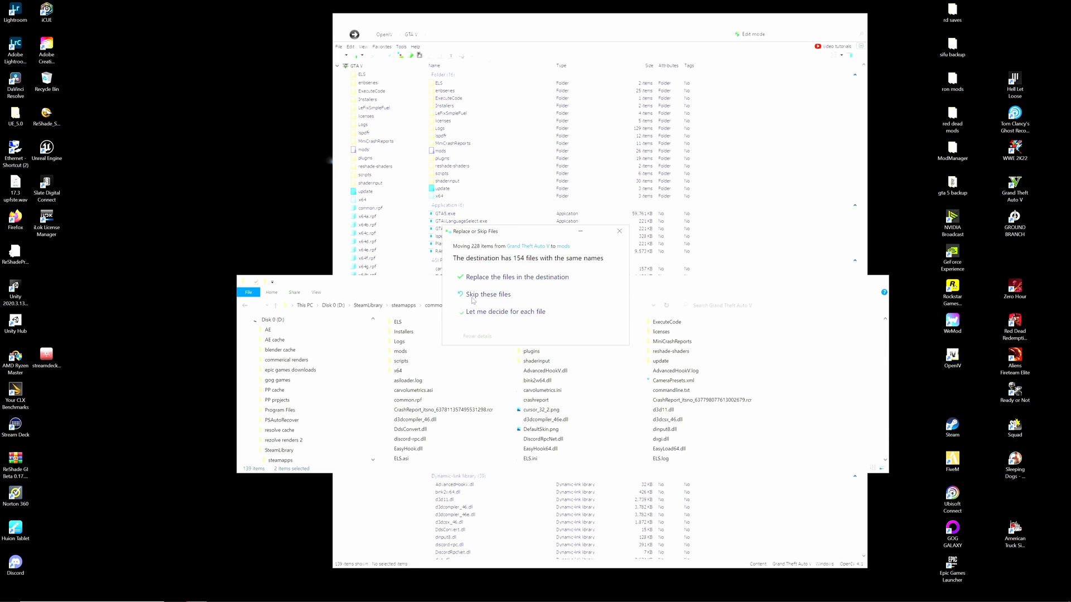
- Choose how duplicates are handled so the 228 items move into the mods folder
left_click(516, 277)
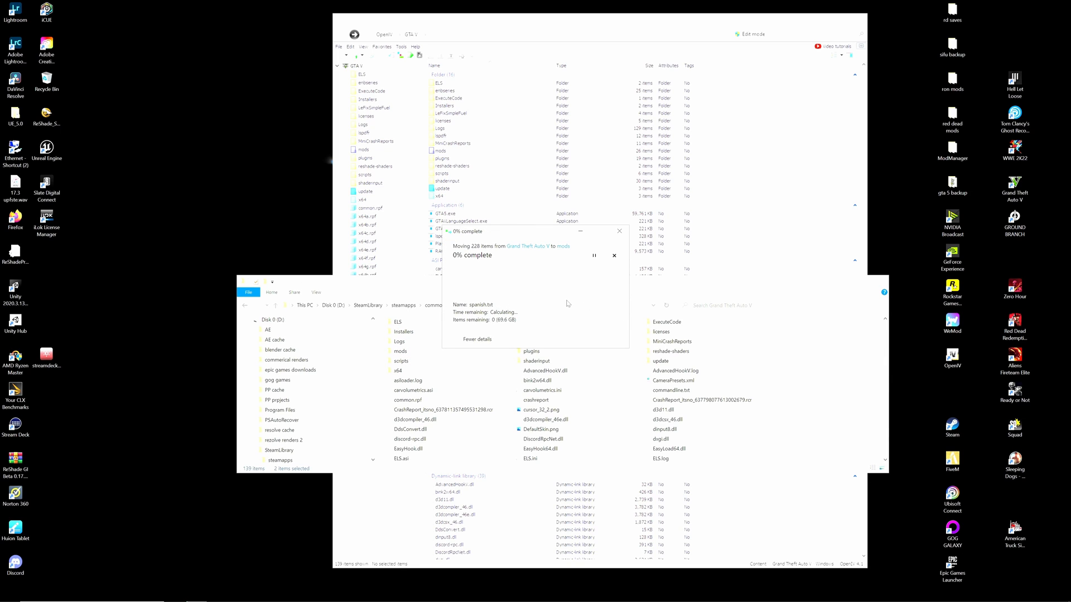
mouse_move(540, 314)
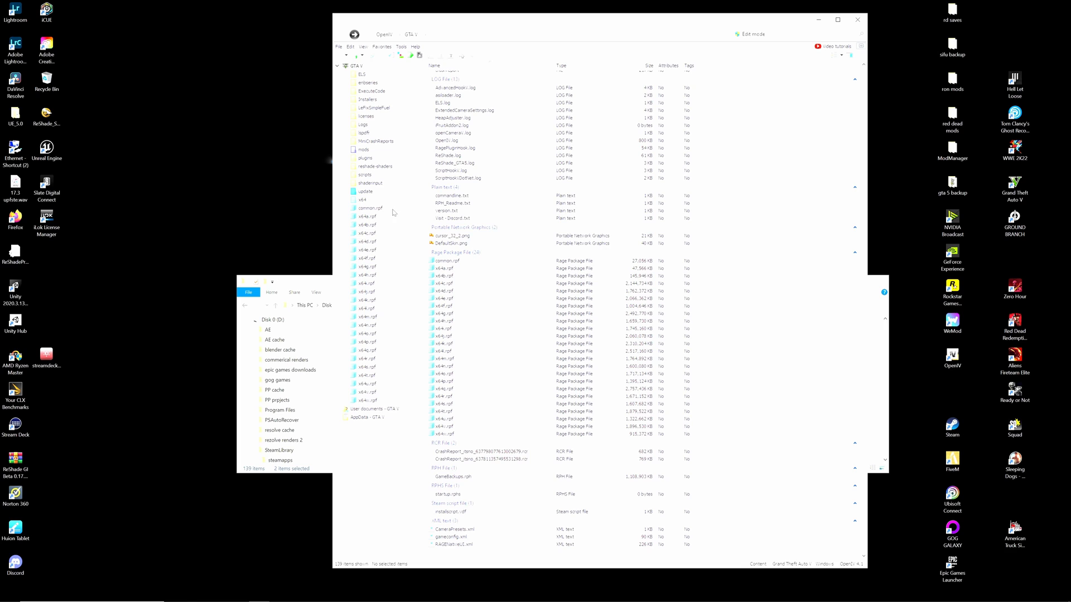
mouse_move(366, 199)
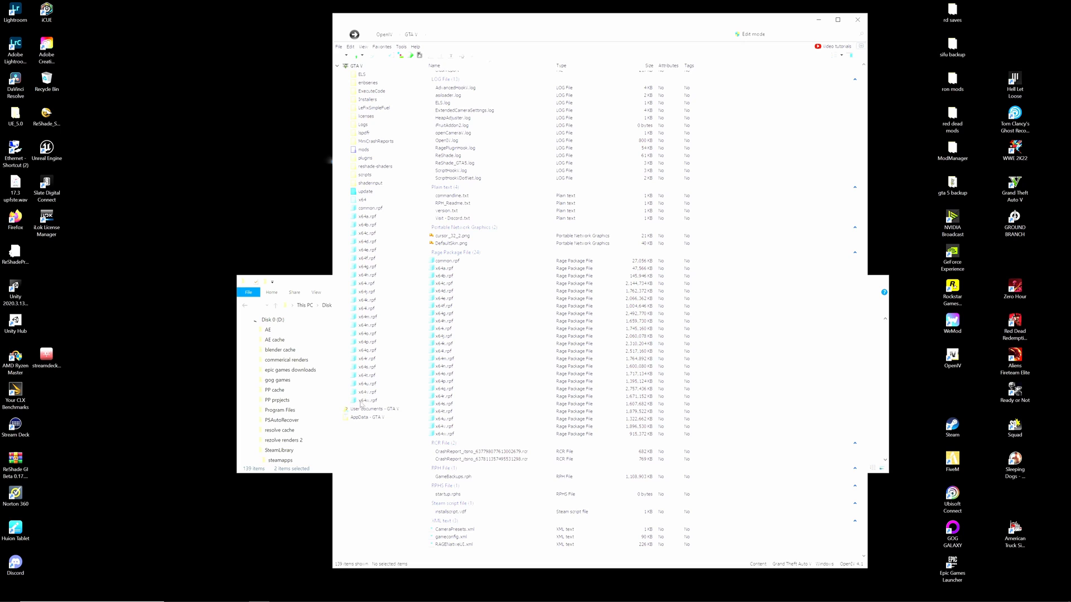
mouse_move(459, 266)
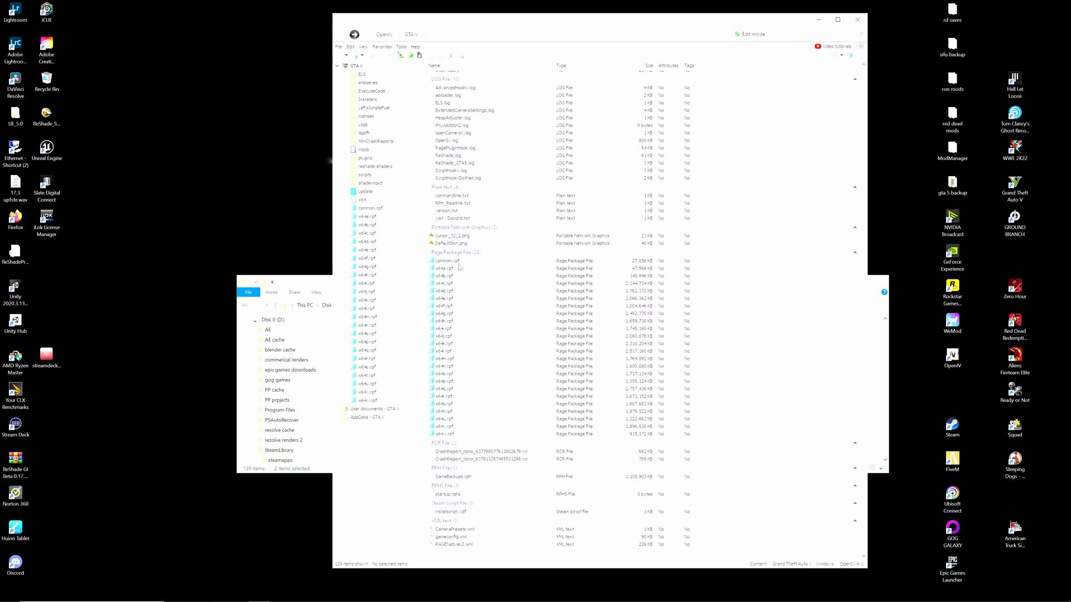
mouse_move(459, 311)
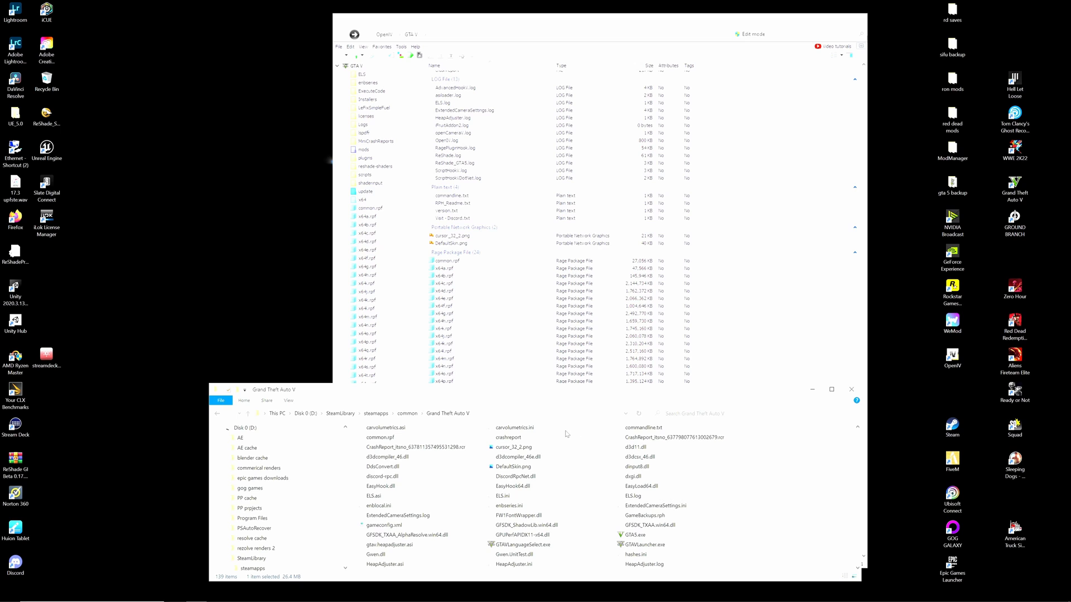
- Scroll the Grand Theft Auto V folder while selecting the x64 .rpf archives, 24 items at 36.7 GB
scroll("down", 3)
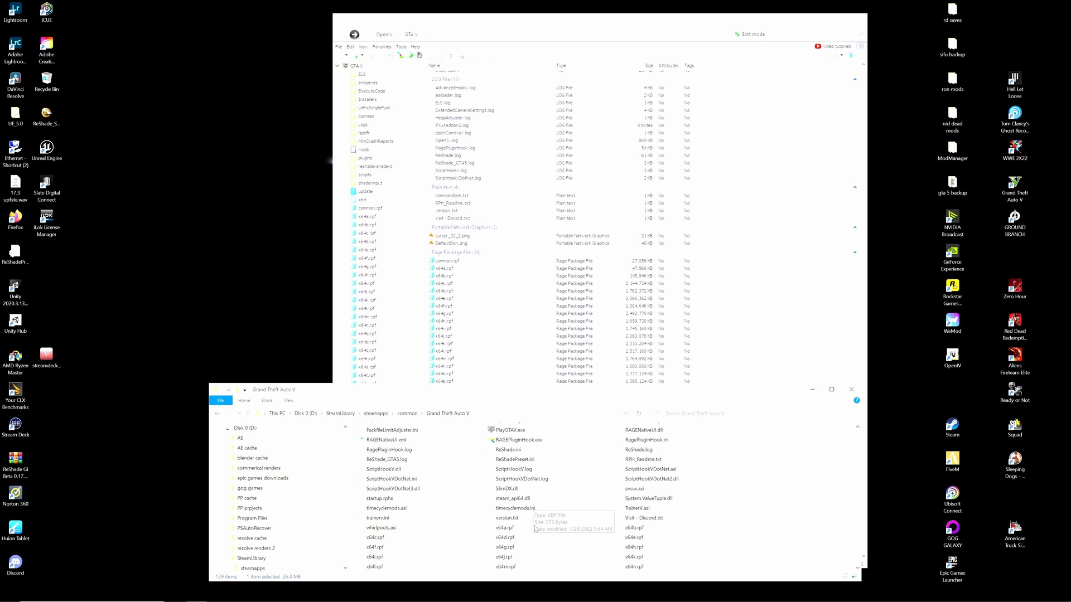
scroll("down", 3)
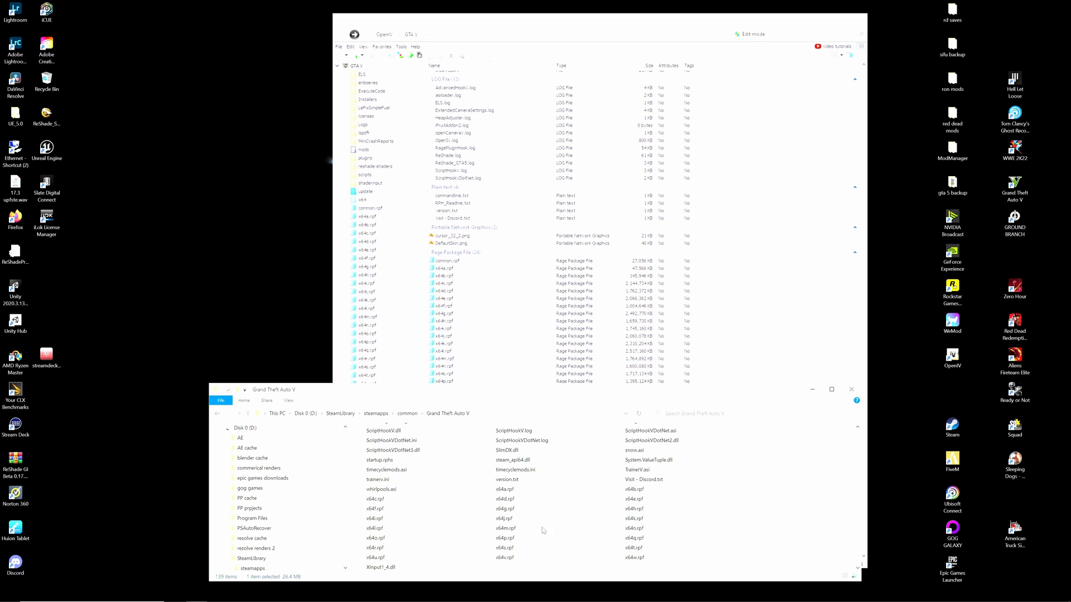
mouse_move(483, 345)
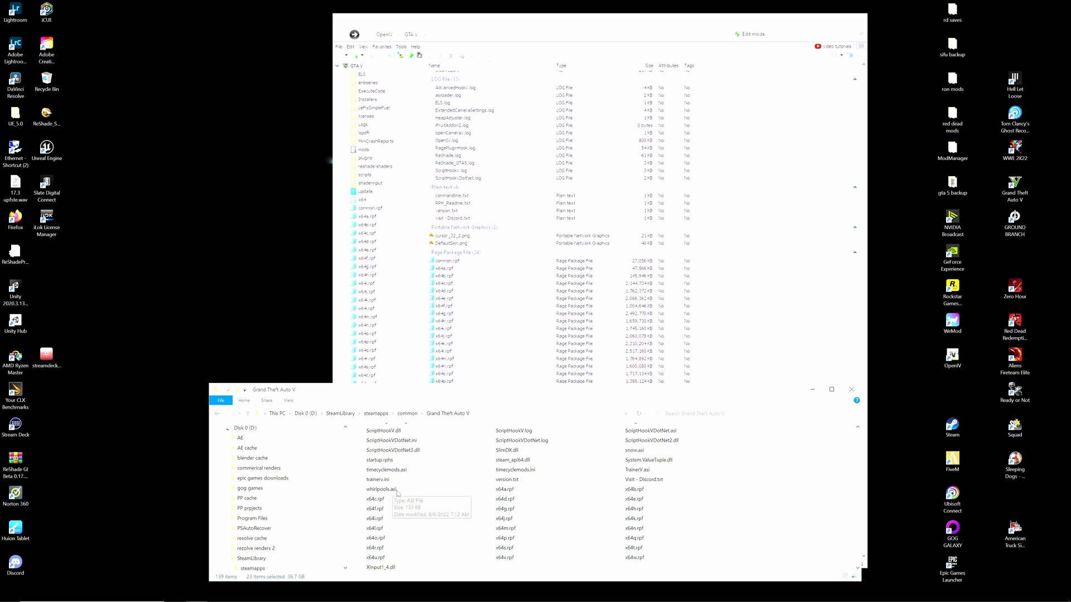
mouse_move(785, 566)
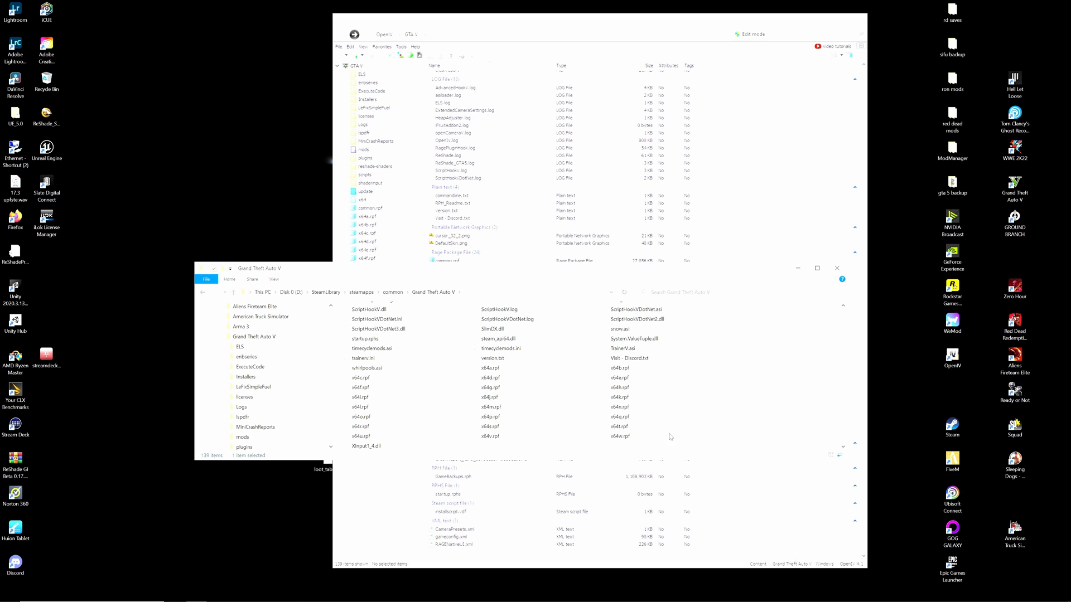
scroll("up", 3)
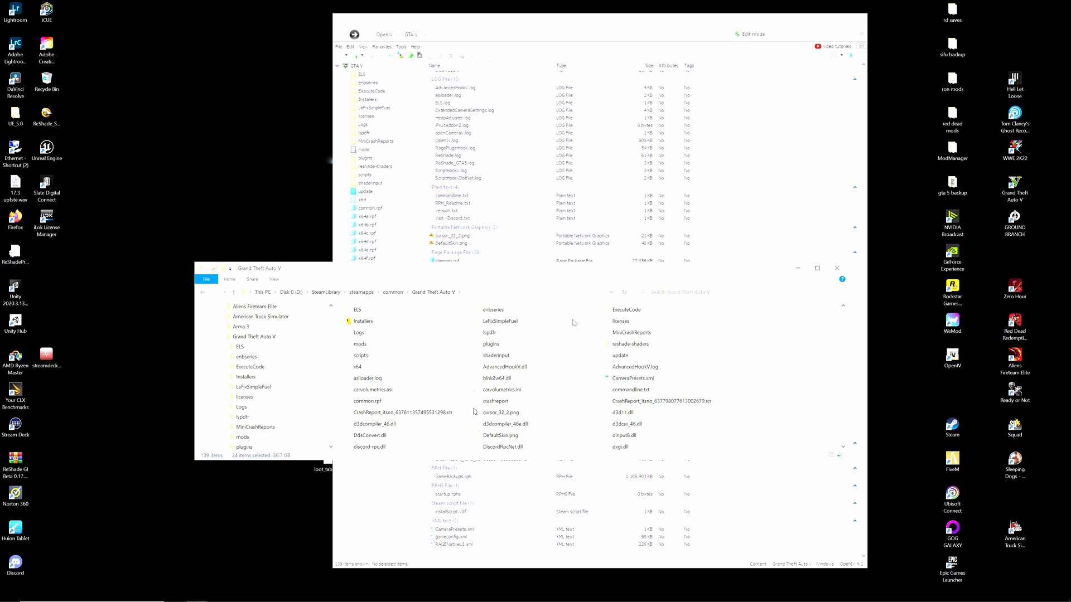
mouse_move(419, 376)
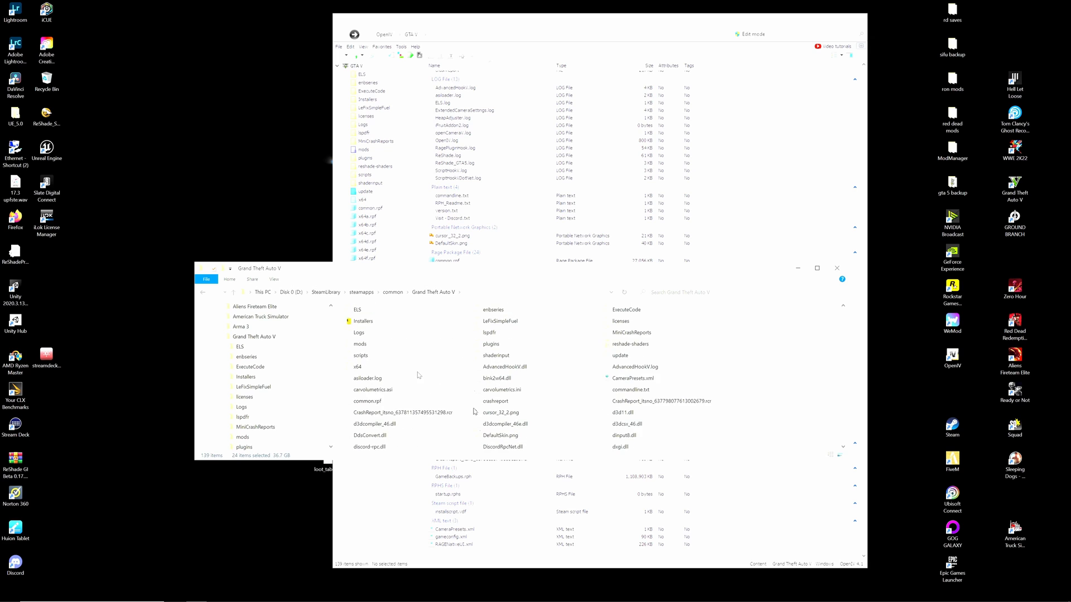
scroll("down", 3)
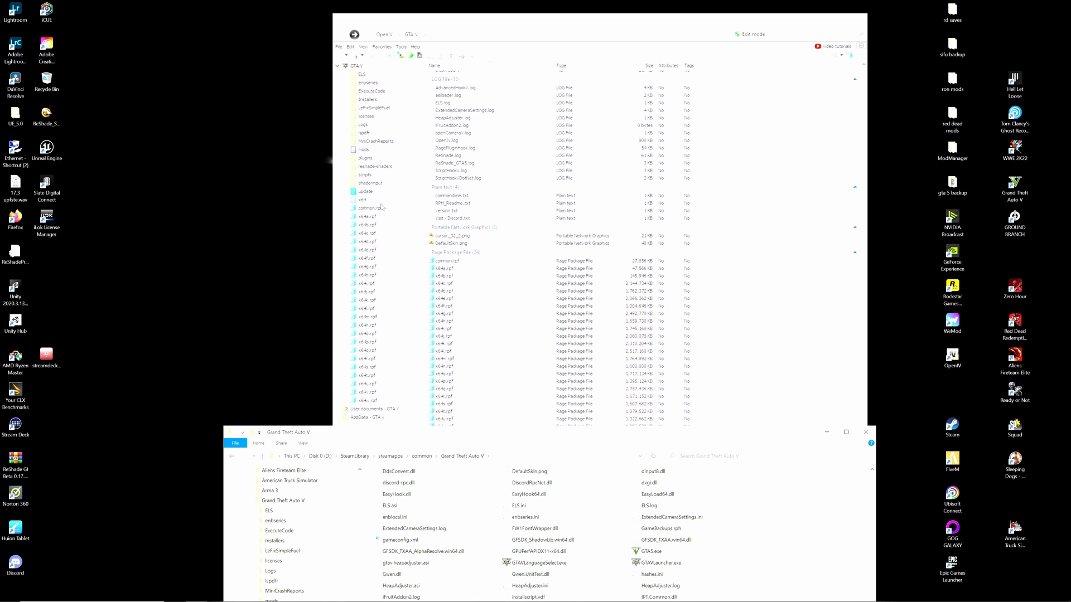
mouse_move(366, 339)
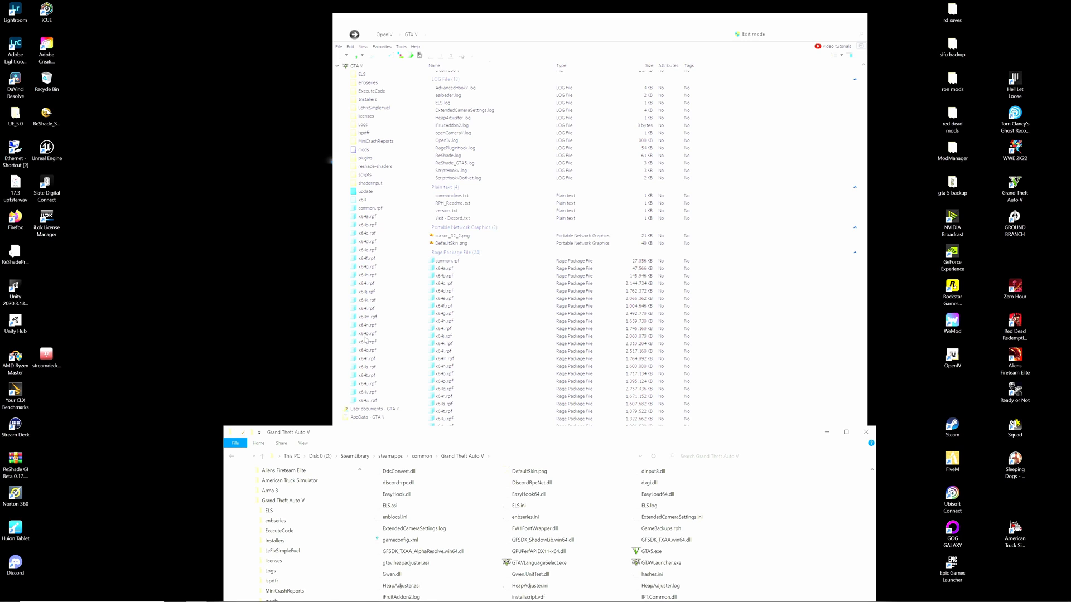
mouse_move(395, 412)
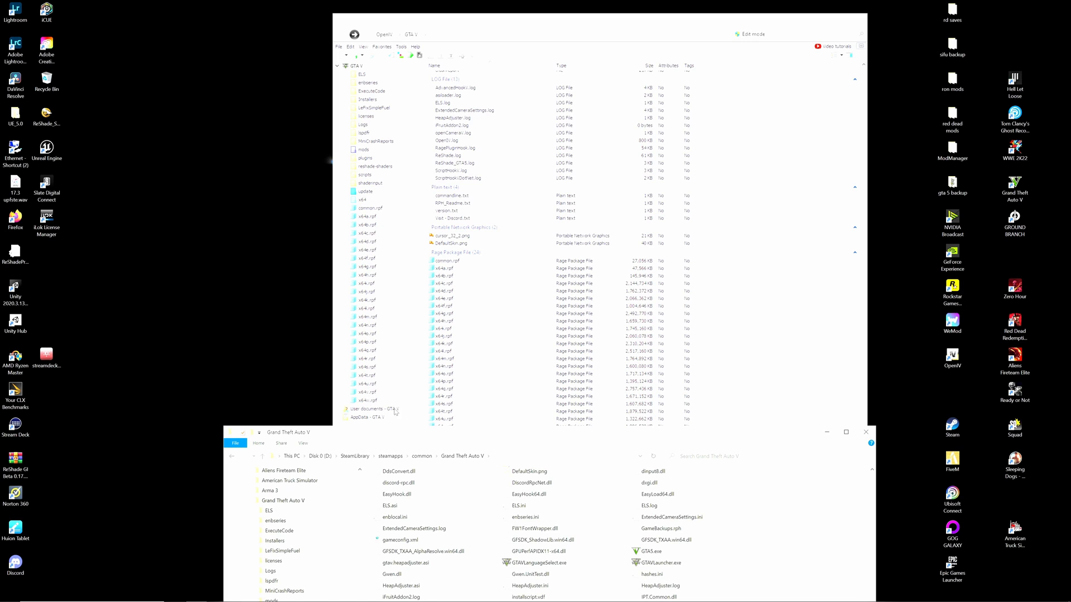
mouse_move(353, 399)
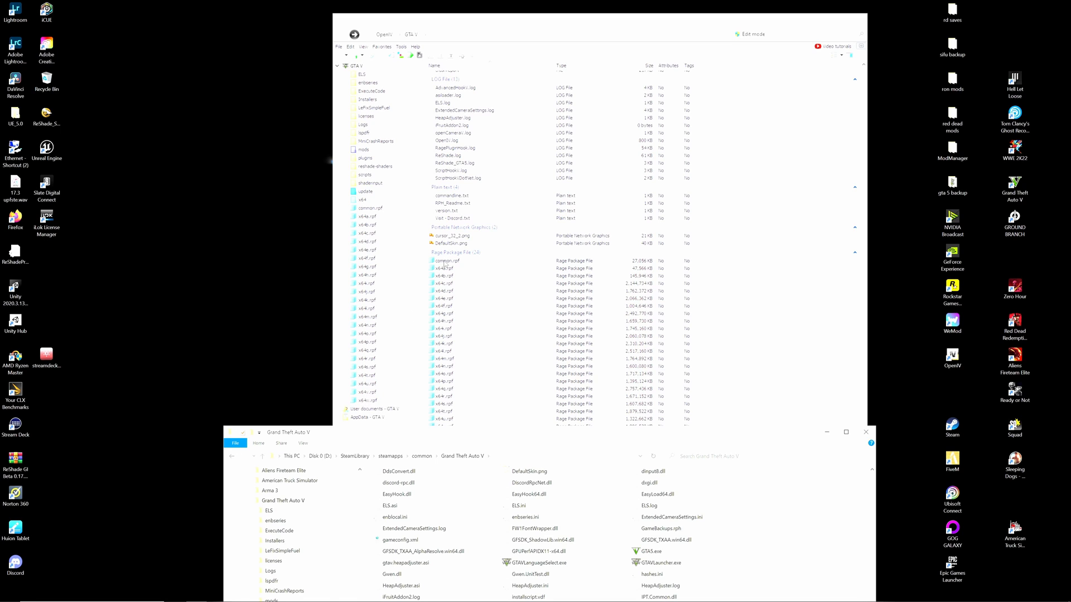
mouse_move(449, 440)
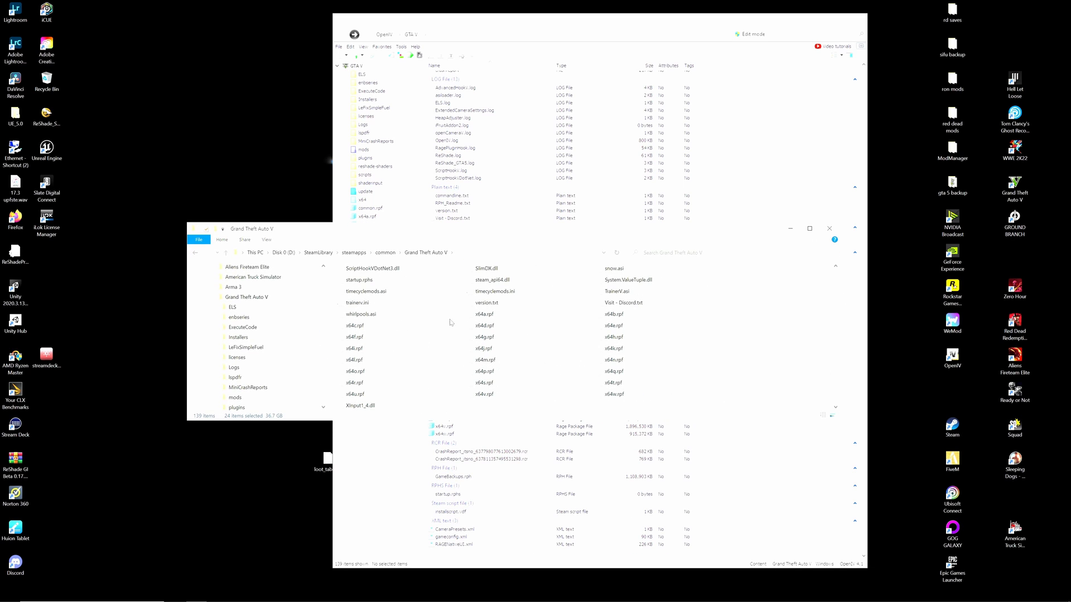
mouse_move(679, 355)
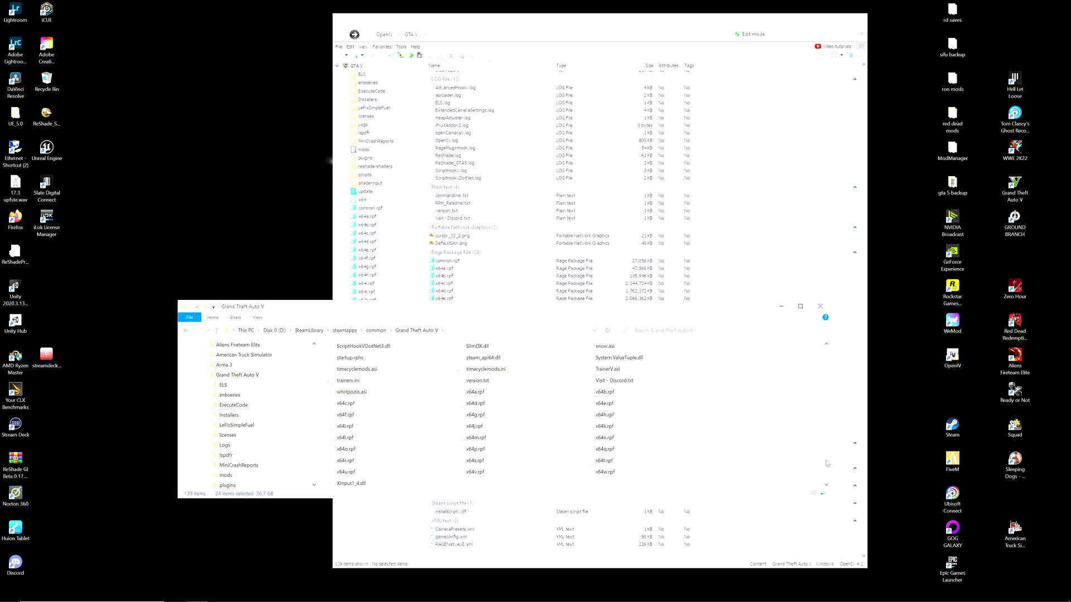
mouse_move(805, 252)
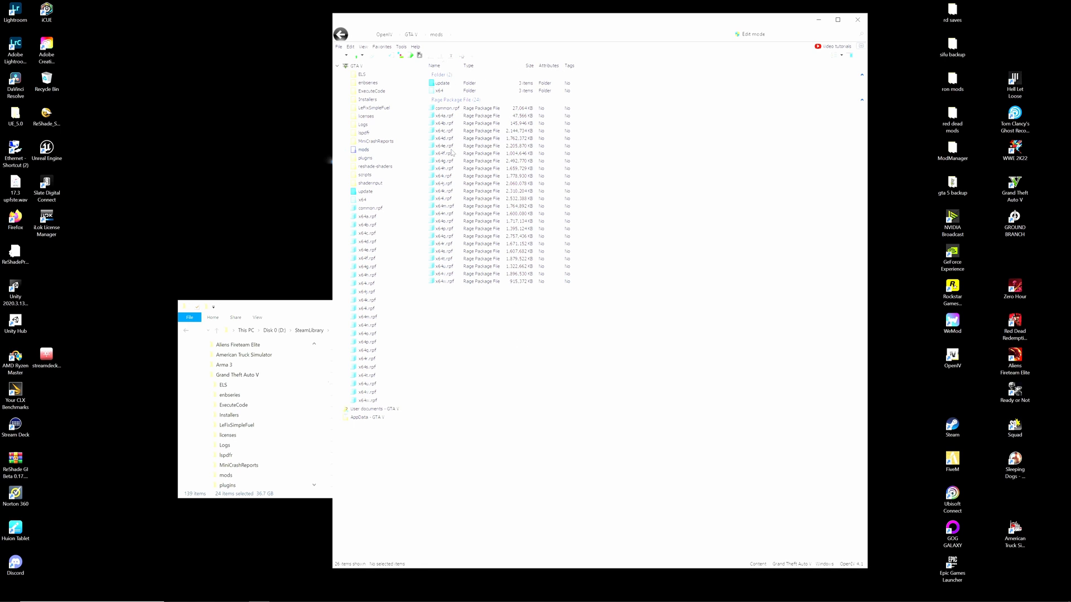
mouse_move(478, 207)
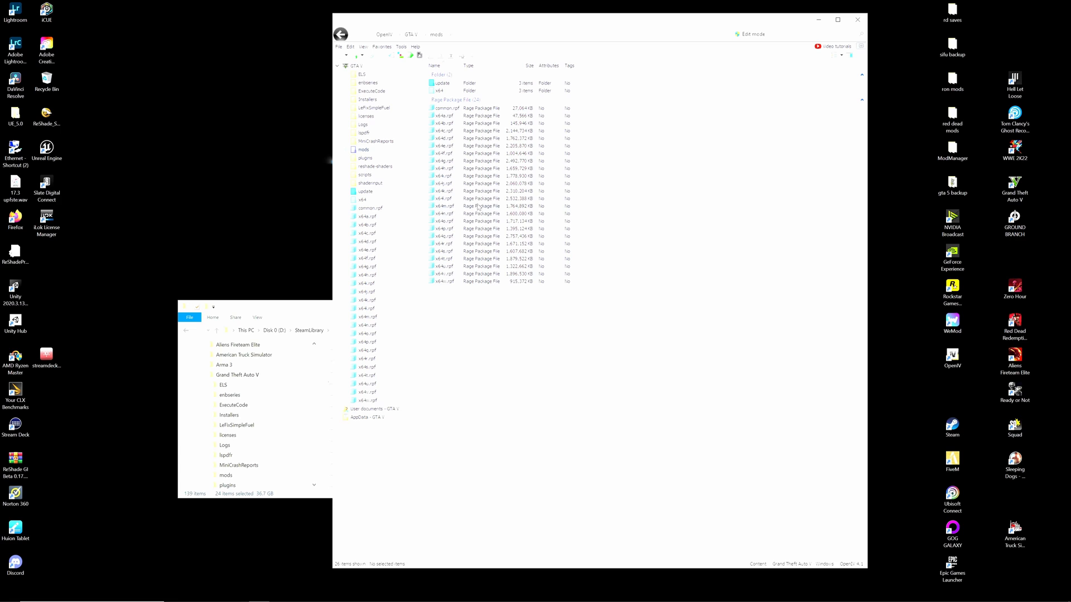
mouse_move(595, 241)
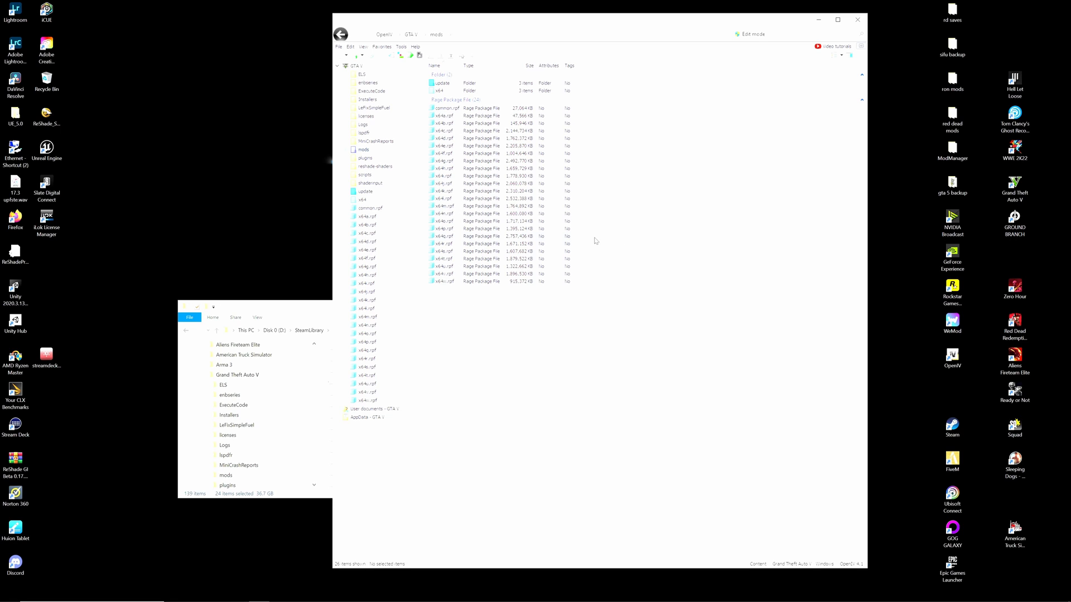
mouse_move(605, 356)
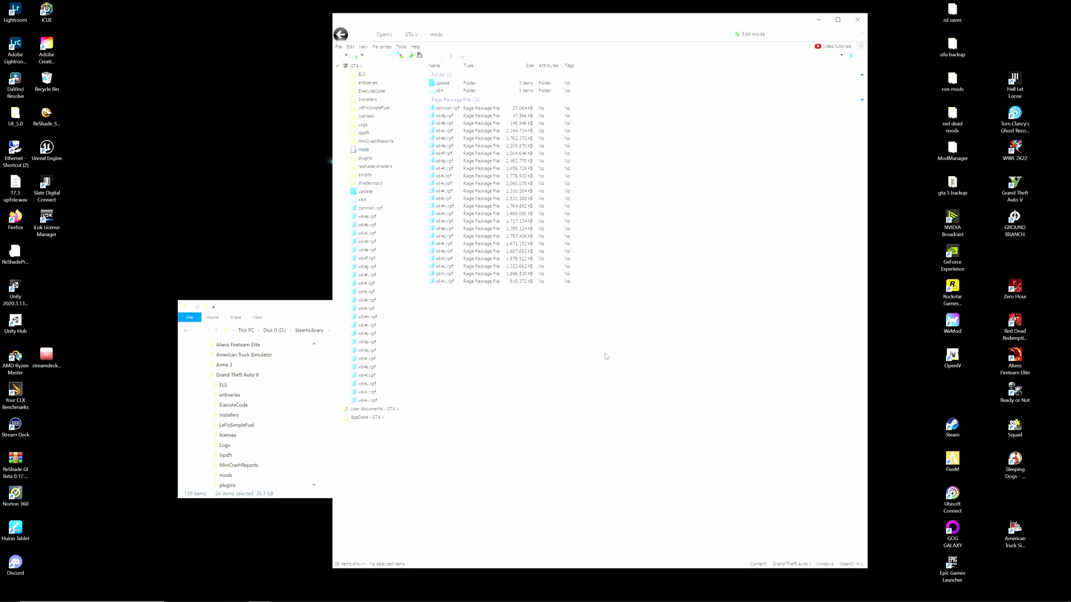
mouse_move(491, 110)
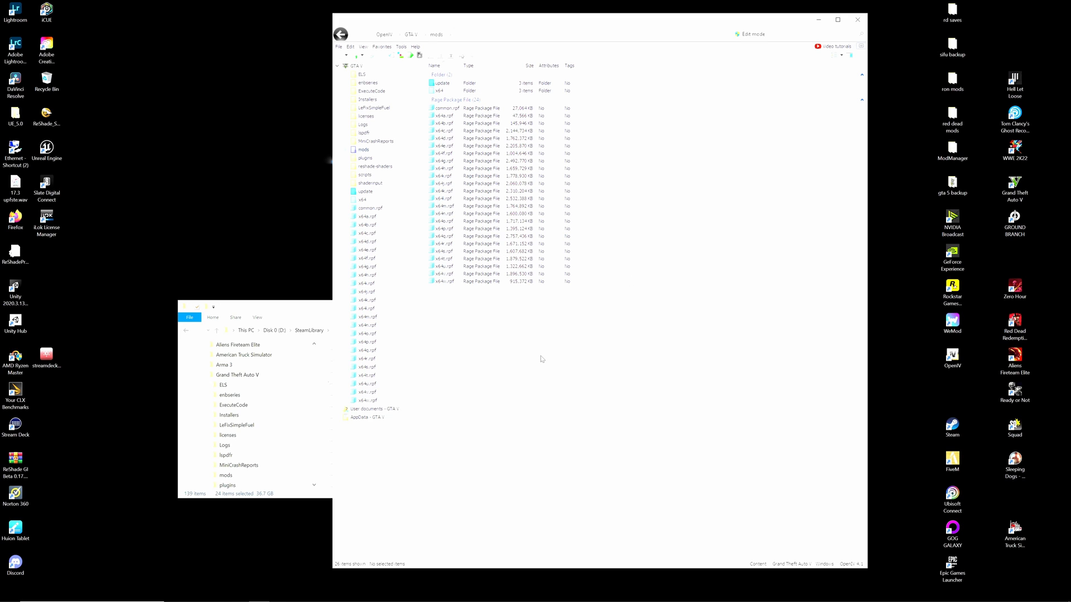
mouse_move(526, 260)
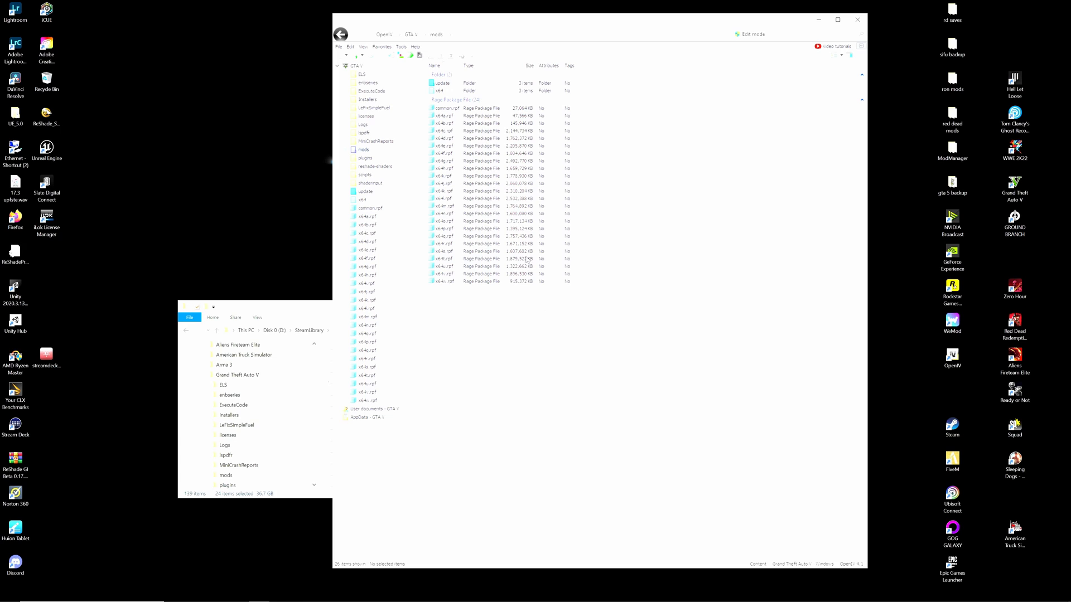
mouse_move(602, 339)
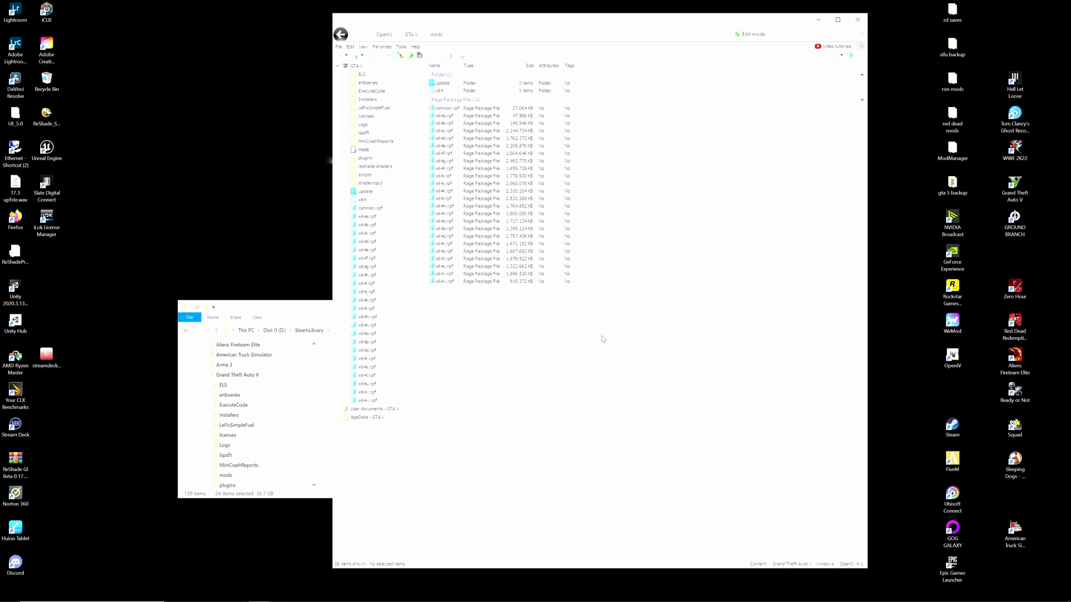
mouse_move(556, 346)
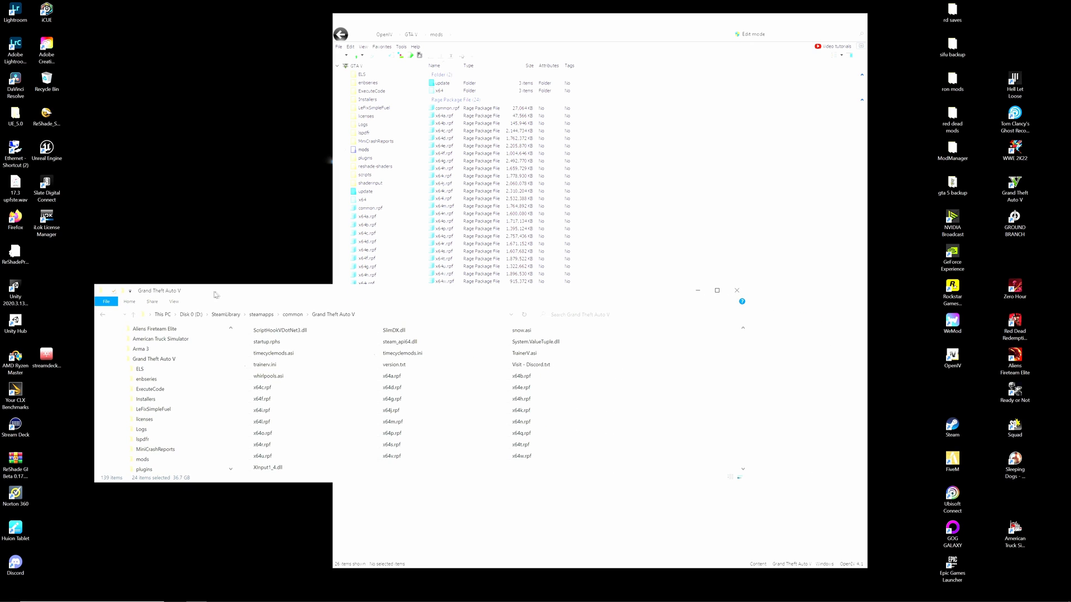
- Bring Firefox back to the front from the taskbar after reviewing the mods folder
left_click(7, 593)
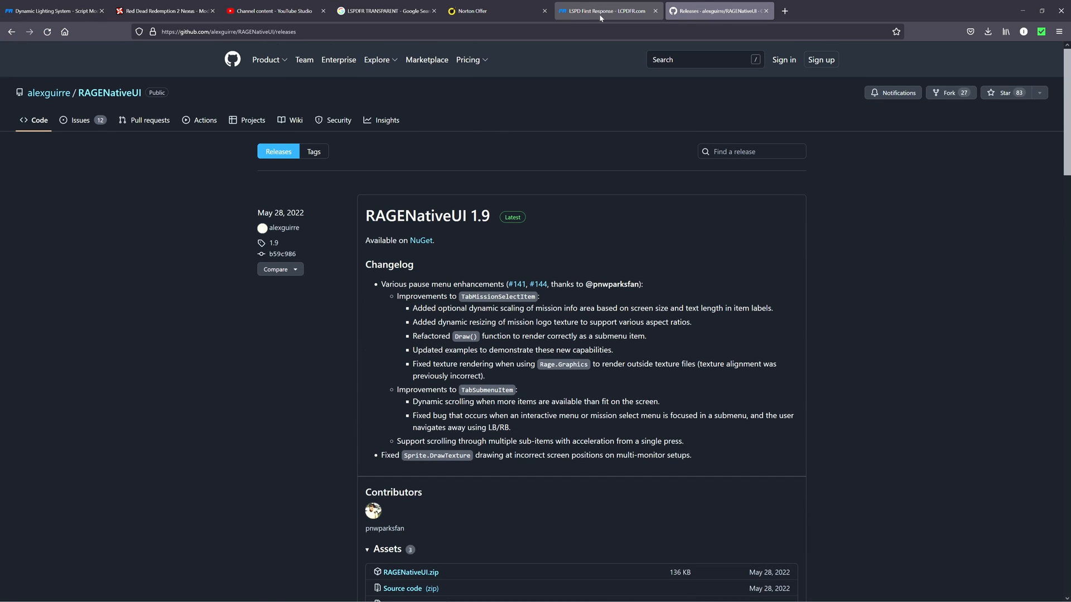
- Search 'scripthookv' in a new tab and go to the Script Hook V - AB Software Development result
left_click(783, 10)
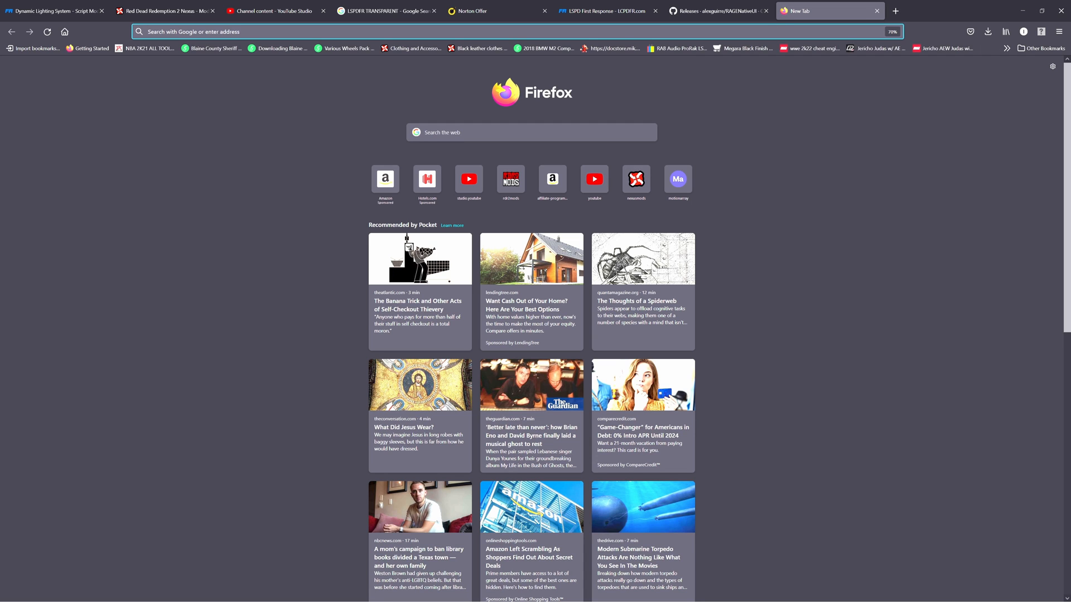
type("scripthookv")
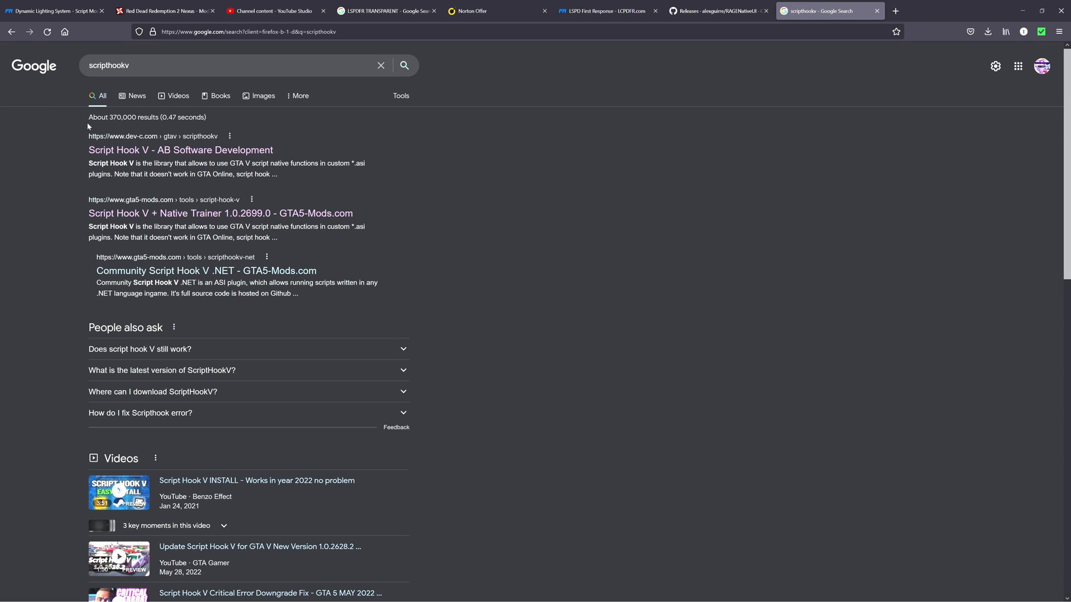
left_click(181, 150)
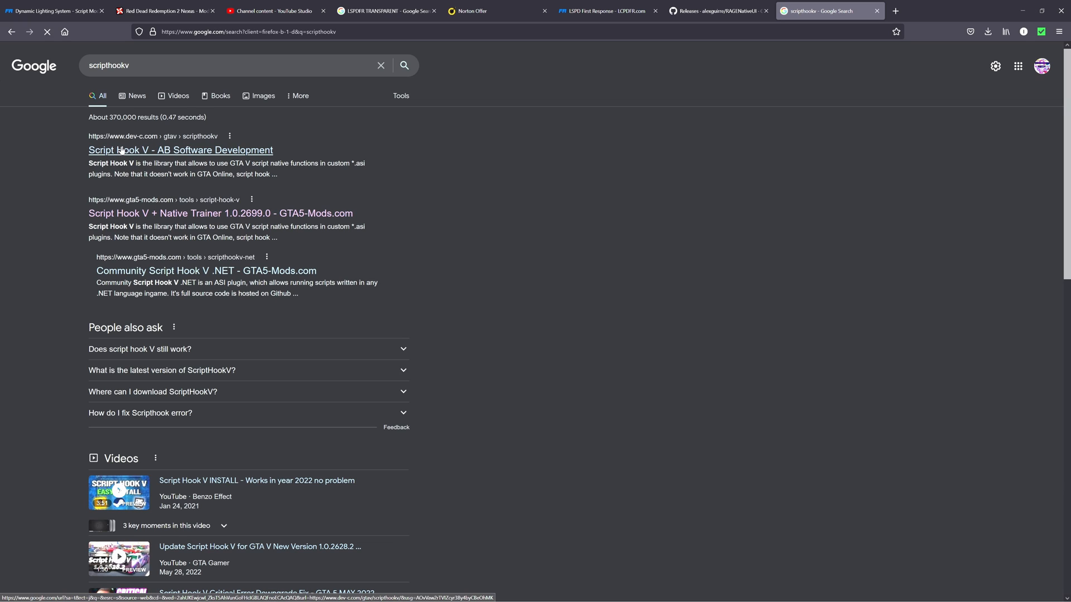
left_click(181, 149)
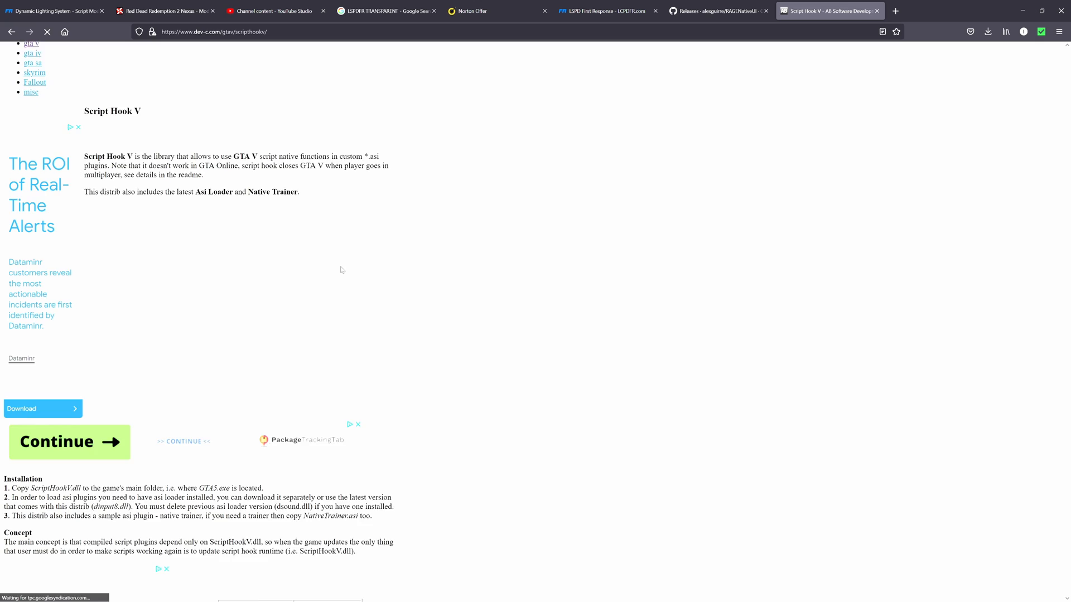
- Look through the blog page and try its download link for Script Hook V
scroll("down", 3)
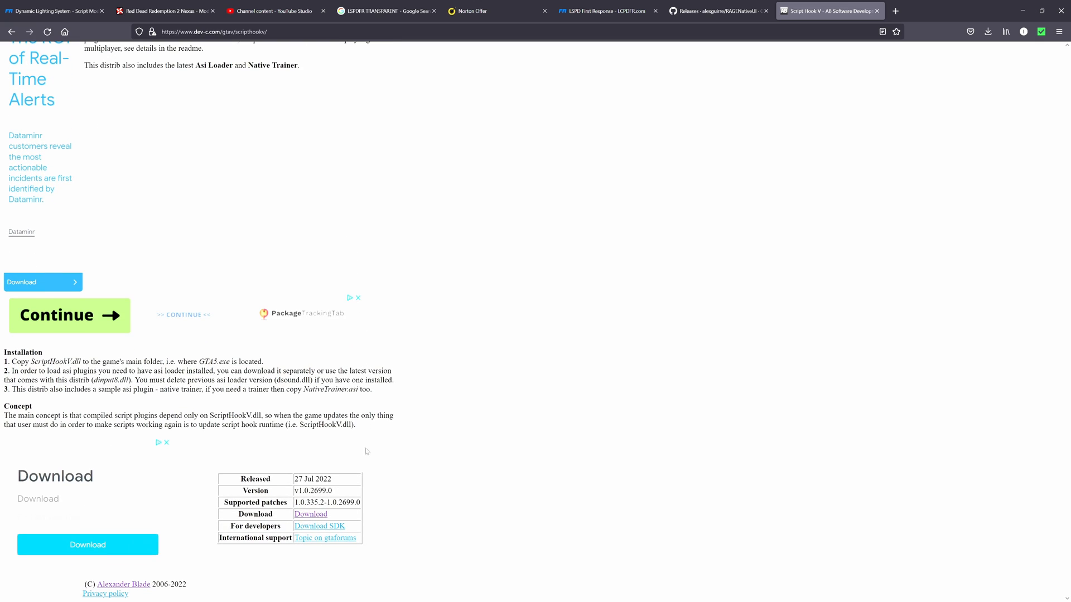
mouse_move(342, 526)
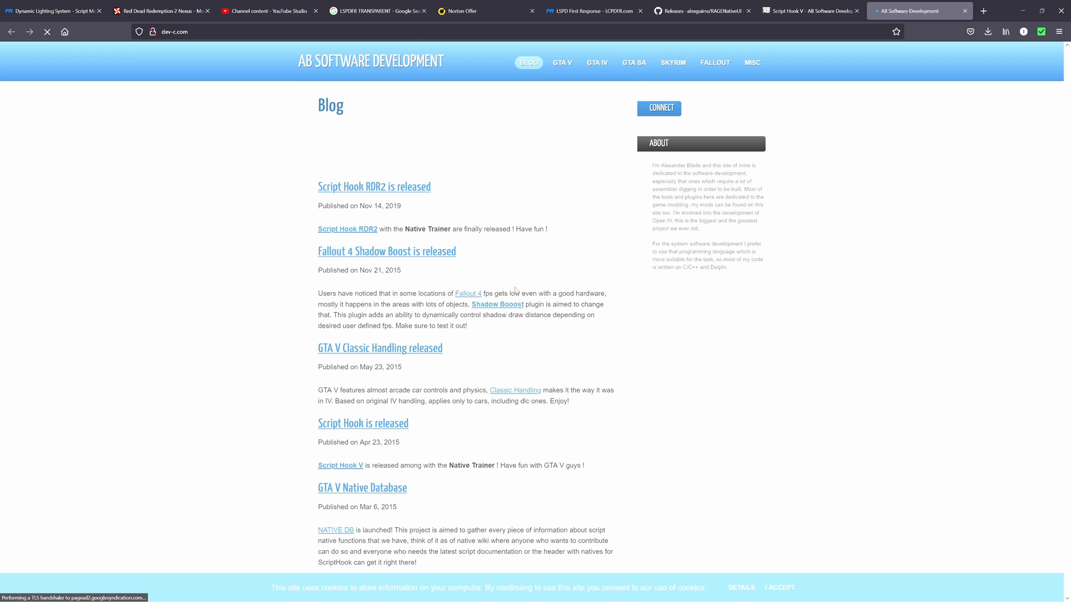
scroll("down", 3)
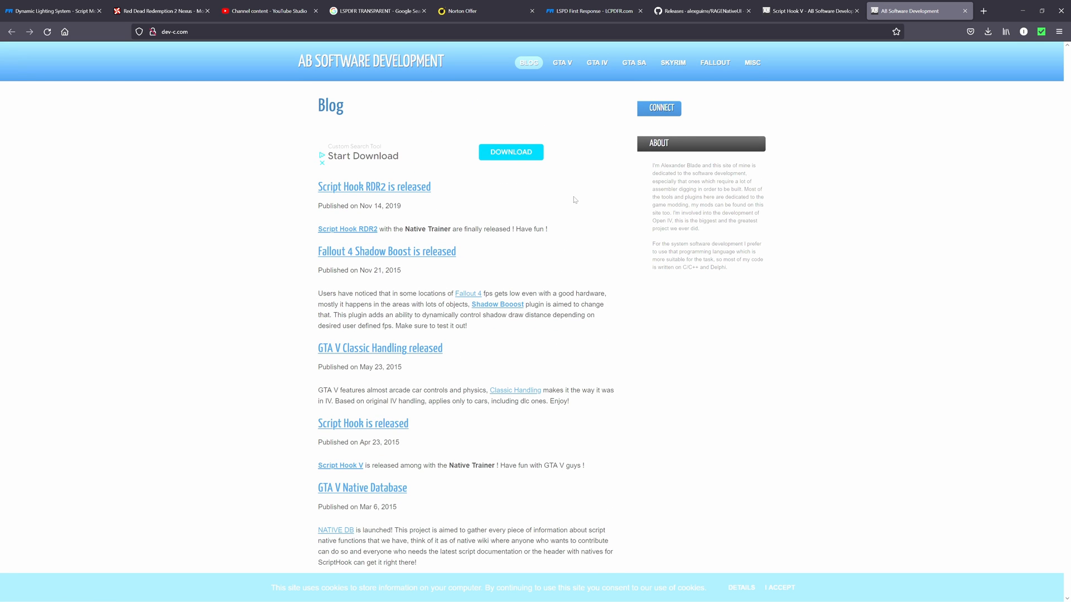
scroll("down", 3)
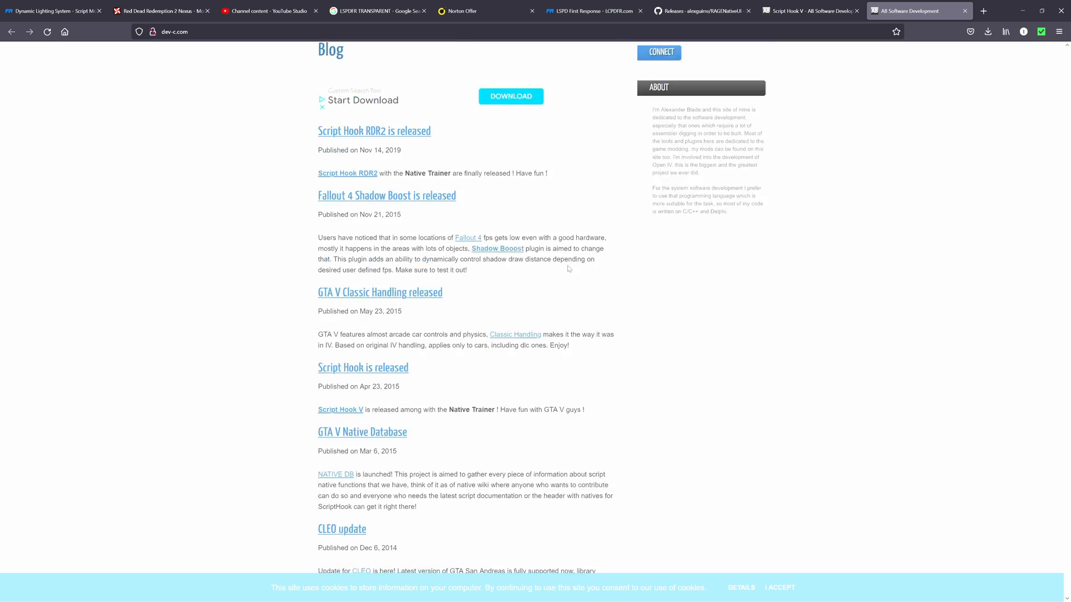
scroll("up", 3)
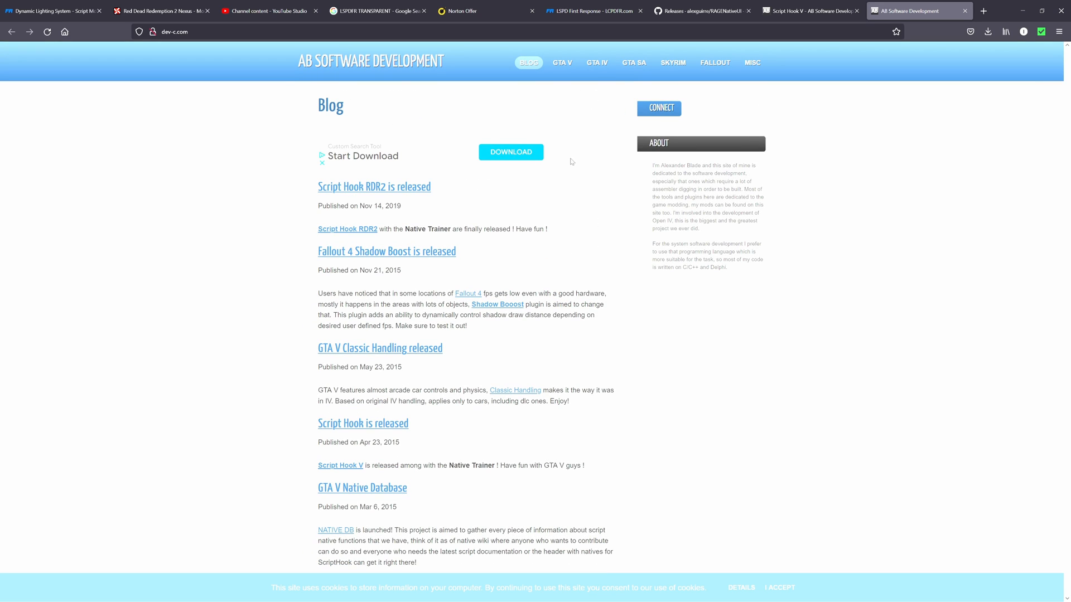
left_click(510, 152)
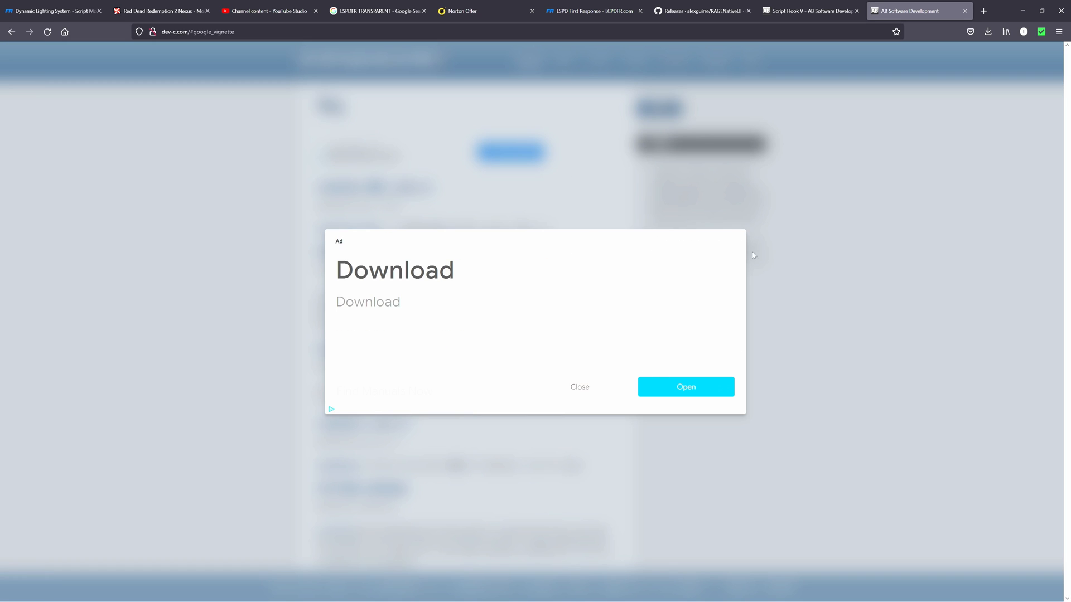
- Reach GTA V > Script Hook V, download v1.0.2699.0 and get the zip from the Downloads panel
left_click(579, 387)
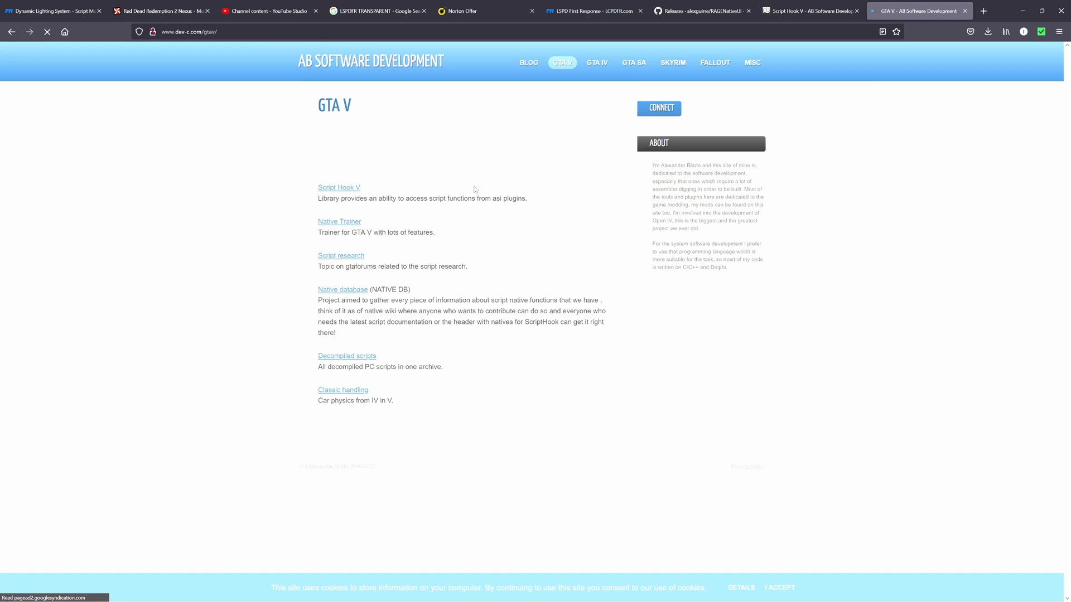
left_click(339, 188)
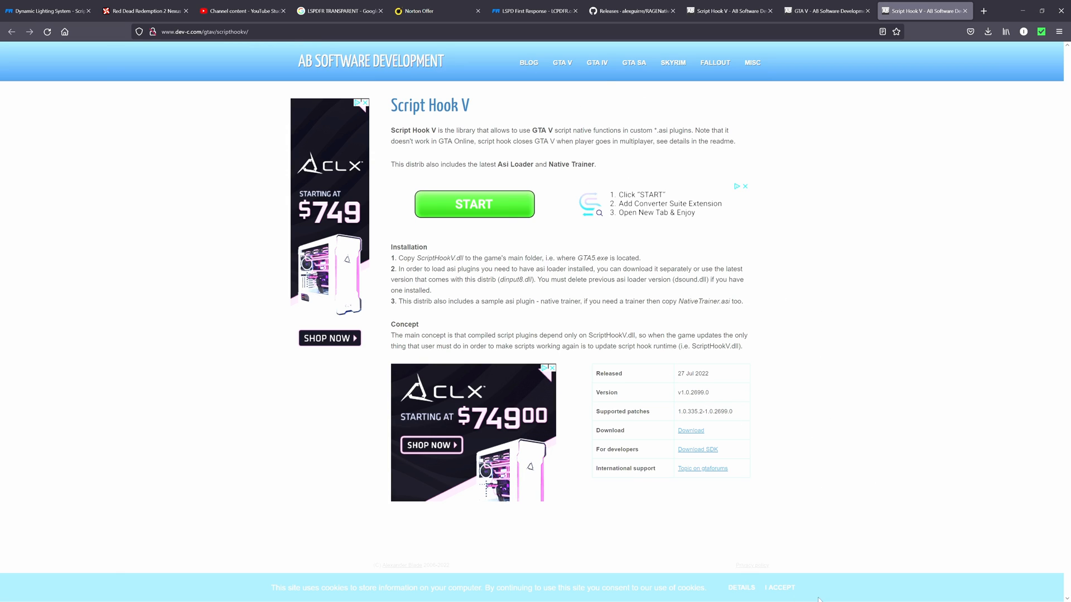
mouse_move(521, 291)
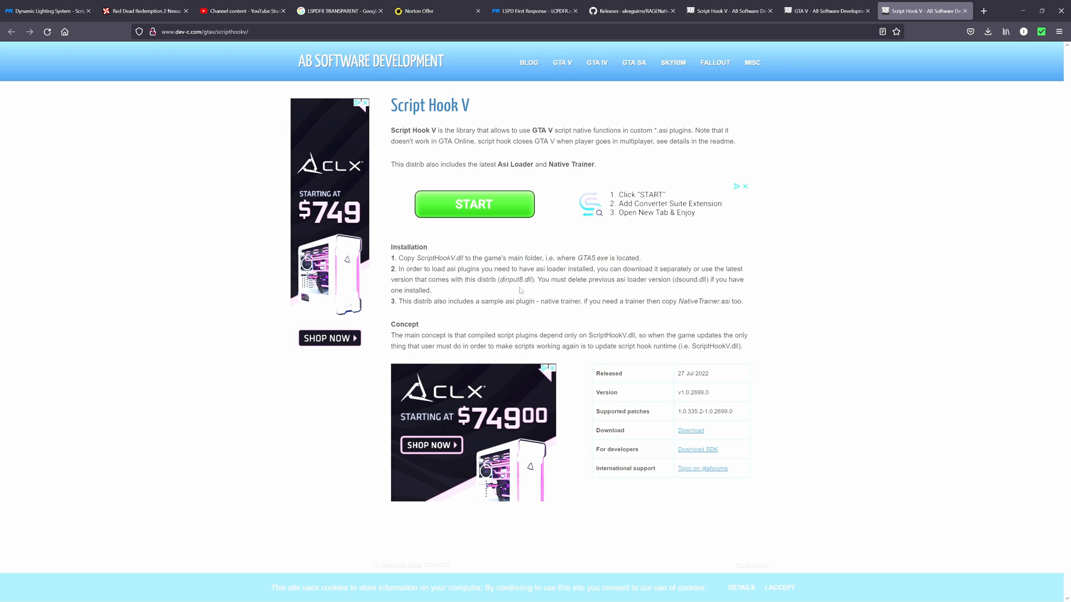
mouse_move(691, 430)
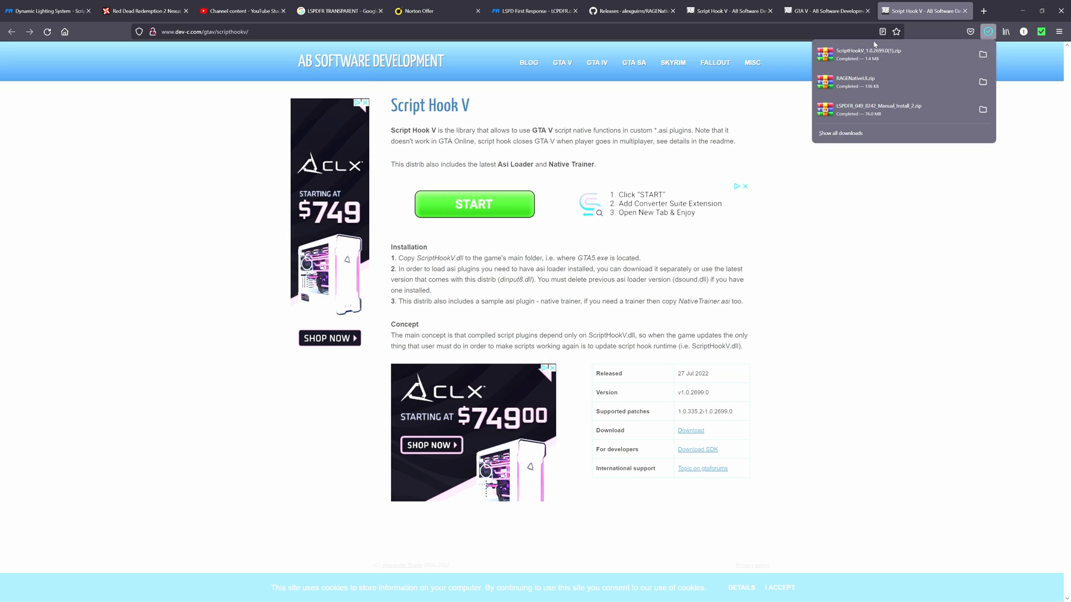
left_click(868, 53)
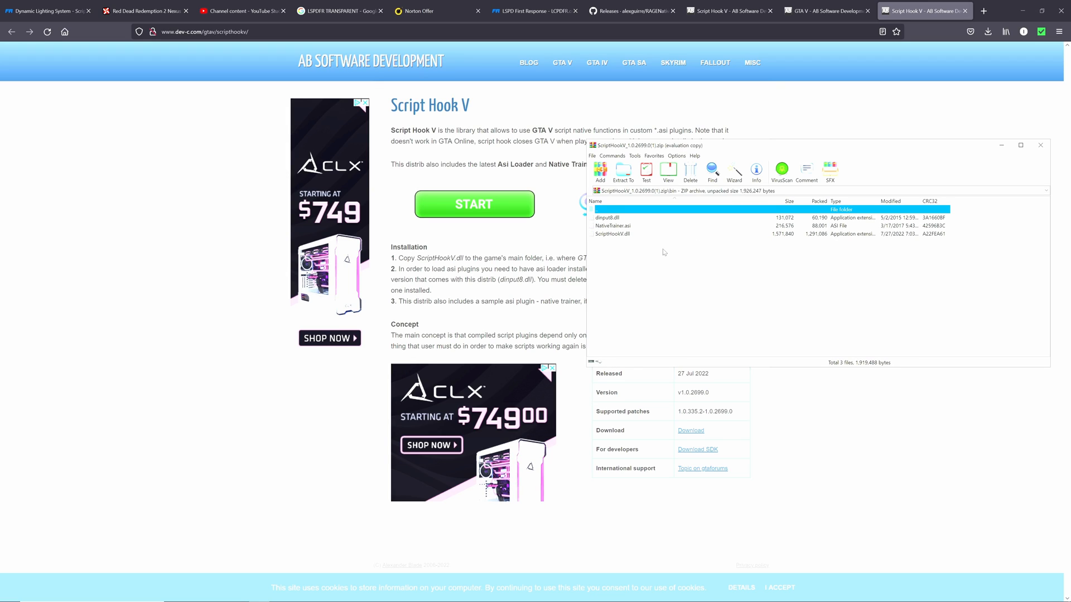
- Select ScriptHookV.dll and dinput8.dll in the WinRAR archive and bring up a File Explorer window
left_click(612, 233)
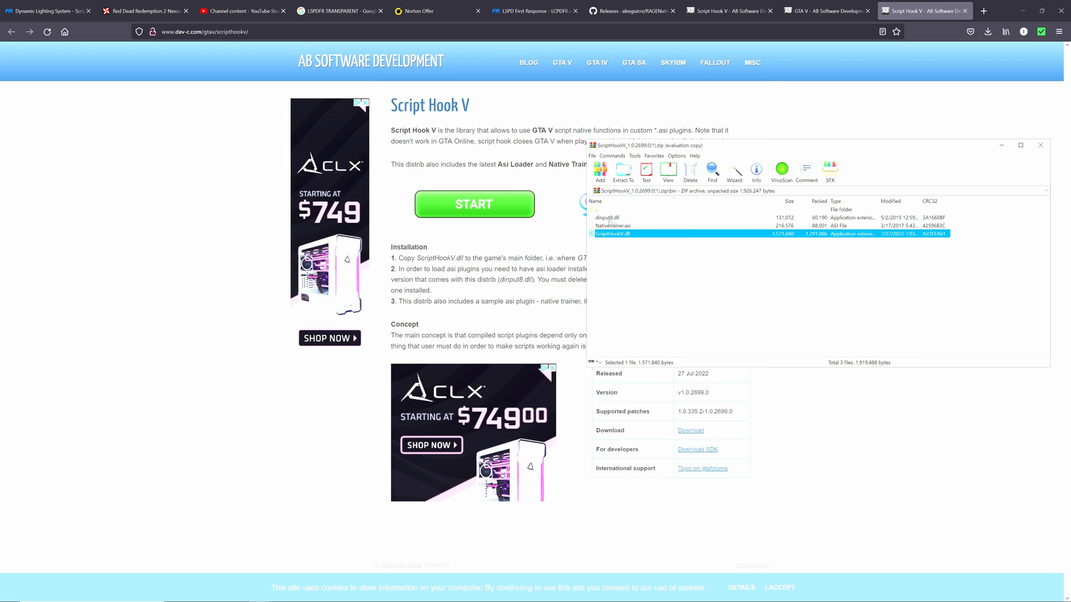
left_click(628, 218)
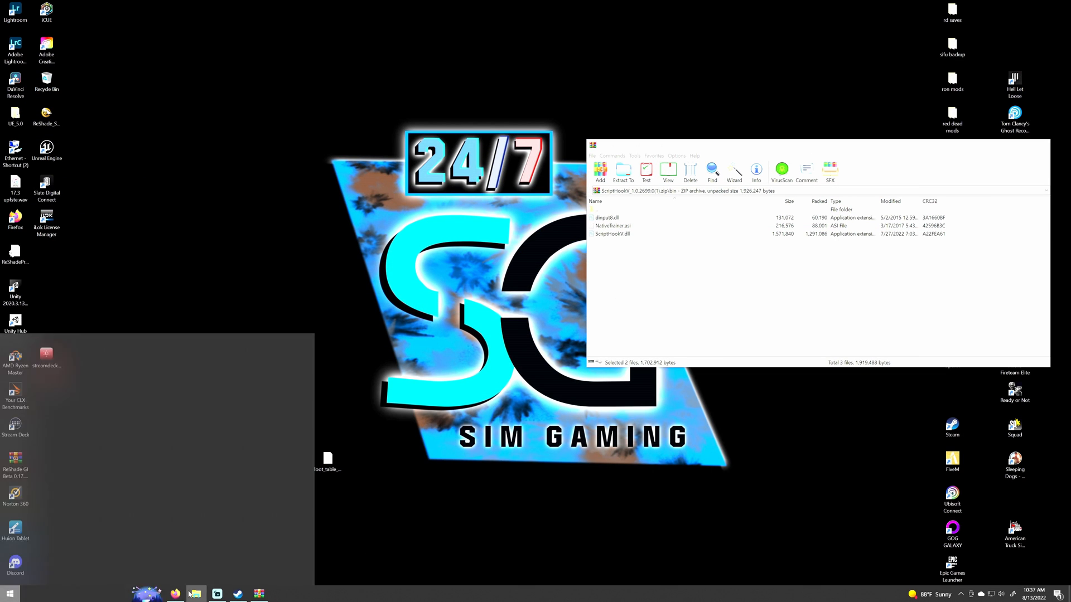
left_click(195, 594)
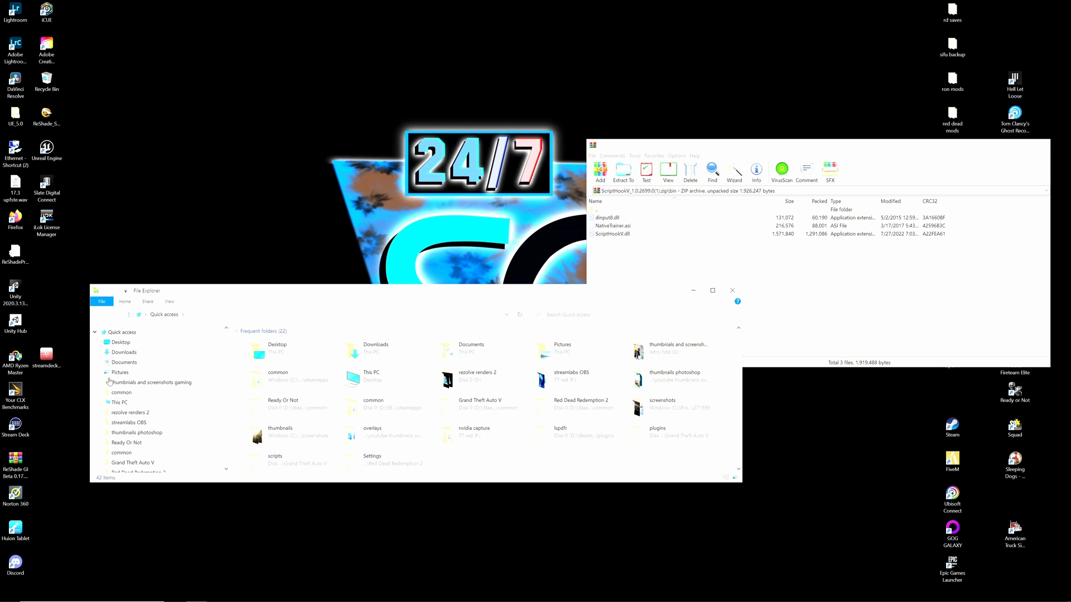
- Drop both dlls into the Grand Theft Auto V folder, replacing the old ones, and close WinRAR
scroll("down", 3)
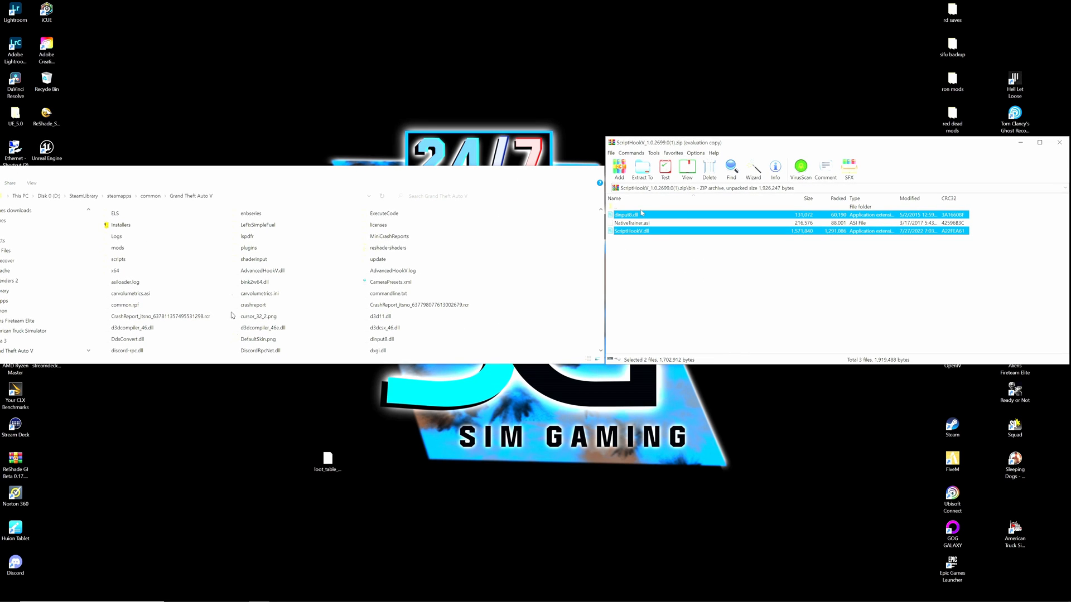
mouse_move(540, 267)
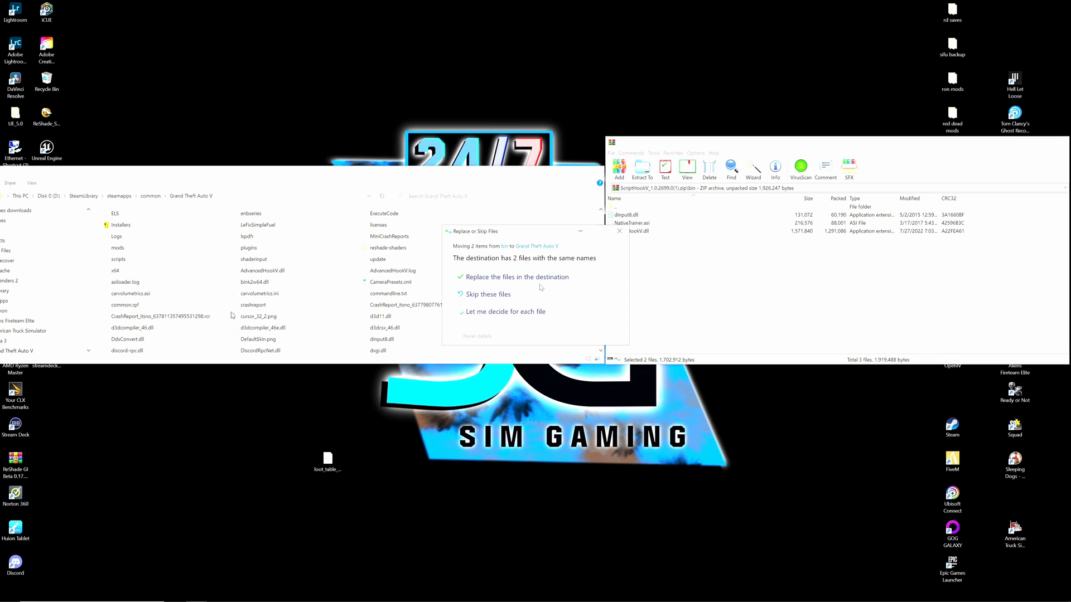
mouse_move(516, 300)
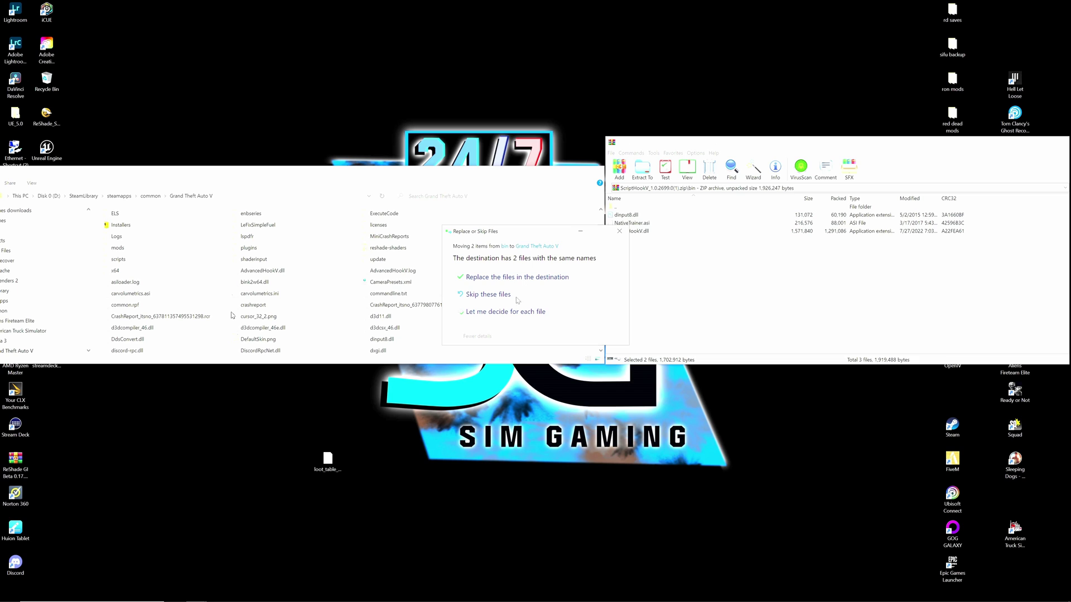
left_click(516, 277)
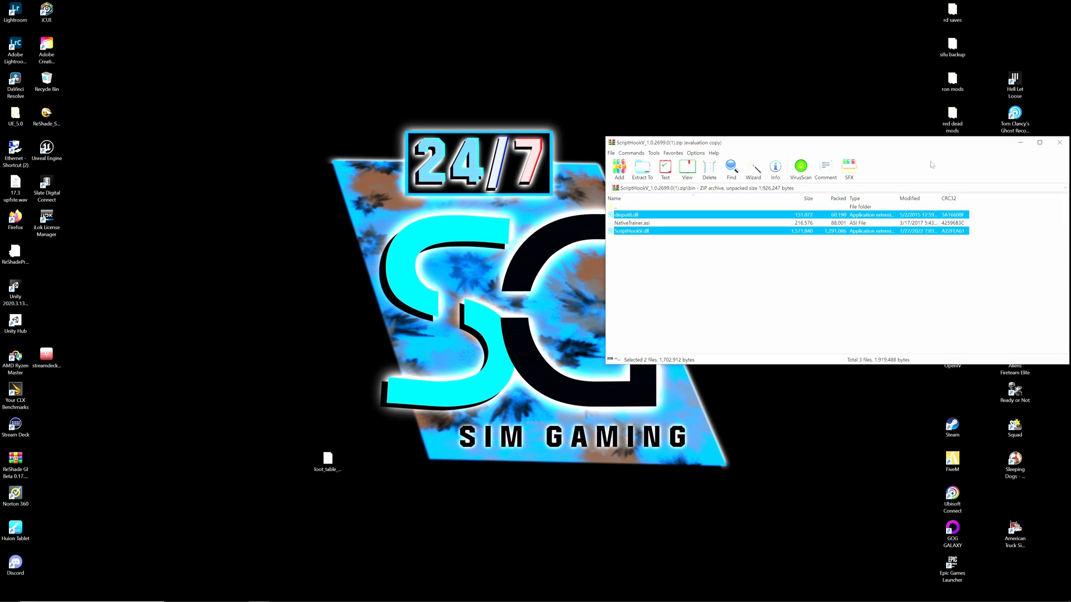
left_click(1060, 142)
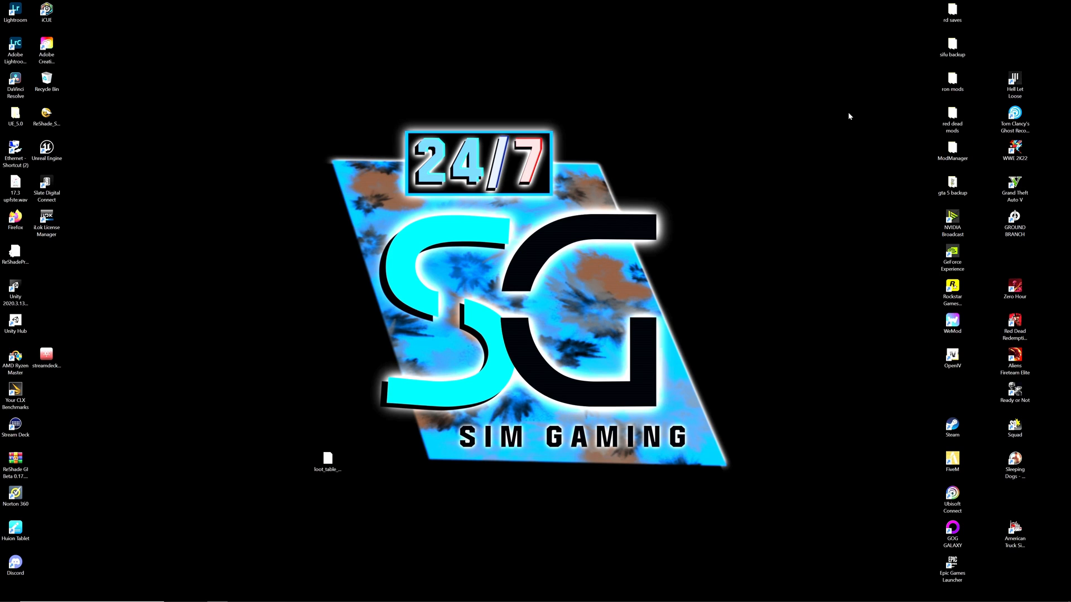